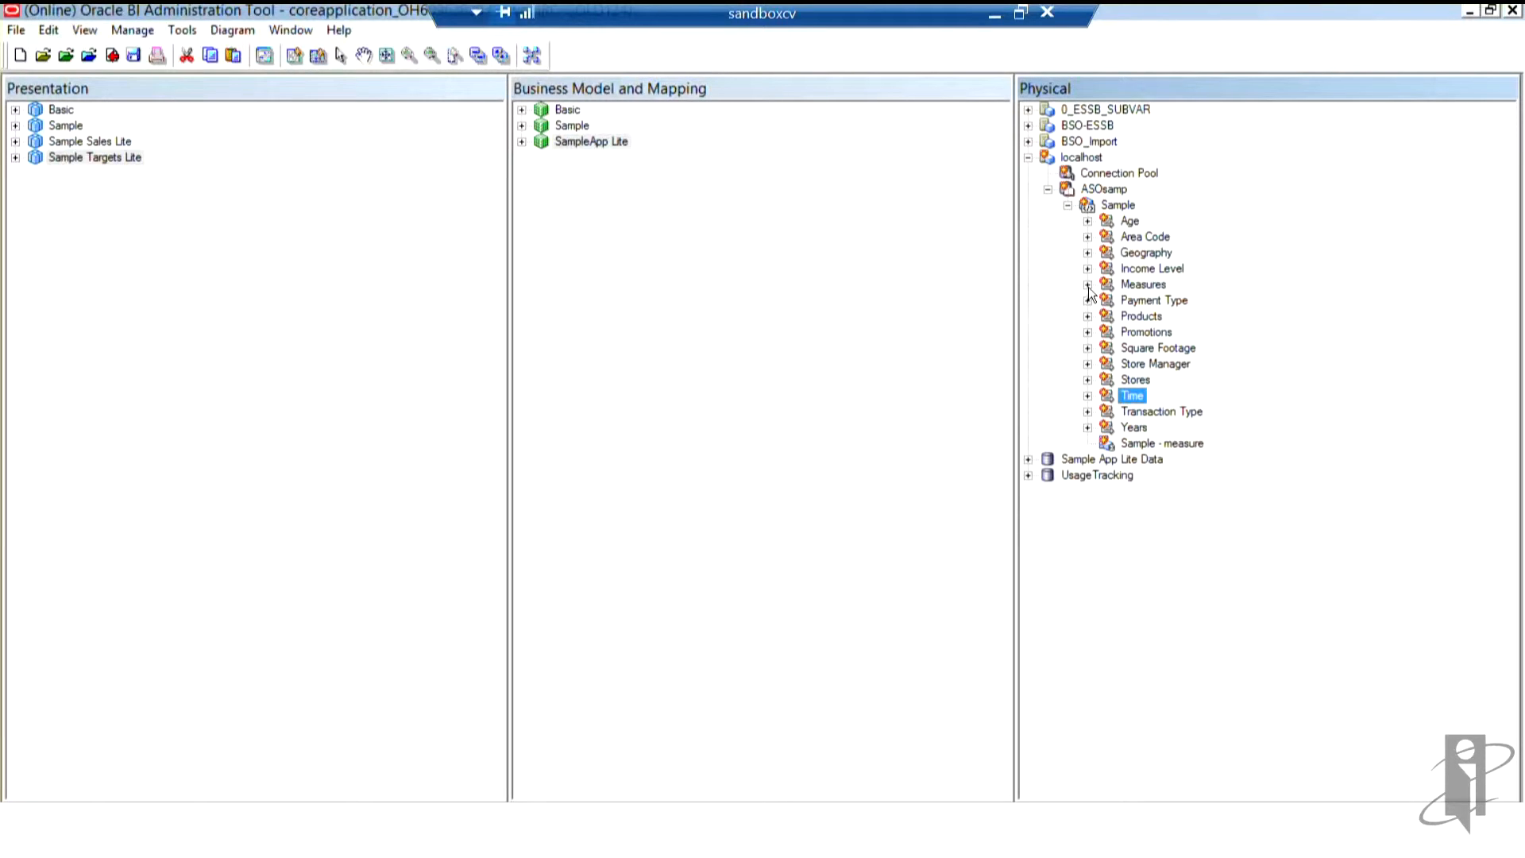
Expand Measures, its hierarchy and Gen1.Measures to list the columns, then select the Sample - measure table
left_click(1087, 285)
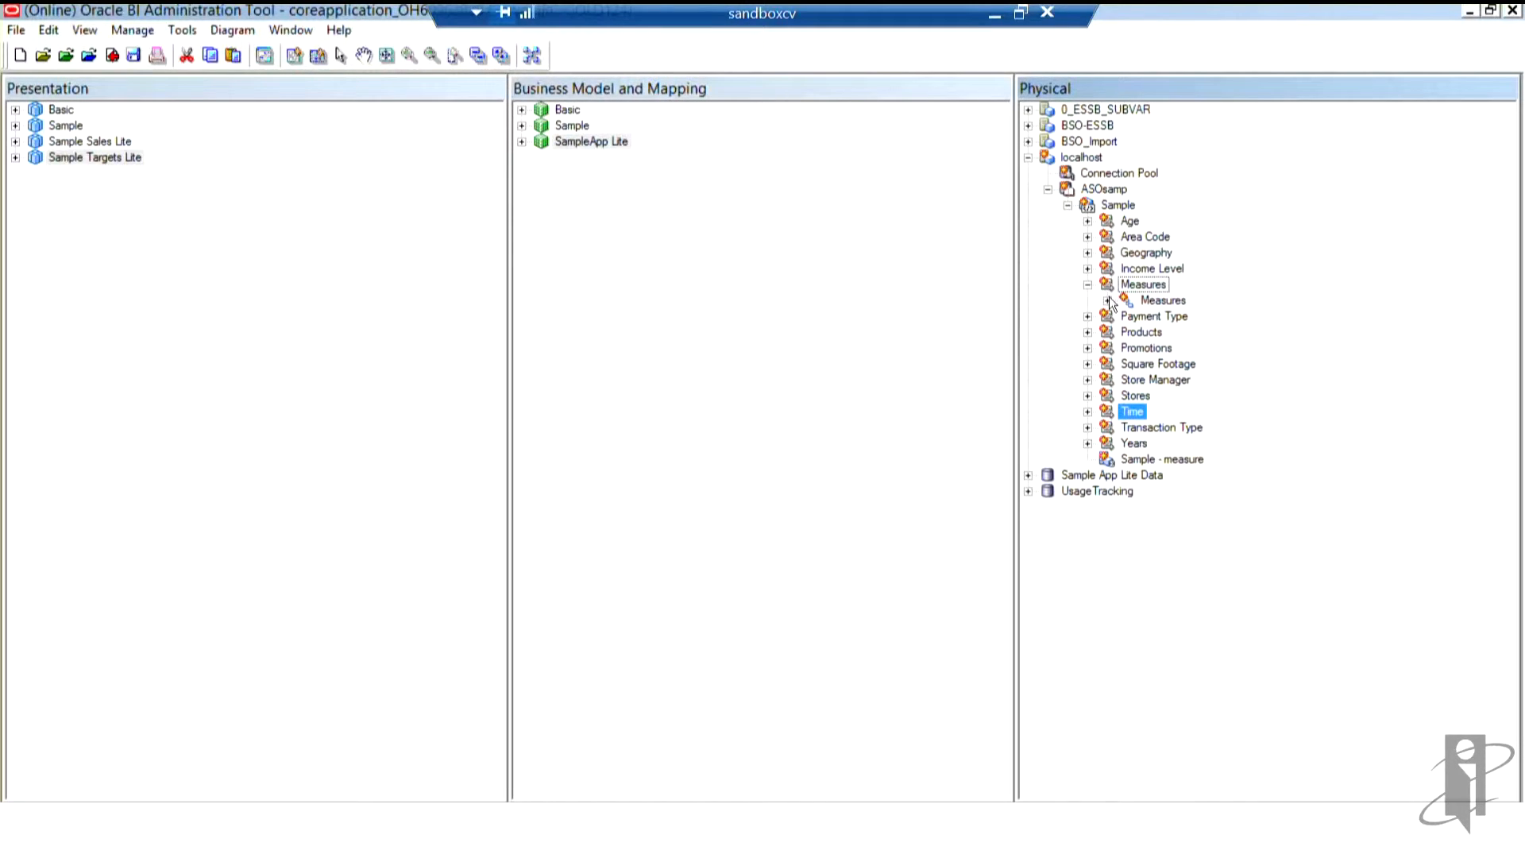
left_click(1107, 300)
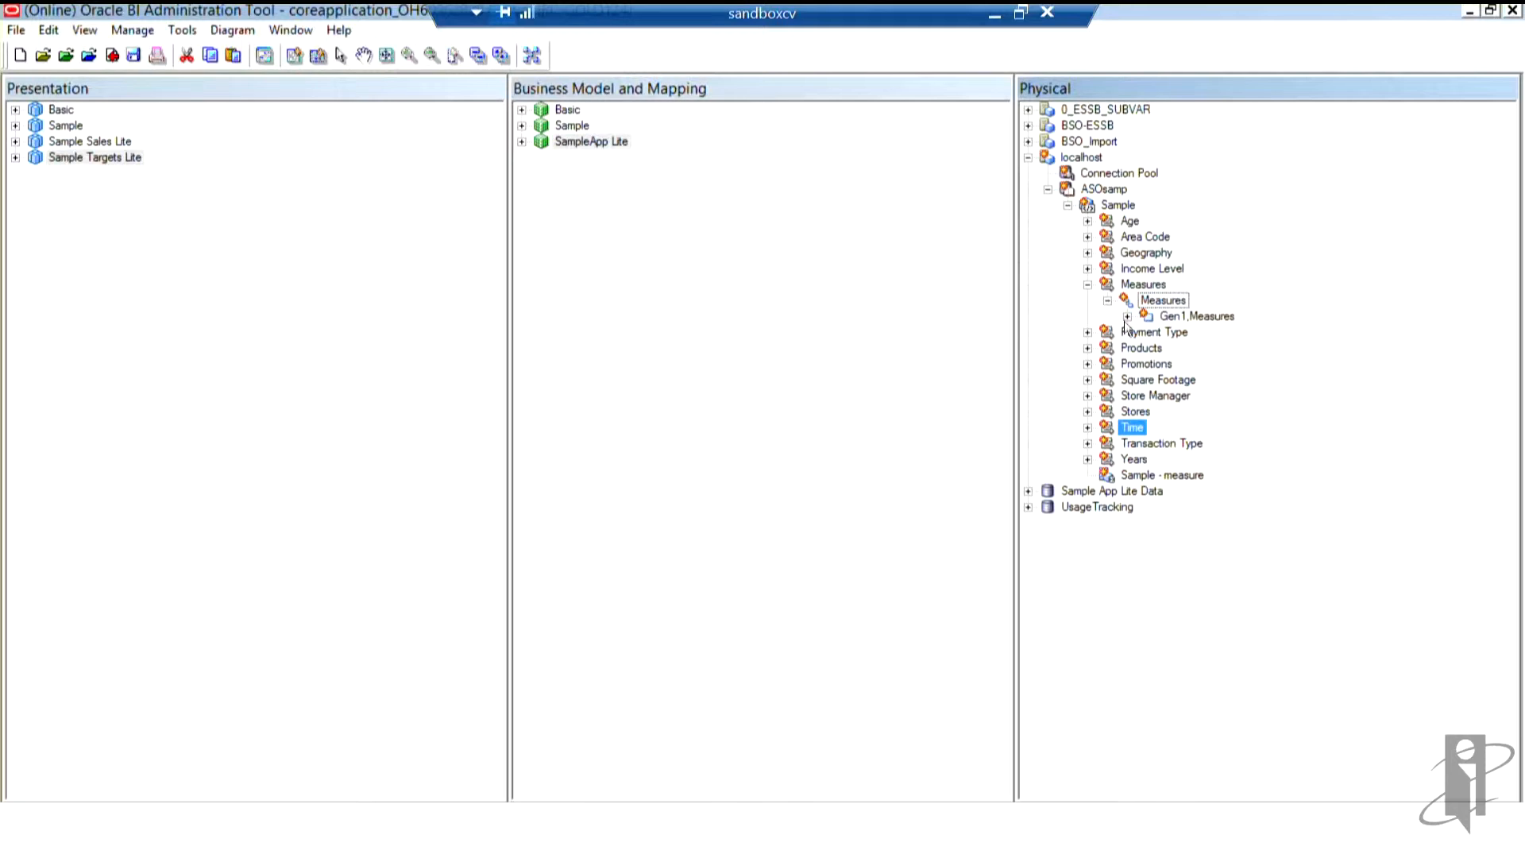
left_click(1130, 317)
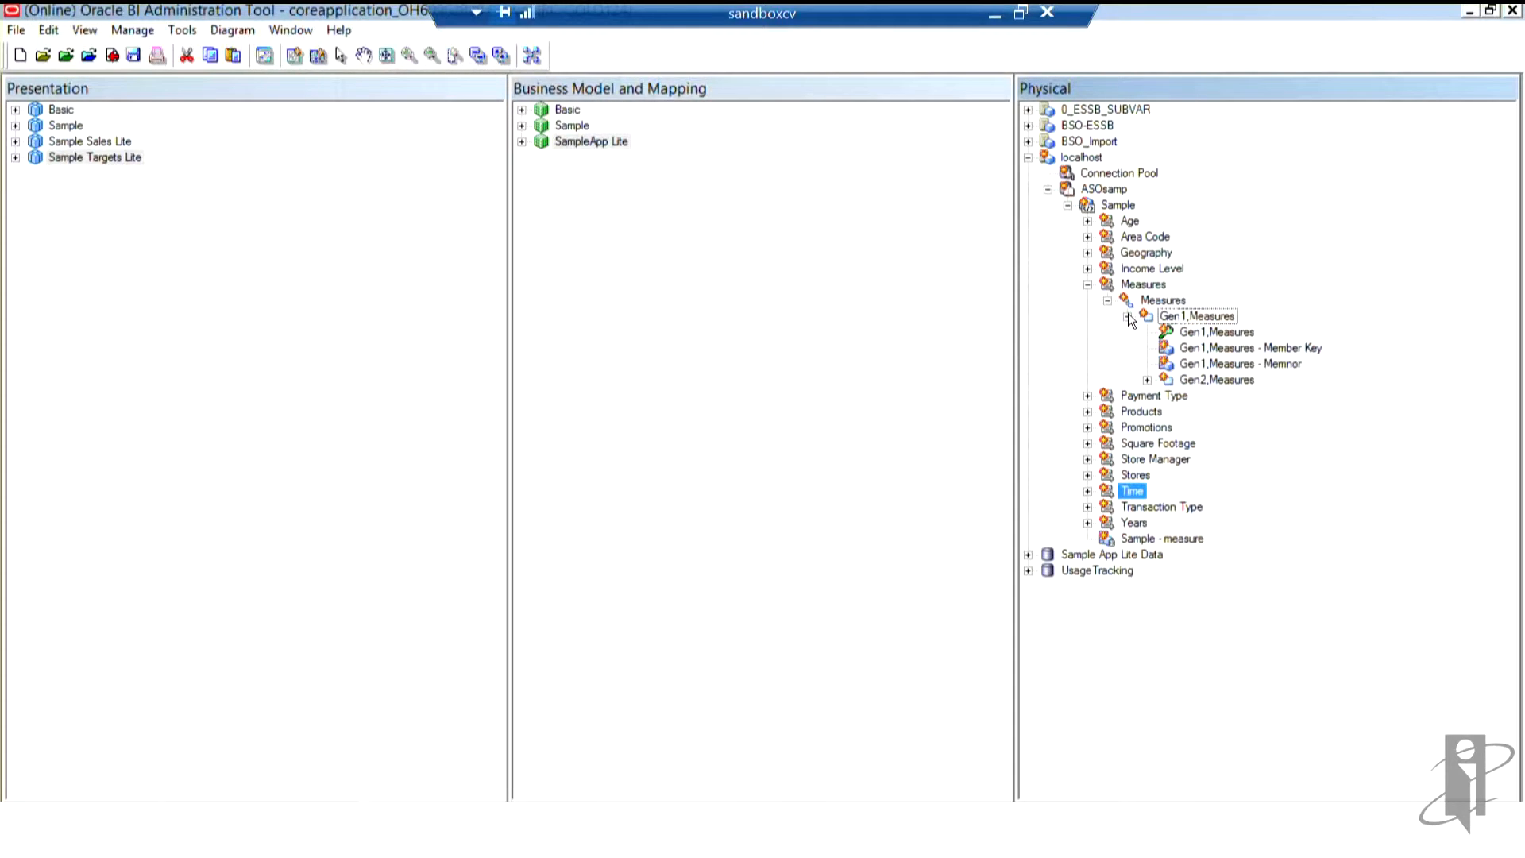
left_click(1128, 315)
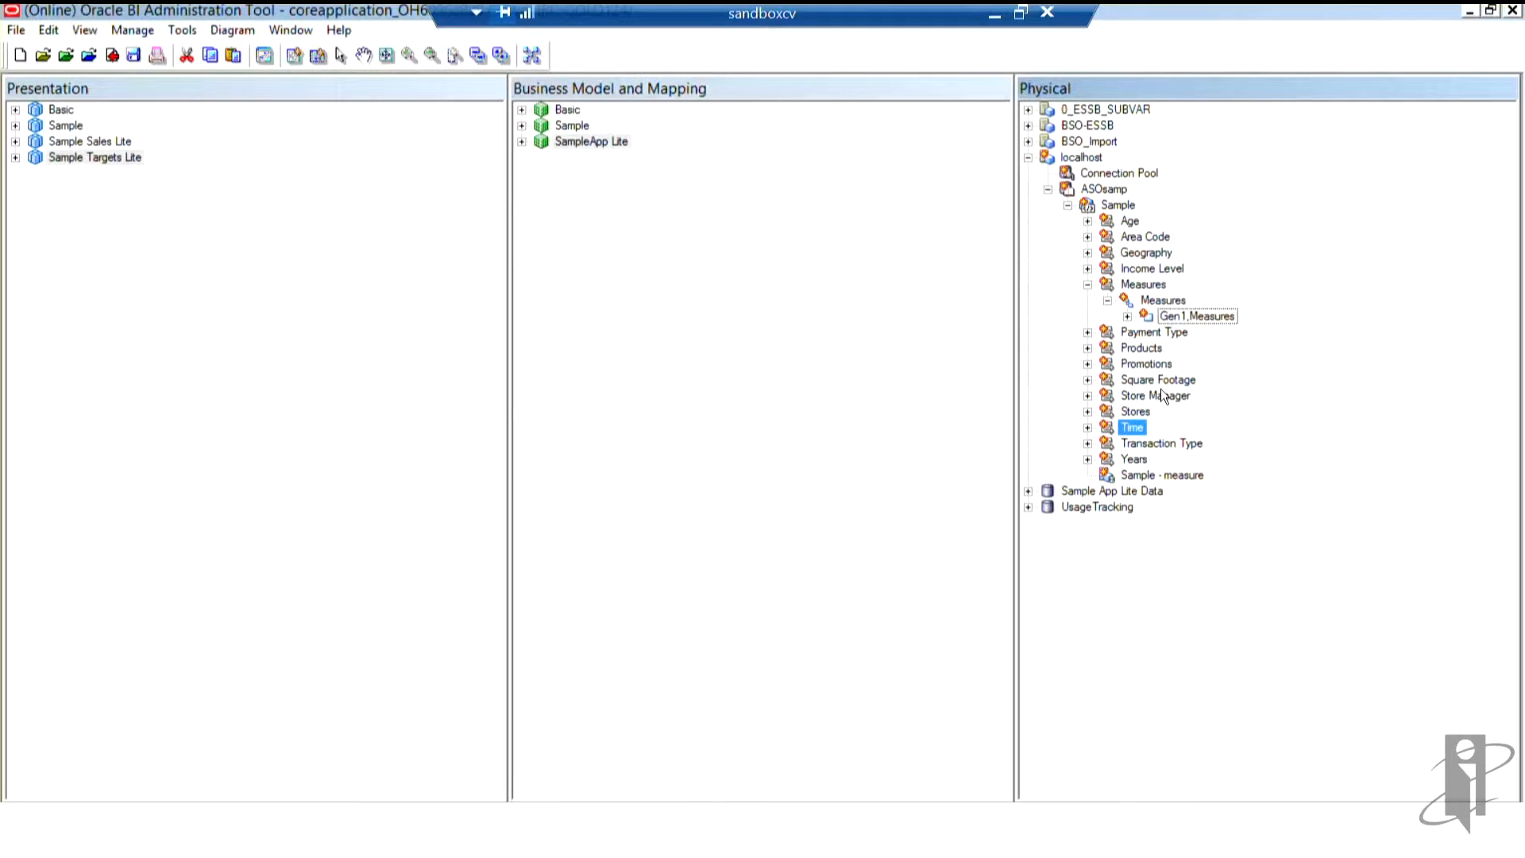
left_click(1128, 317)
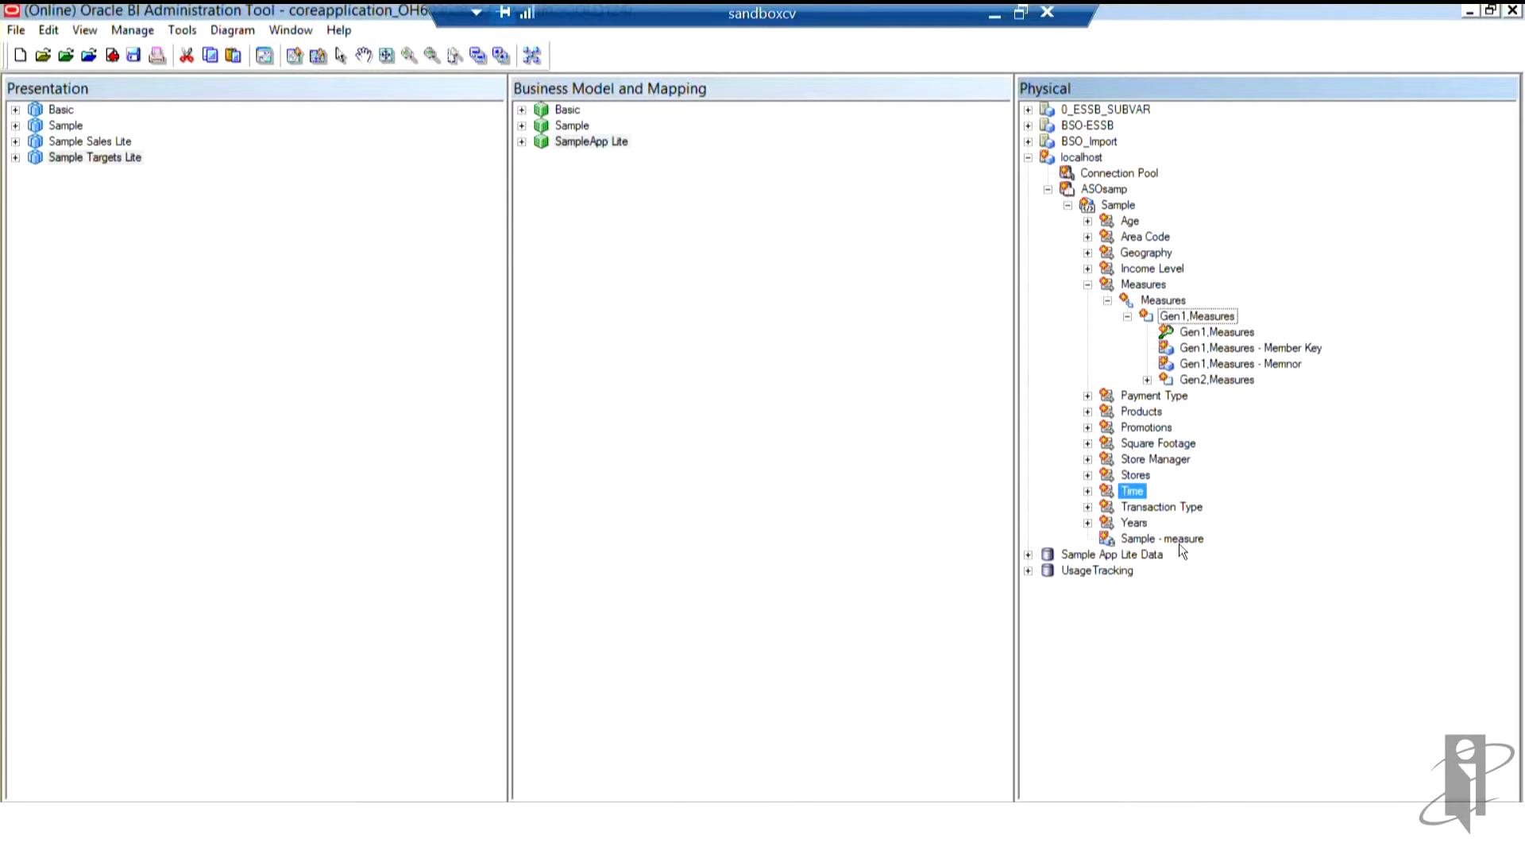
left_click(1161, 539)
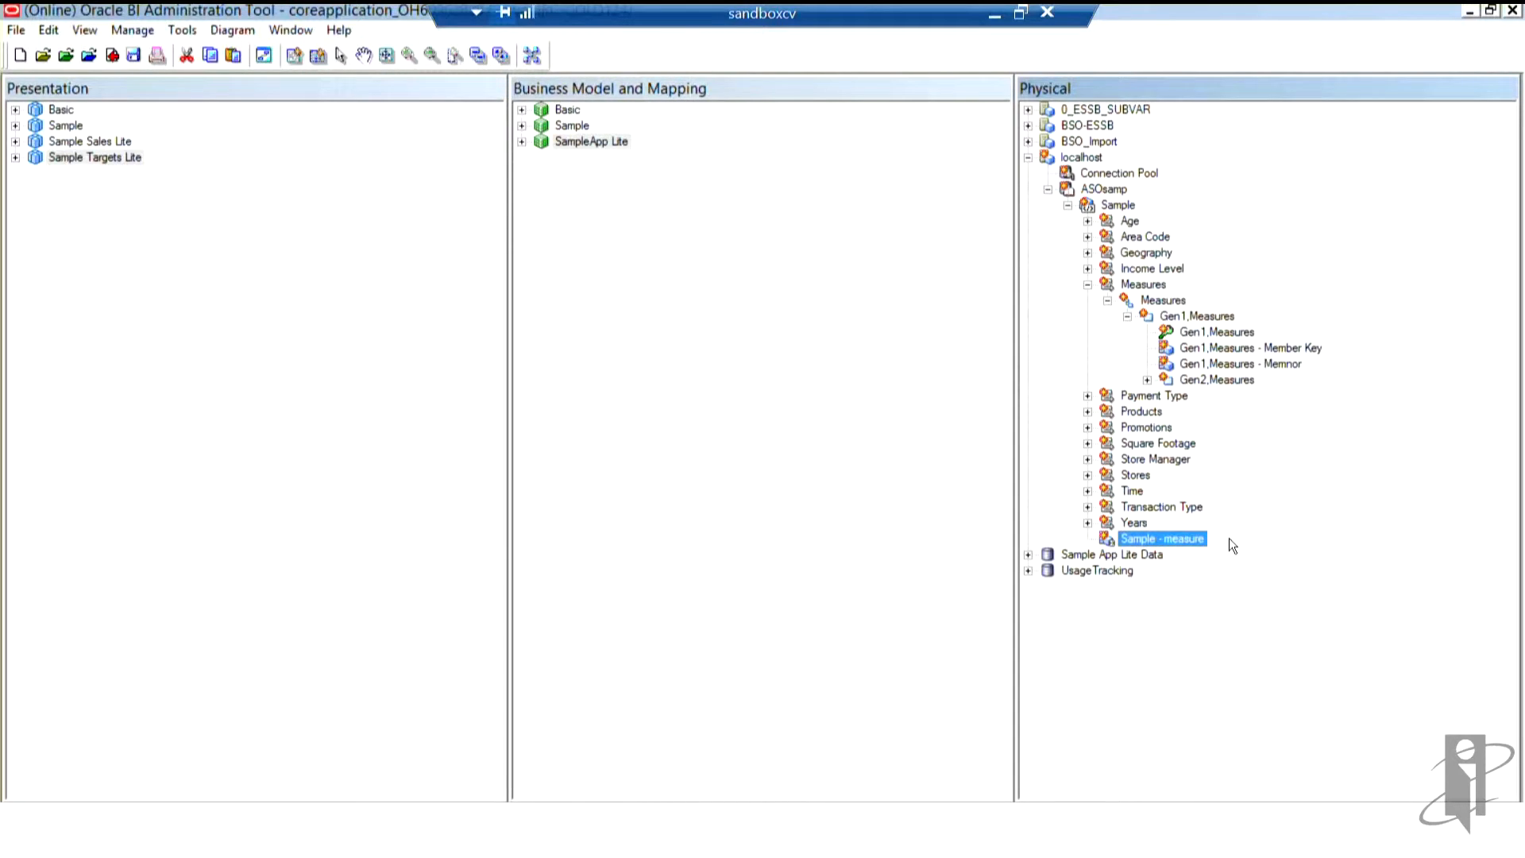
mouse_move(1195, 543)
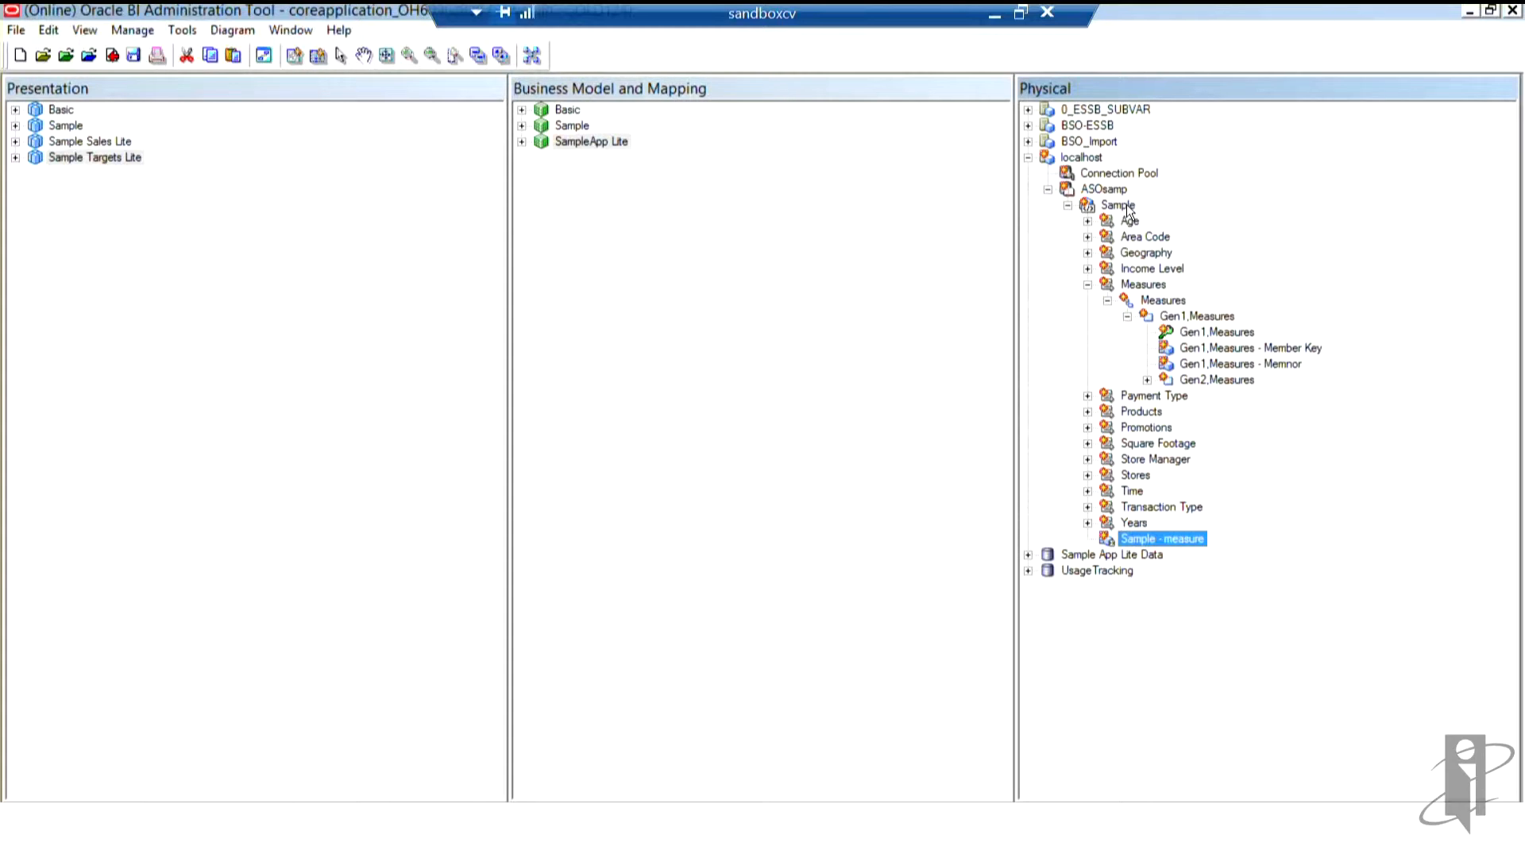
double_click(1117, 205)
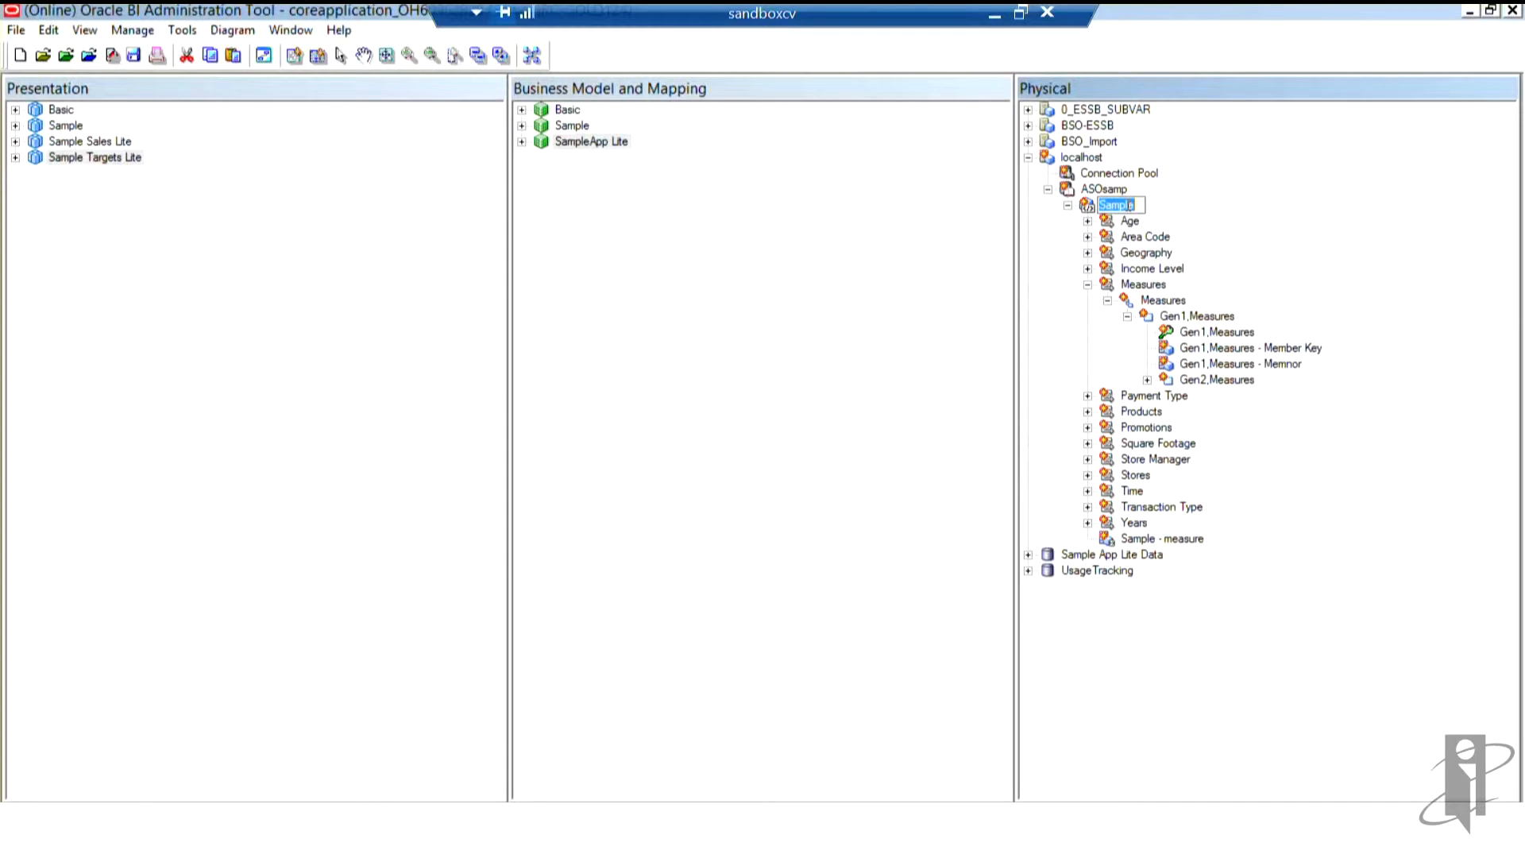
right_click(1117, 204)
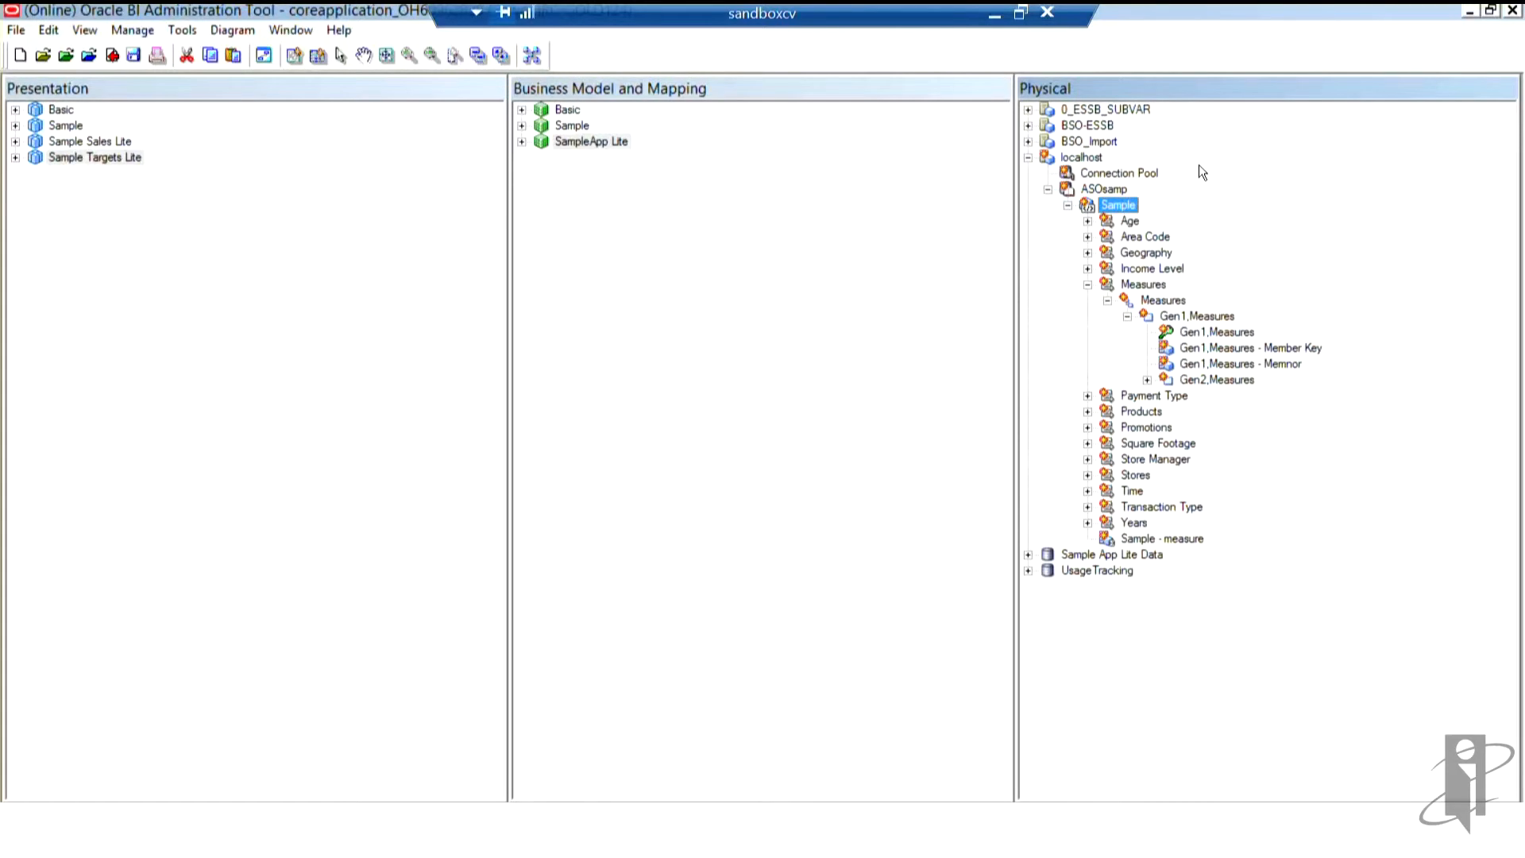
mouse_move(1259, 251)
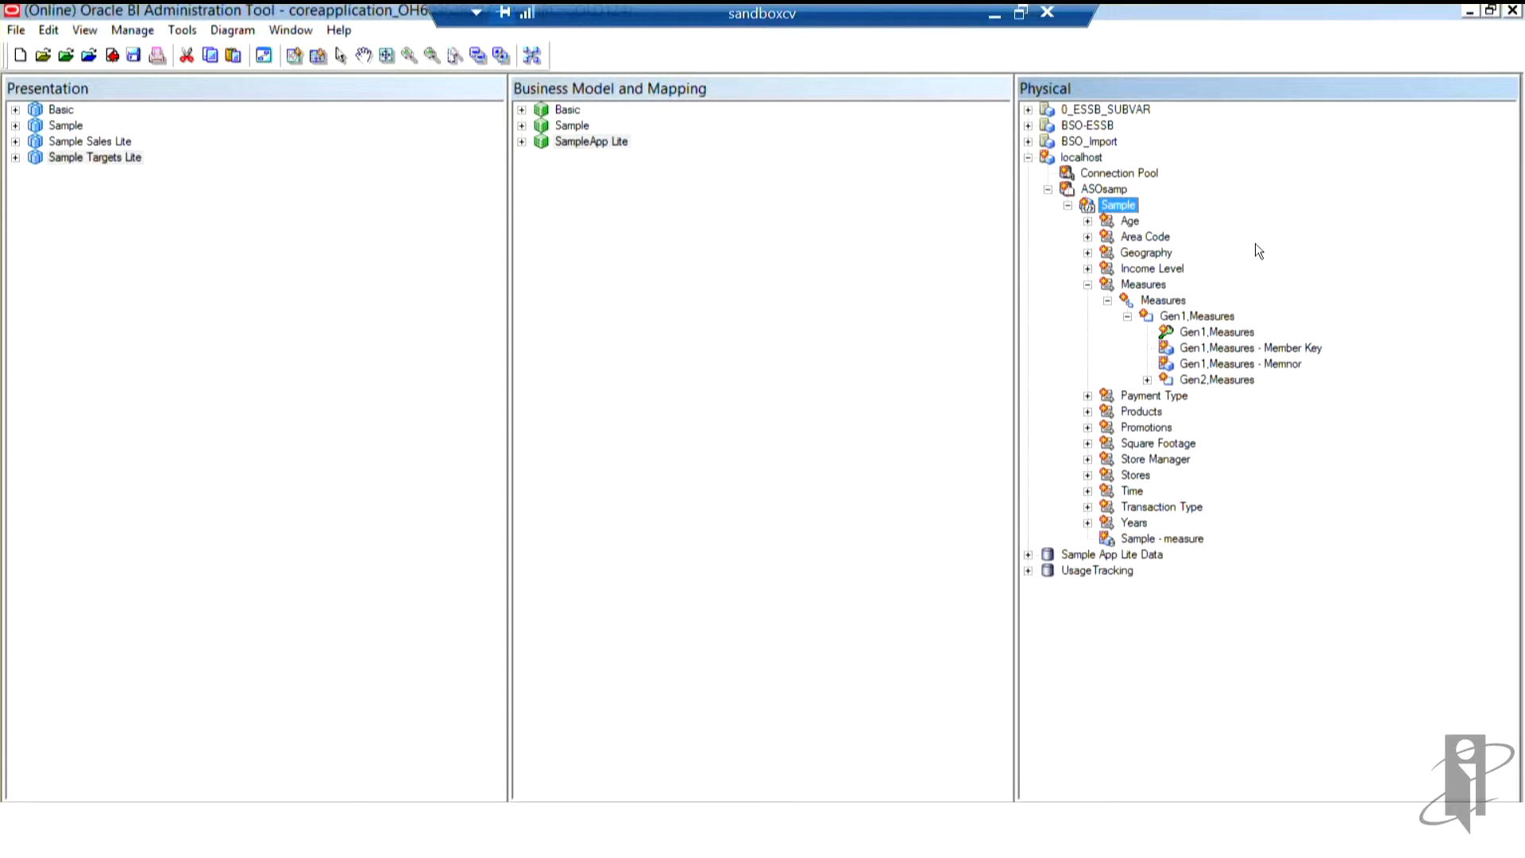
mouse_move(1138, 205)
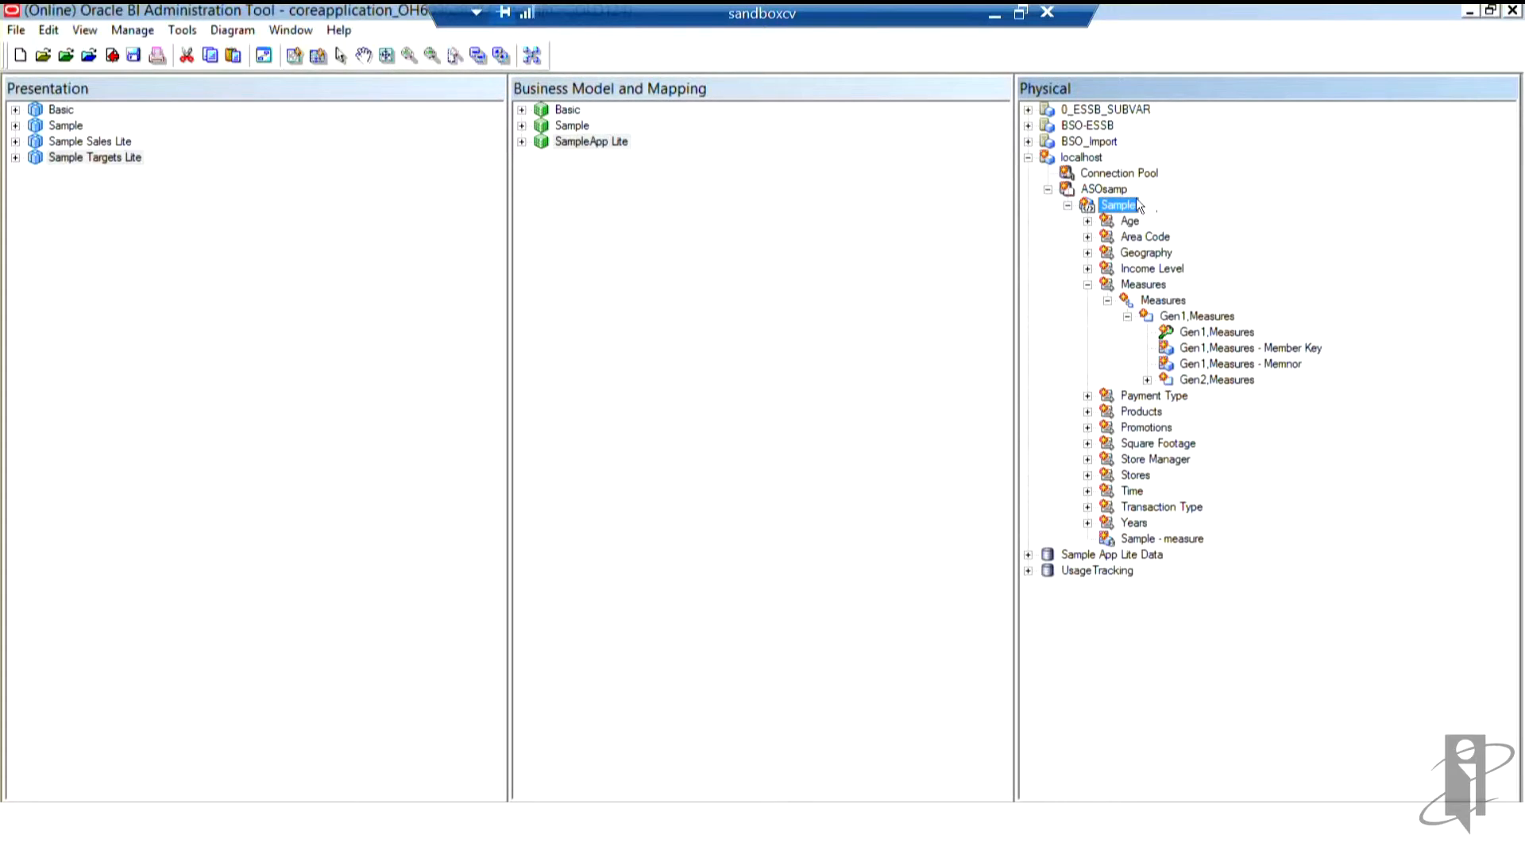
mouse_move(1148, 283)
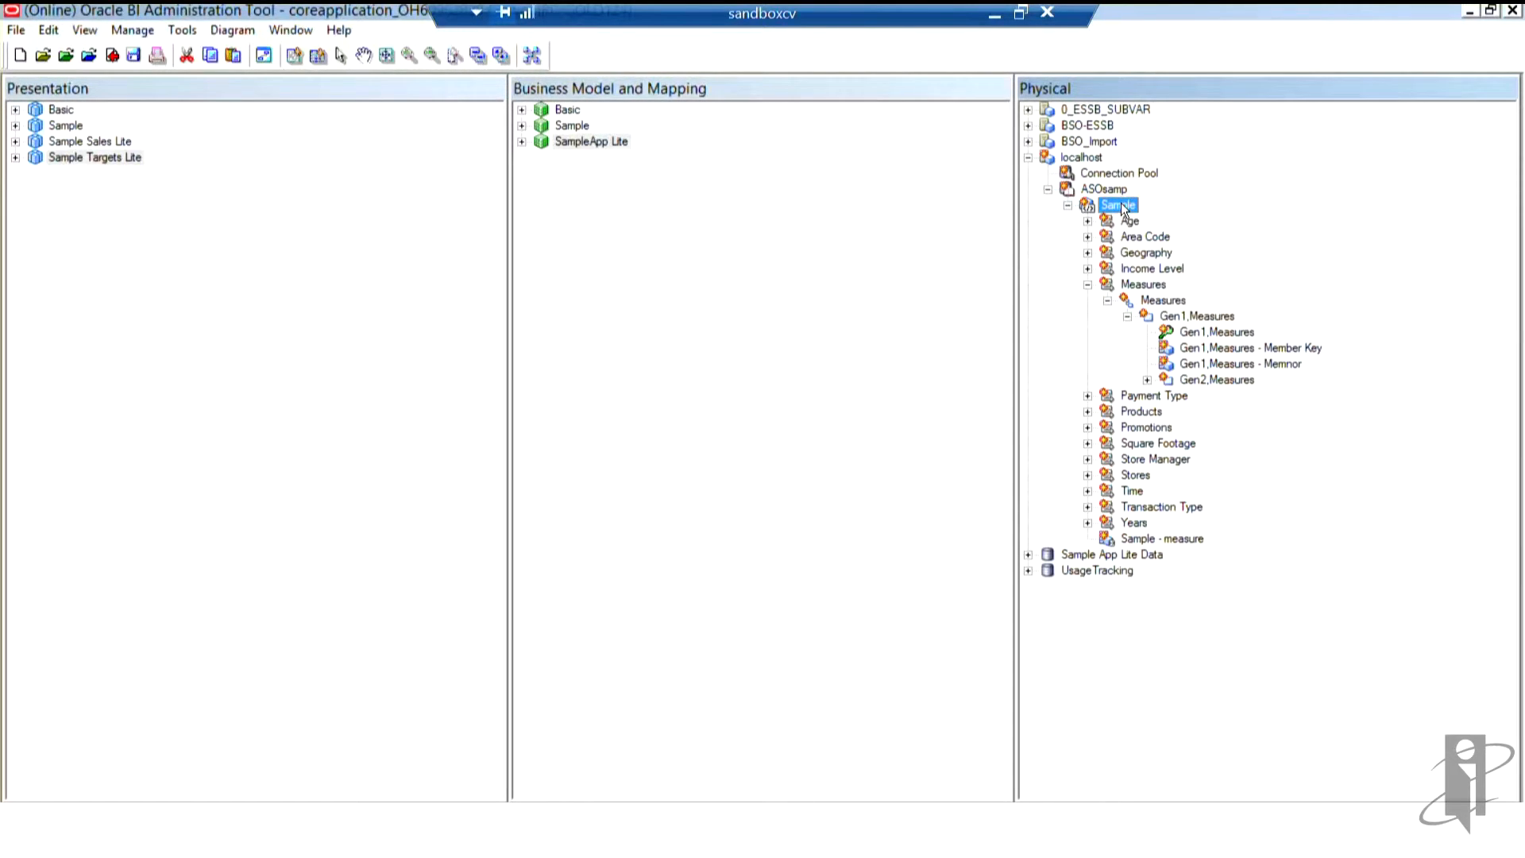
mouse_move(1098, 486)
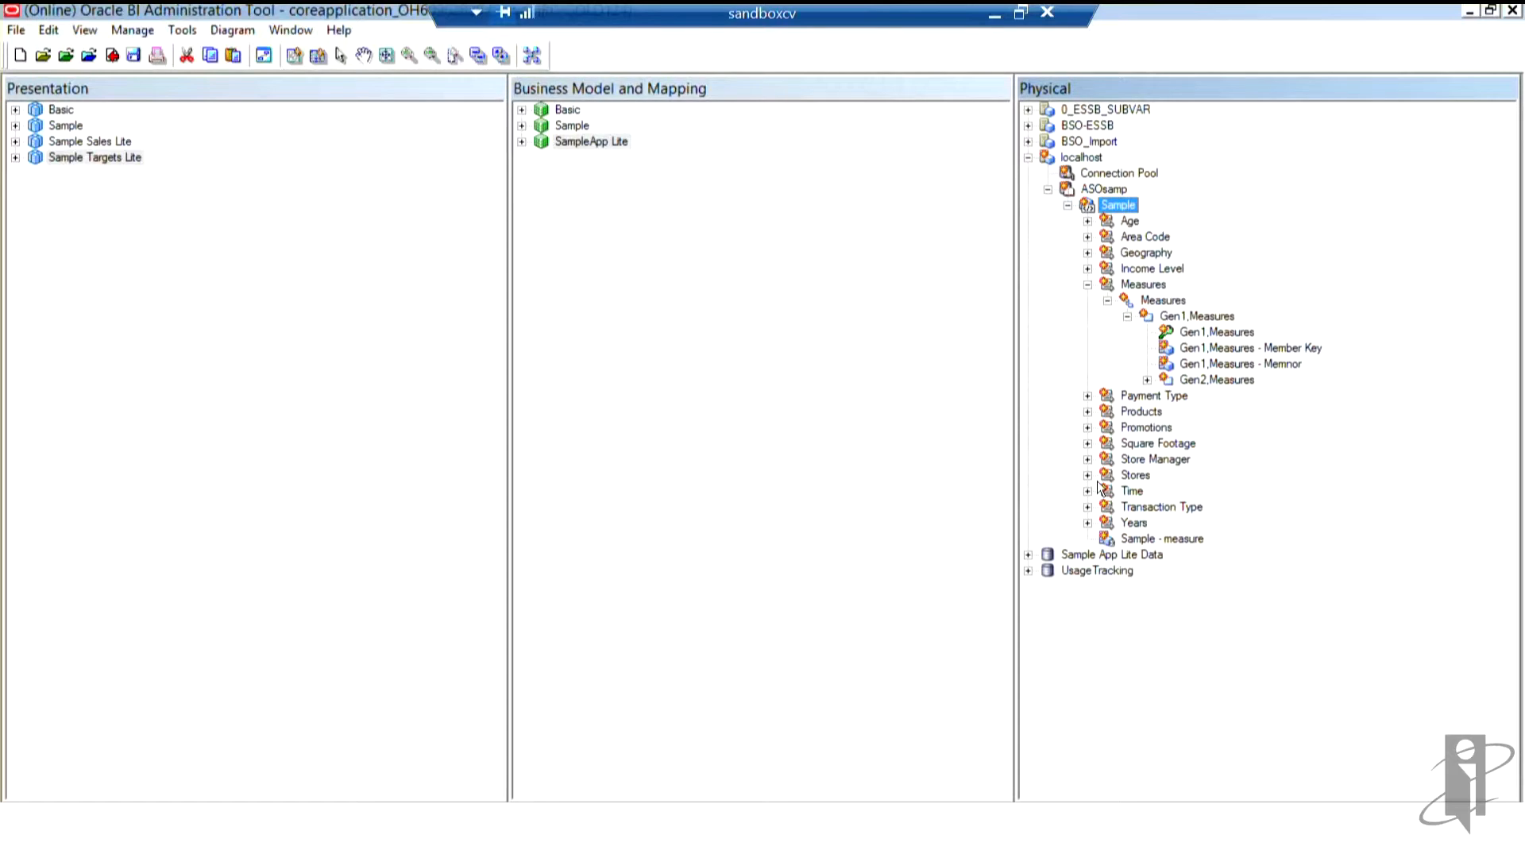
Expand the Gen2.Measures level to list its Ancestor Ref, Member Key and Memnor columns
left_click(1162, 539)
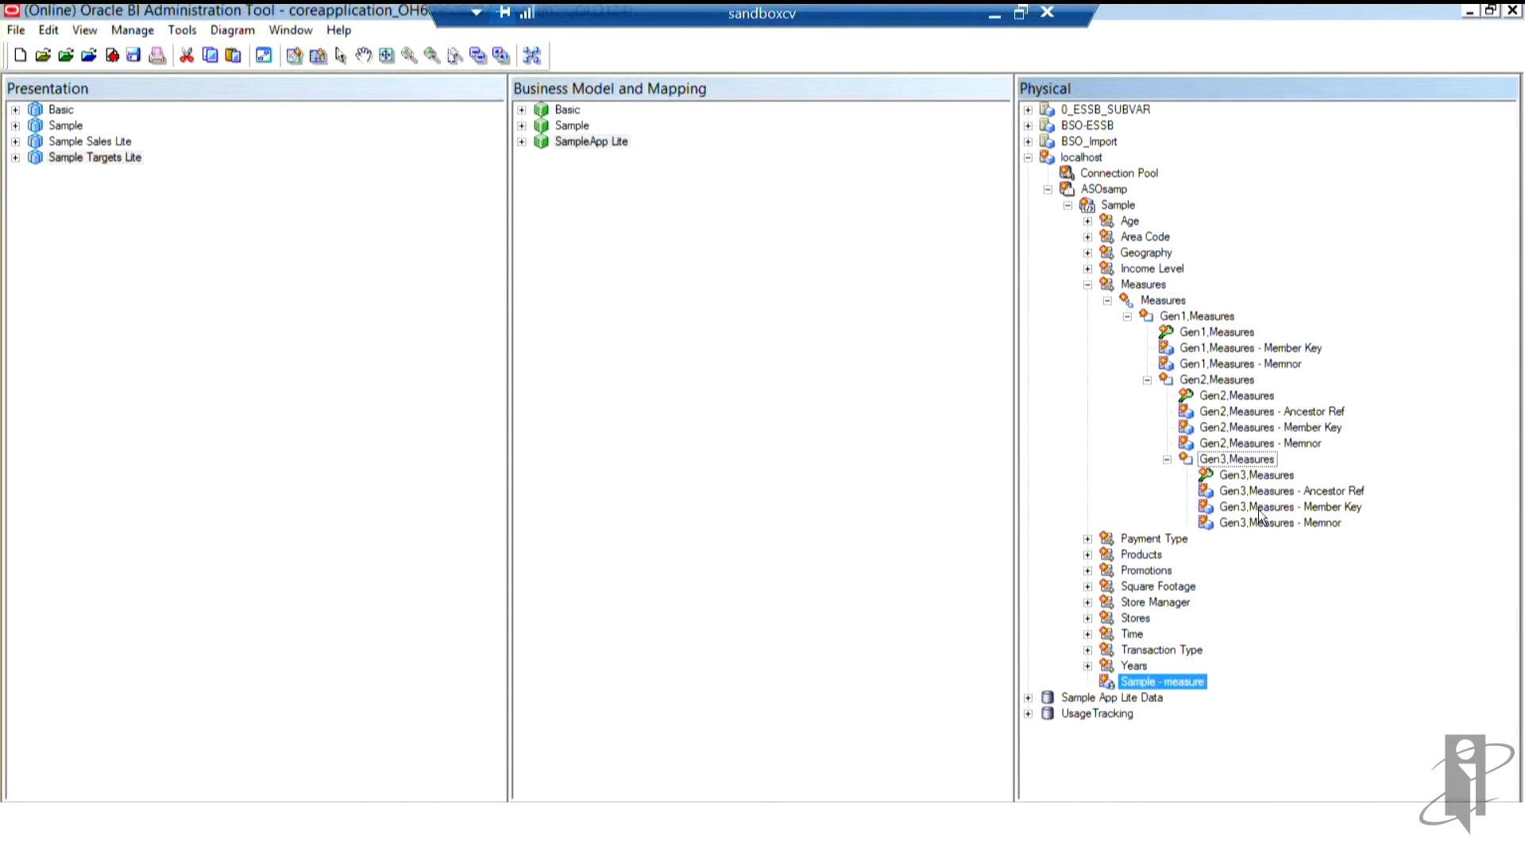
mouse_move(1178, 299)
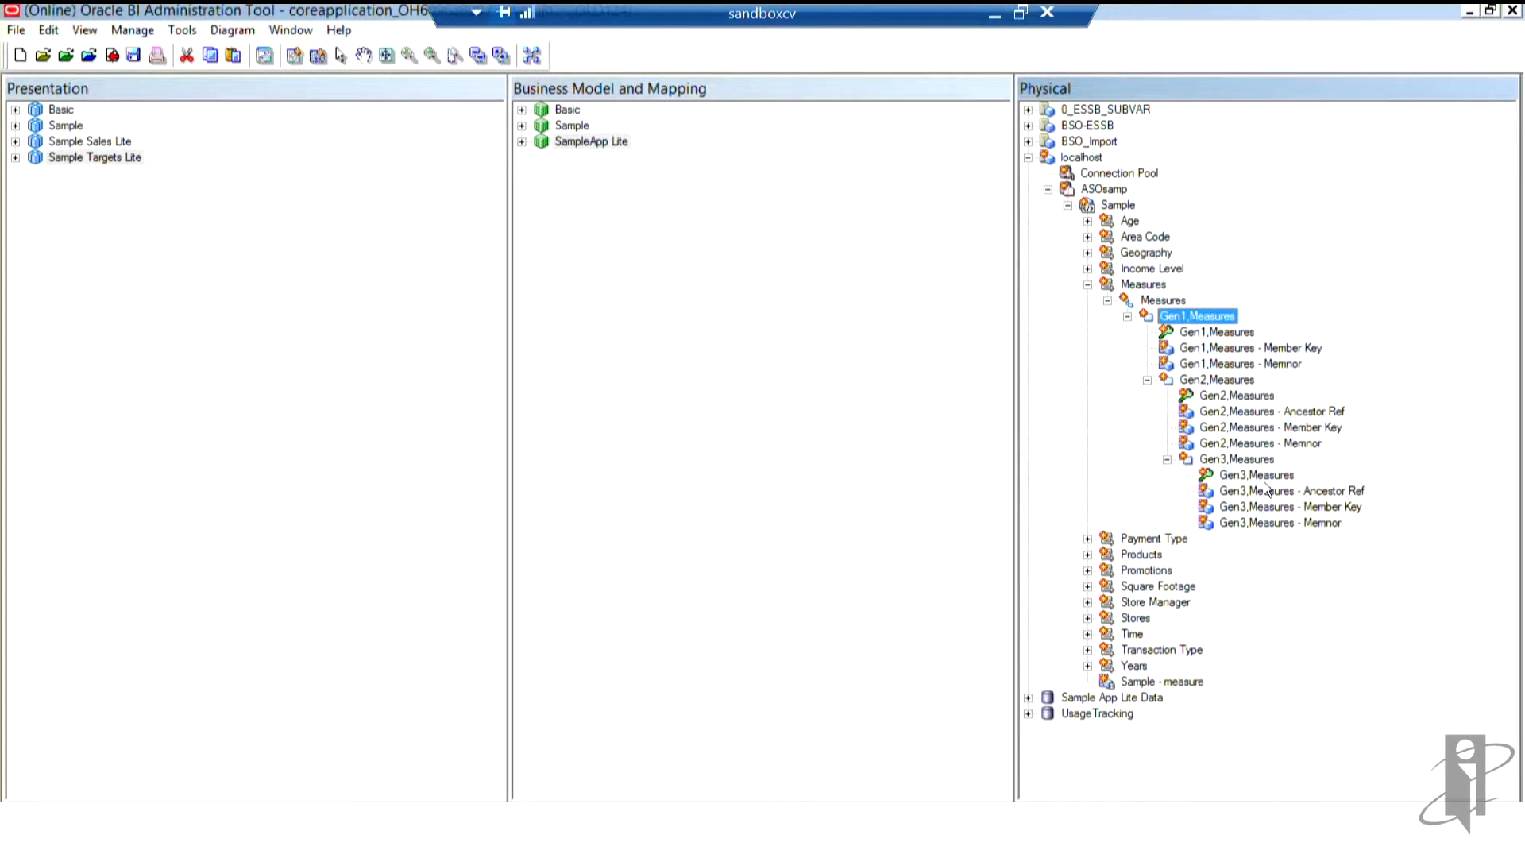
mouse_move(1273, 354)
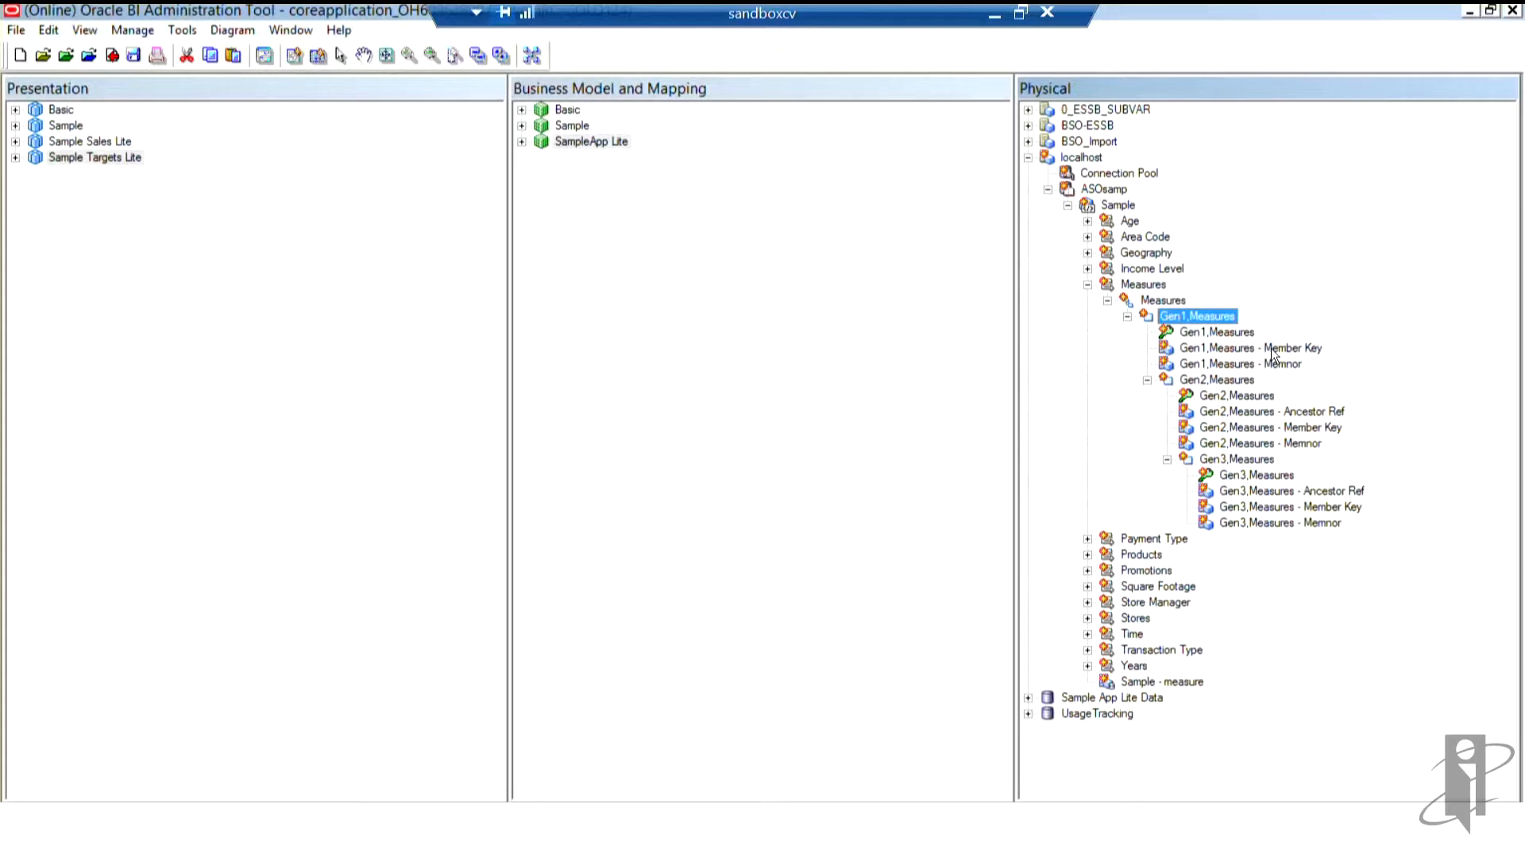
mouse_move(1284, 426)
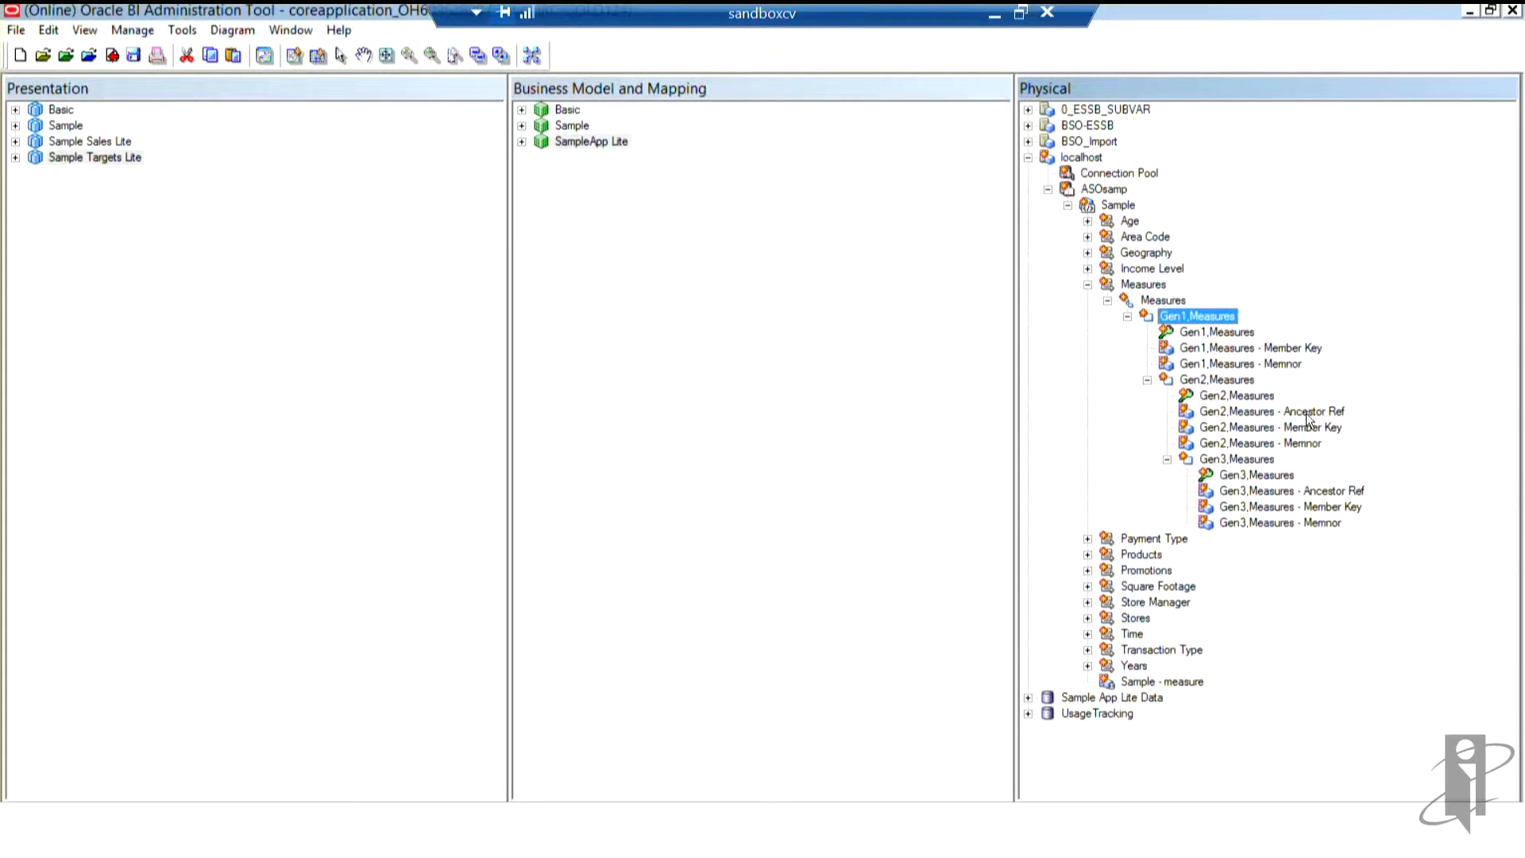
mouse_move(1324, 436)
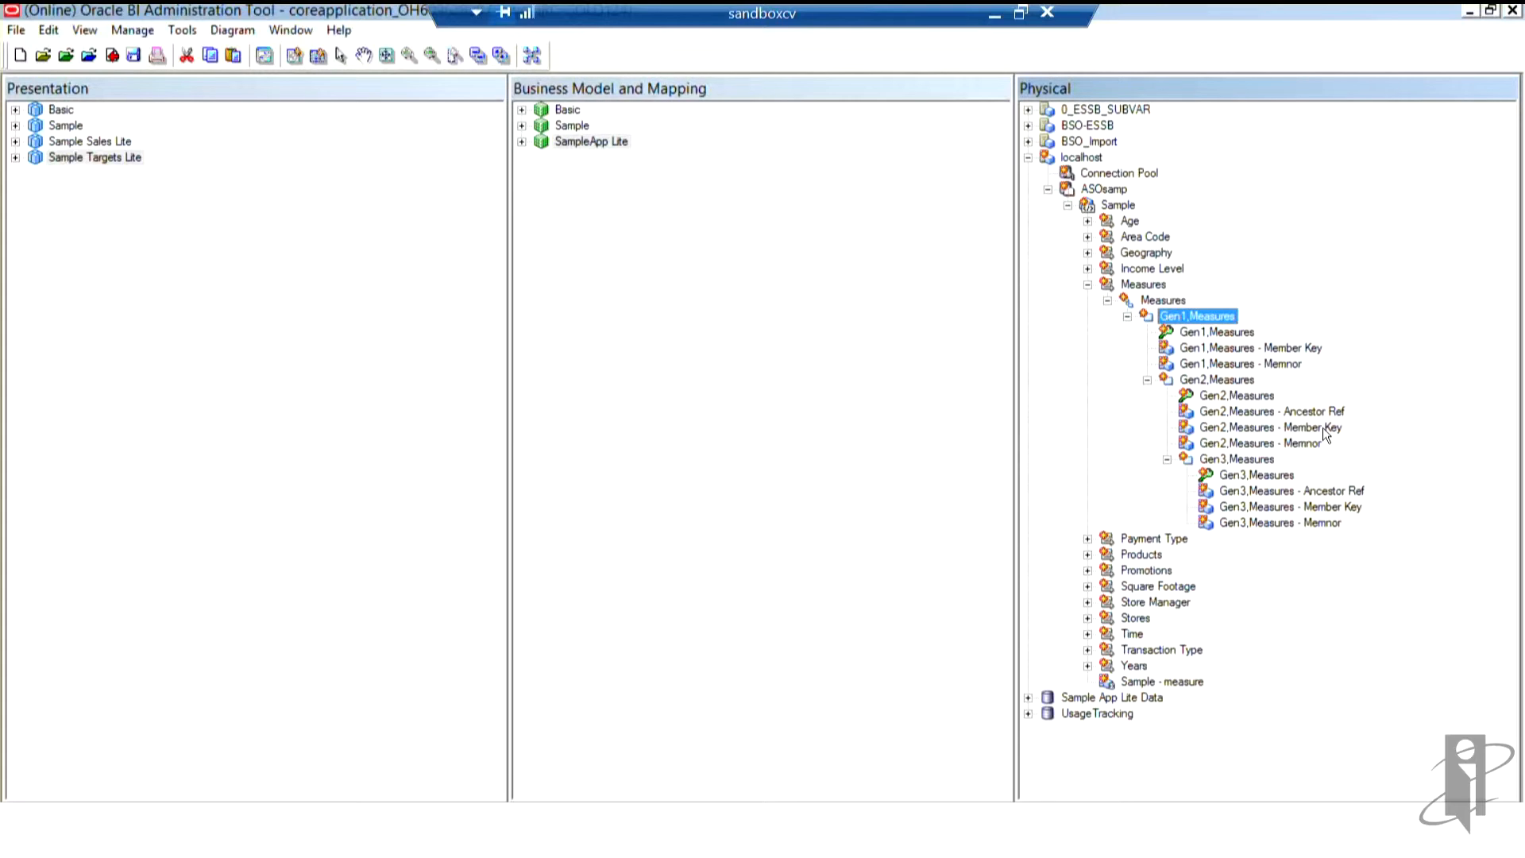
mouse_move(1296, 422)
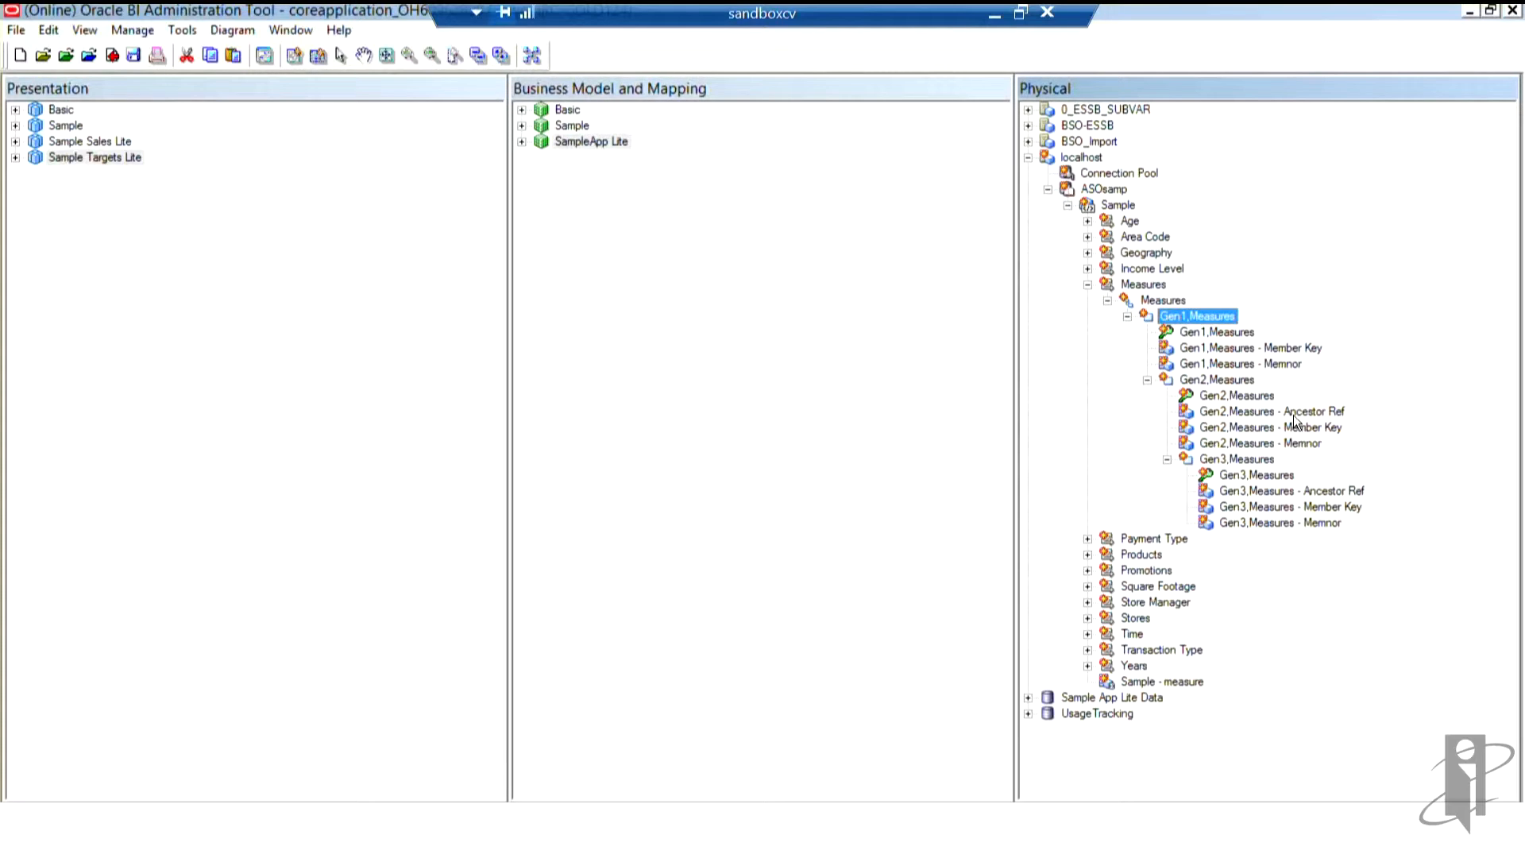
mouse_move(1312, 439)
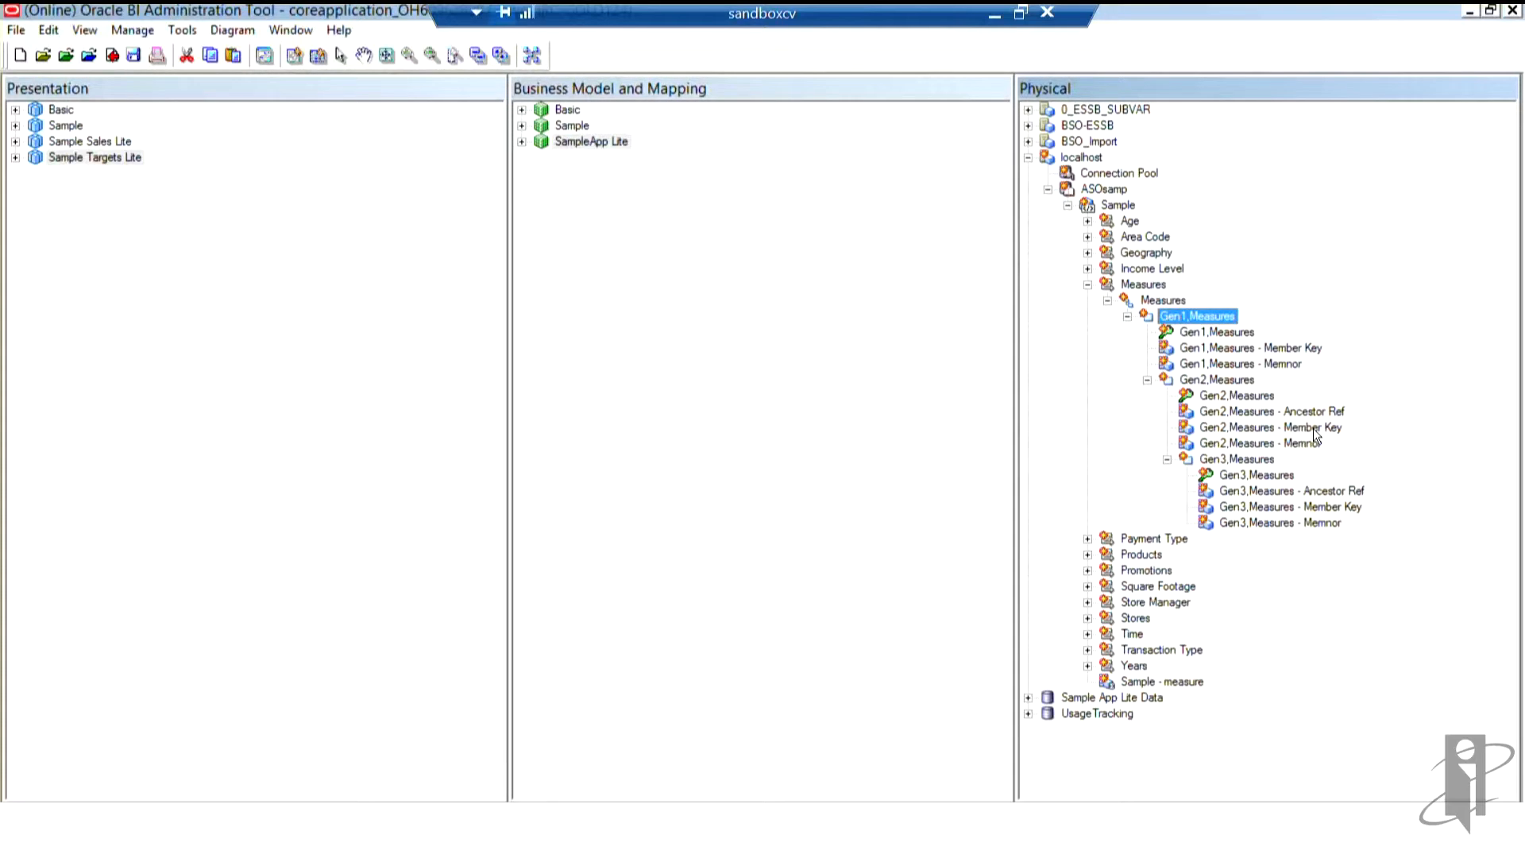
mouse_move(1308, 453)
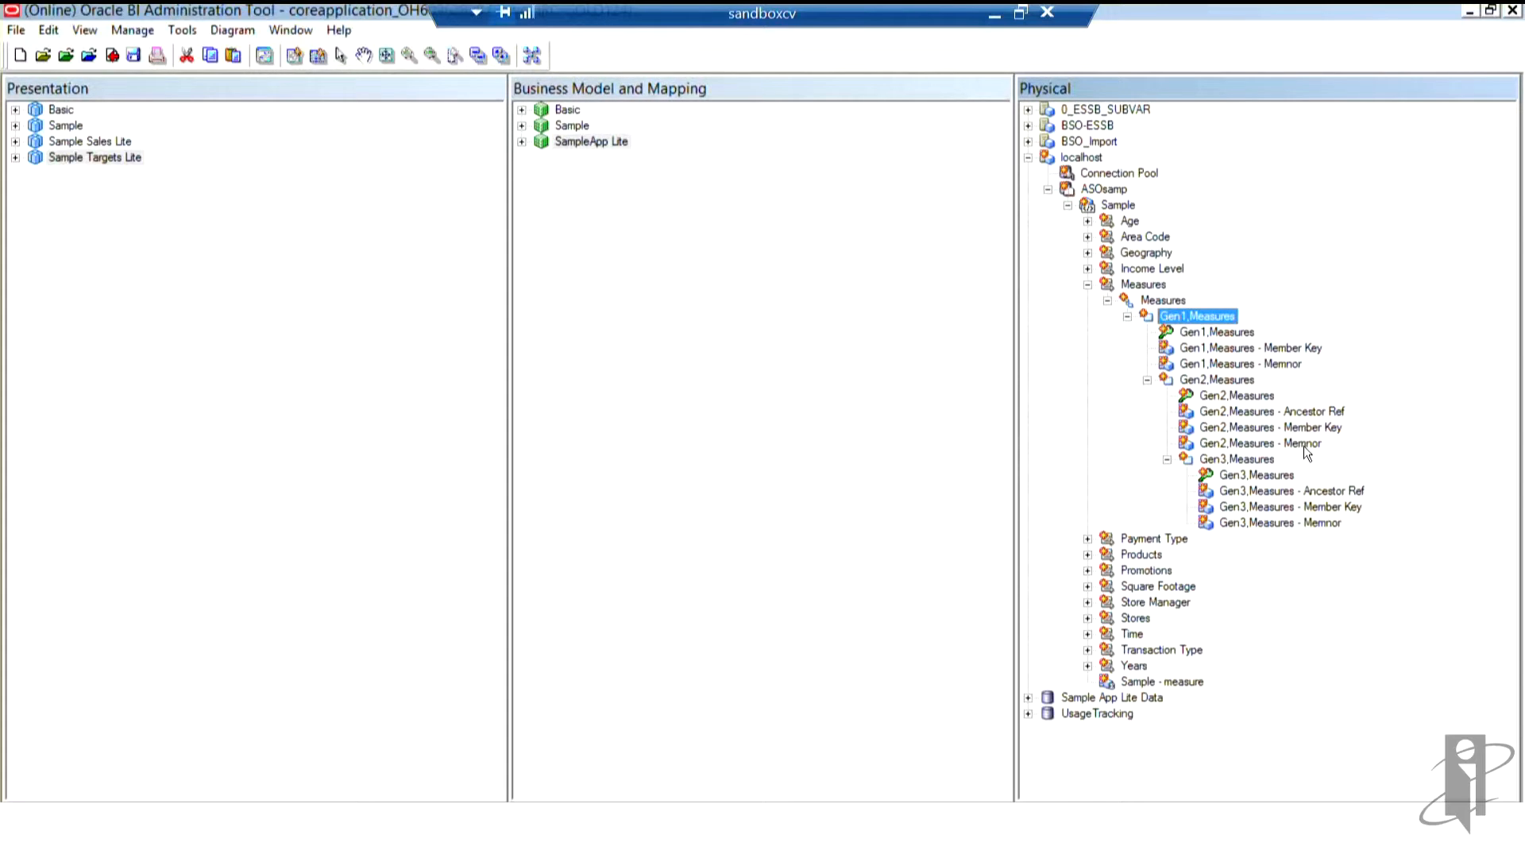
mouse_move(1266, 420)
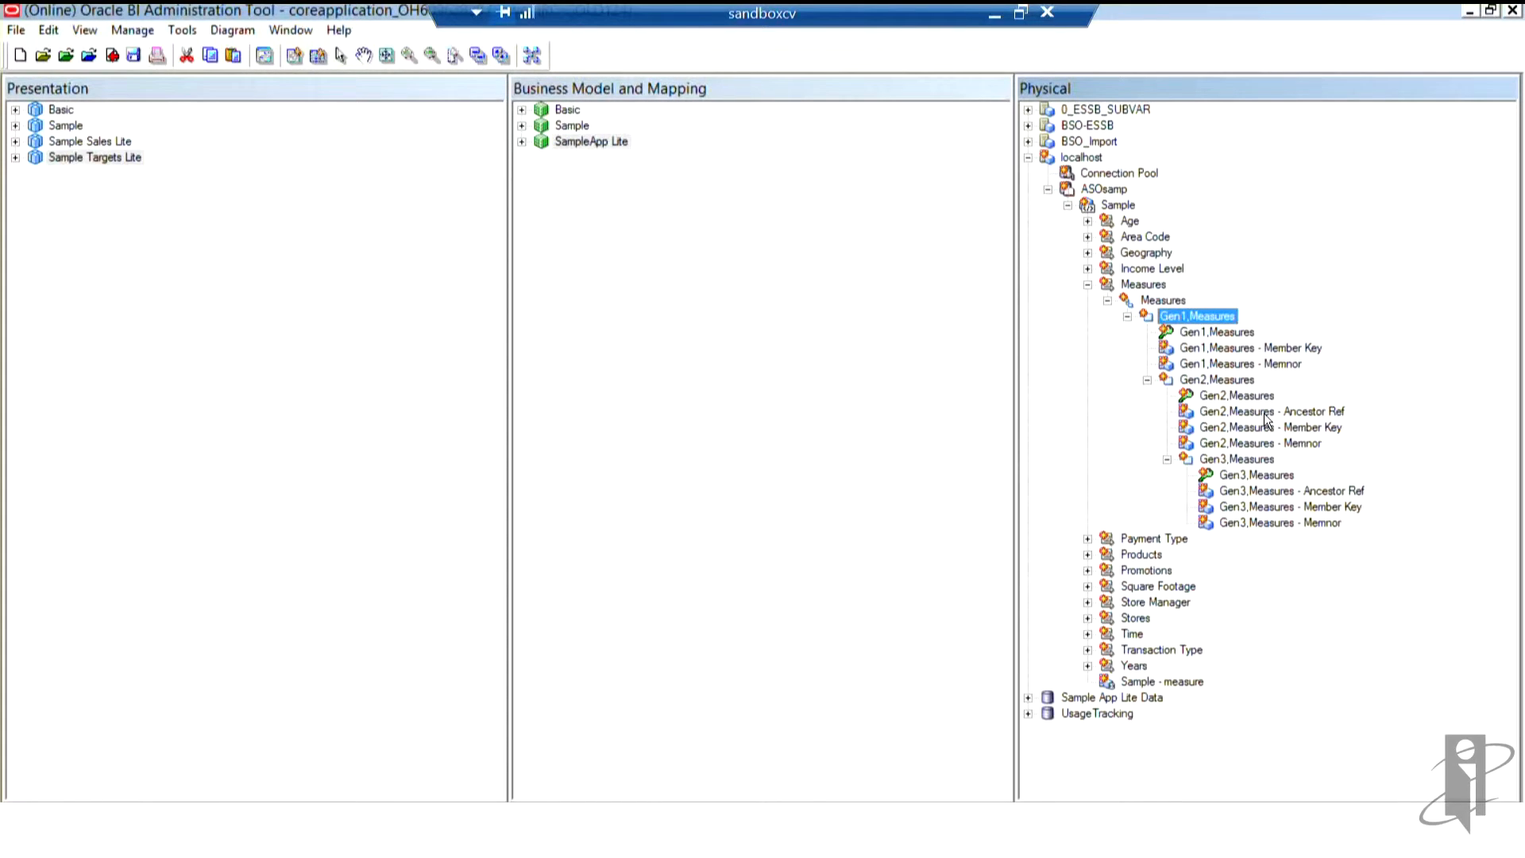
mouse_move(1279, 522)
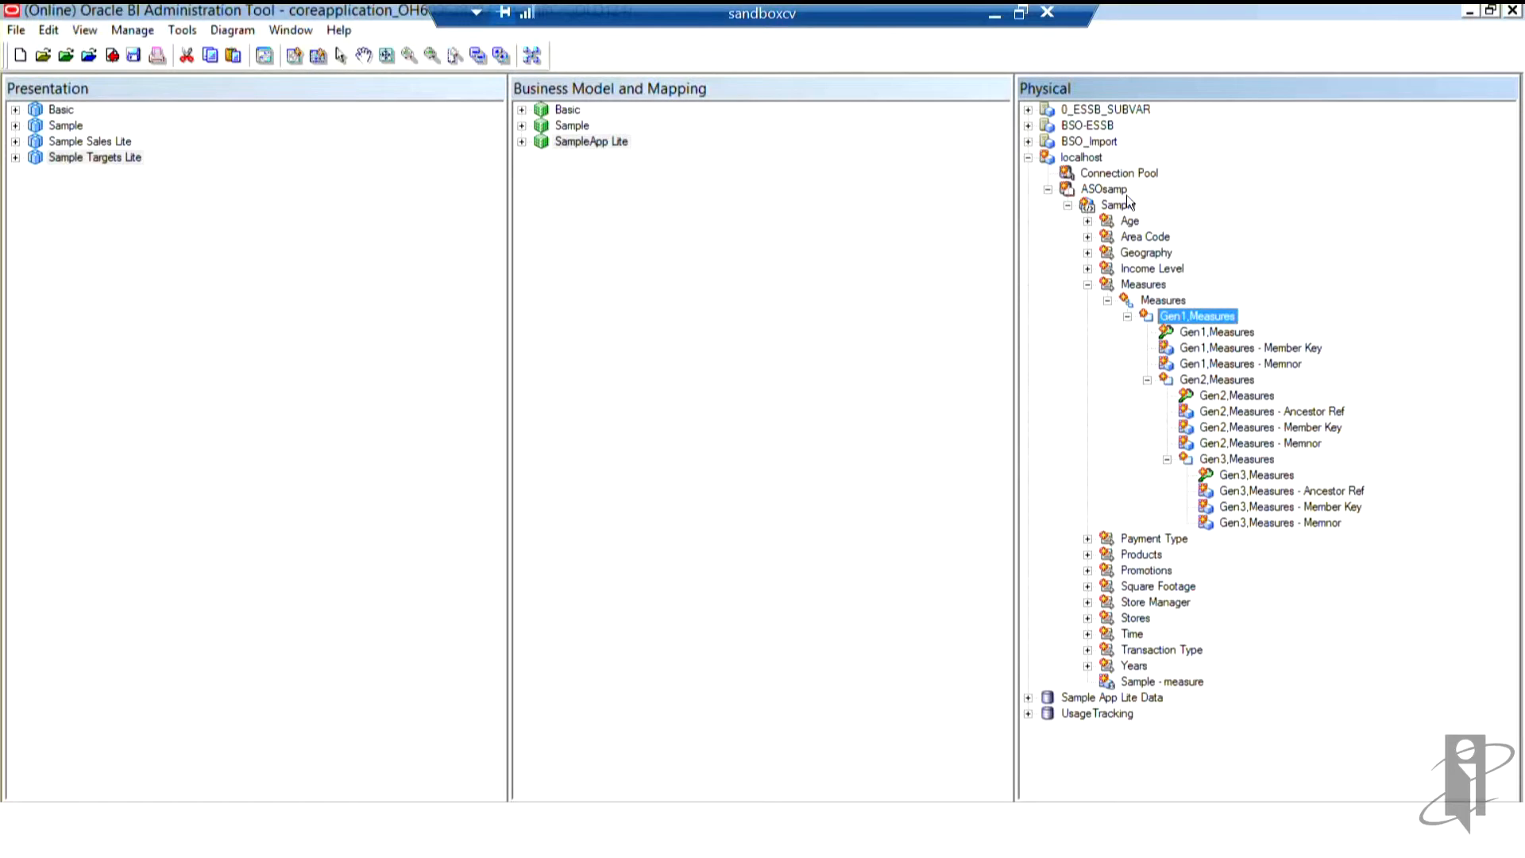
Bring up the Sample cube table's Properties from its right-click actions
right_click(1117, 205)
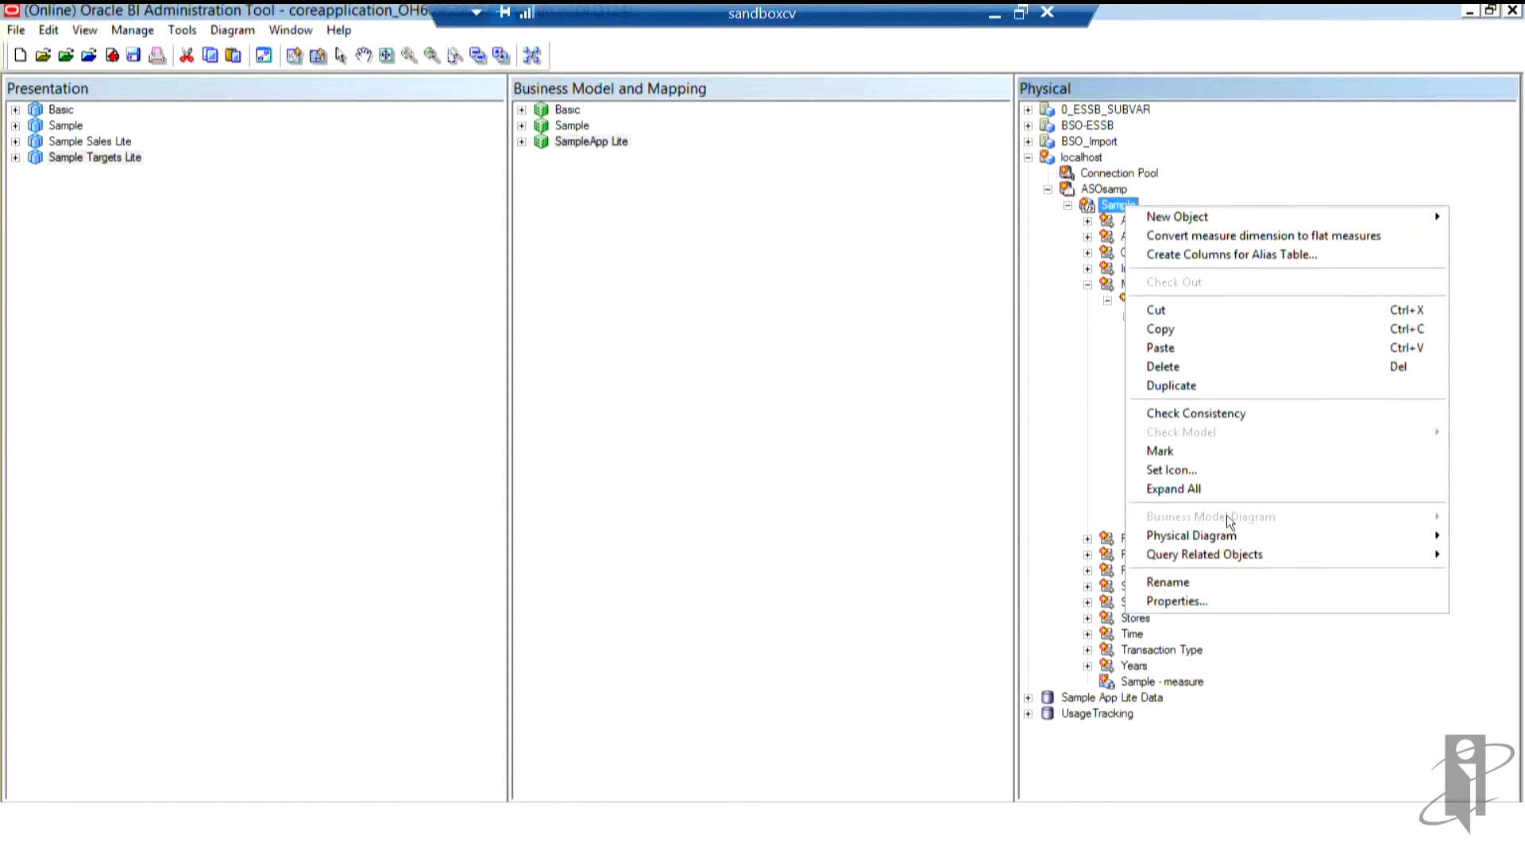
mouse_move(1155, 309)
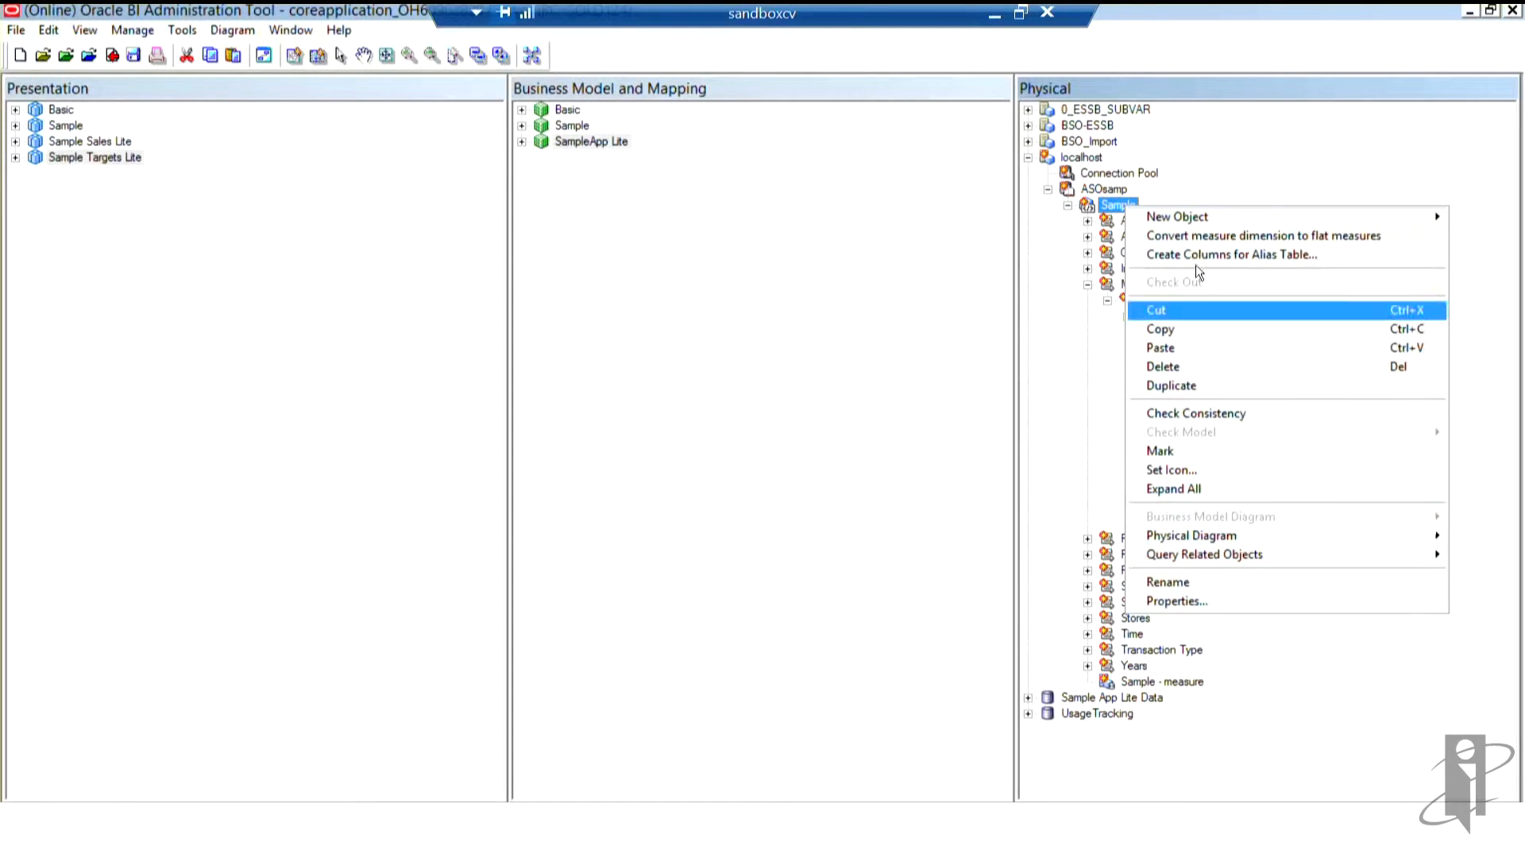
mouse_move(1178, 601)
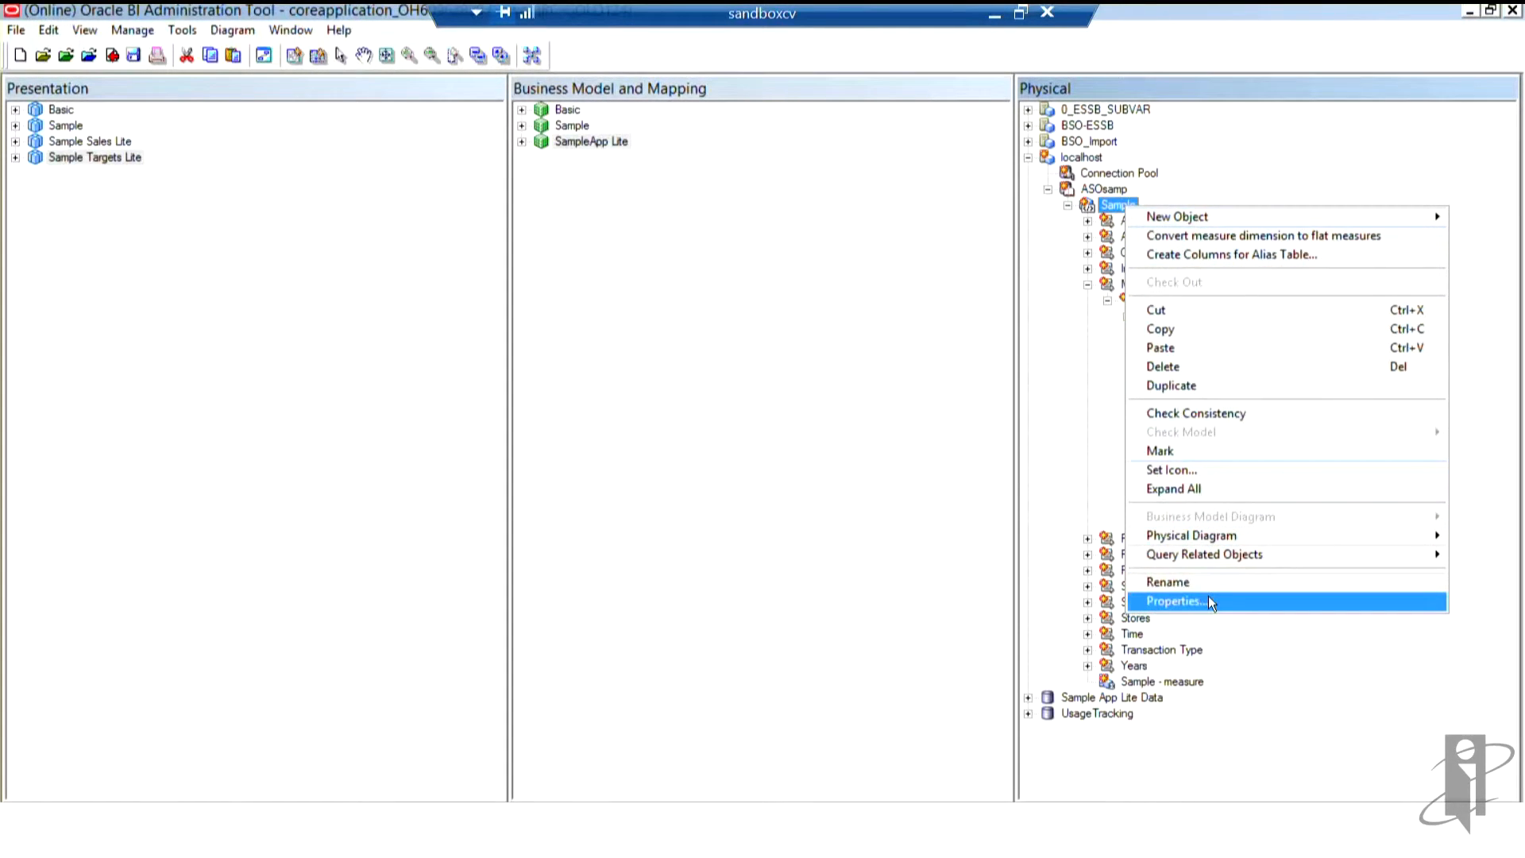
left_click(1176, 600)
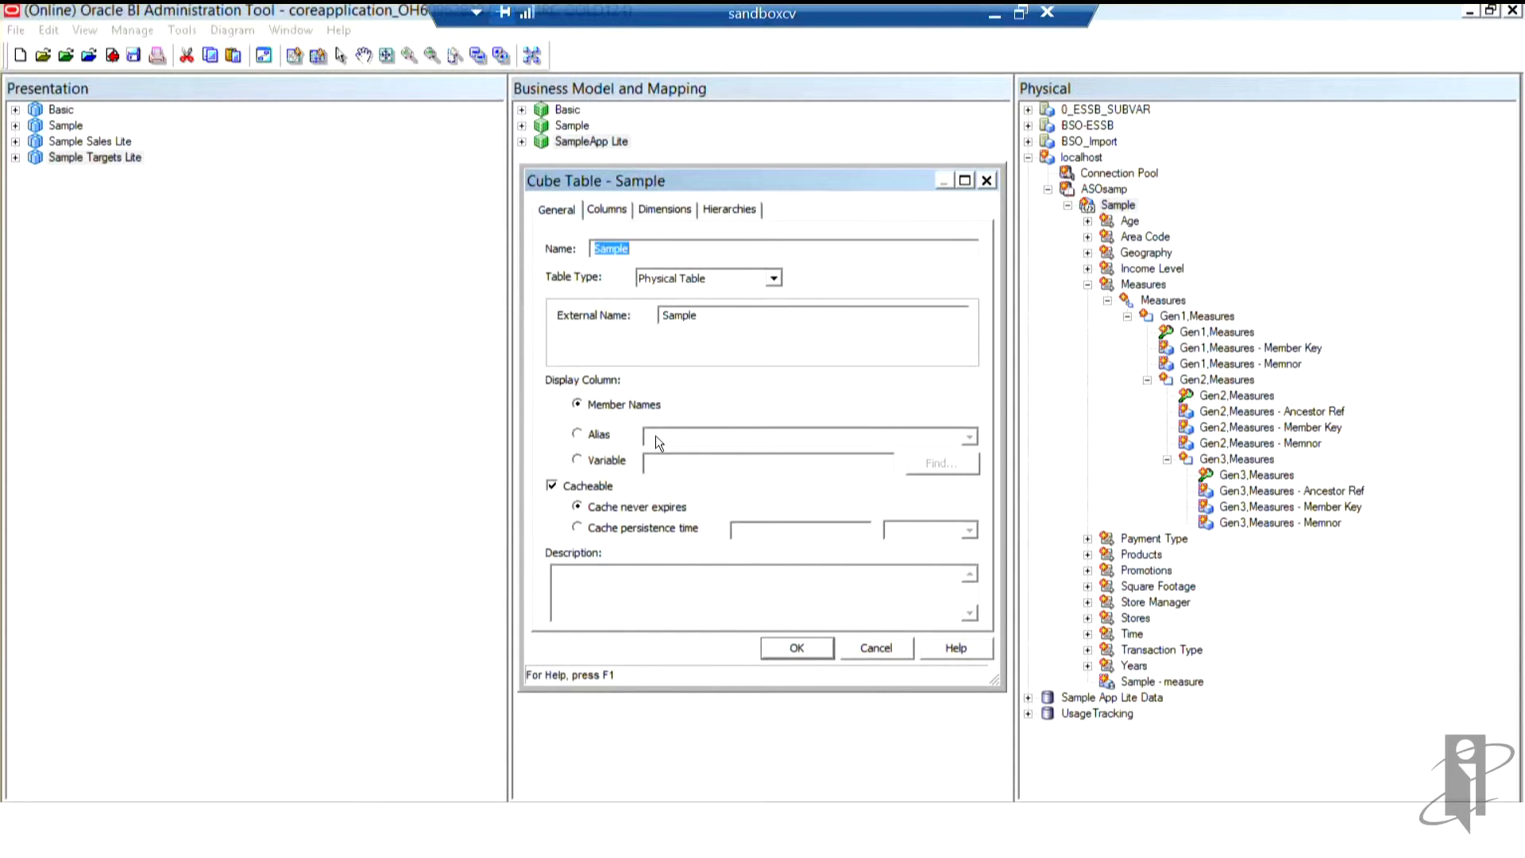
left_click(579, 434)
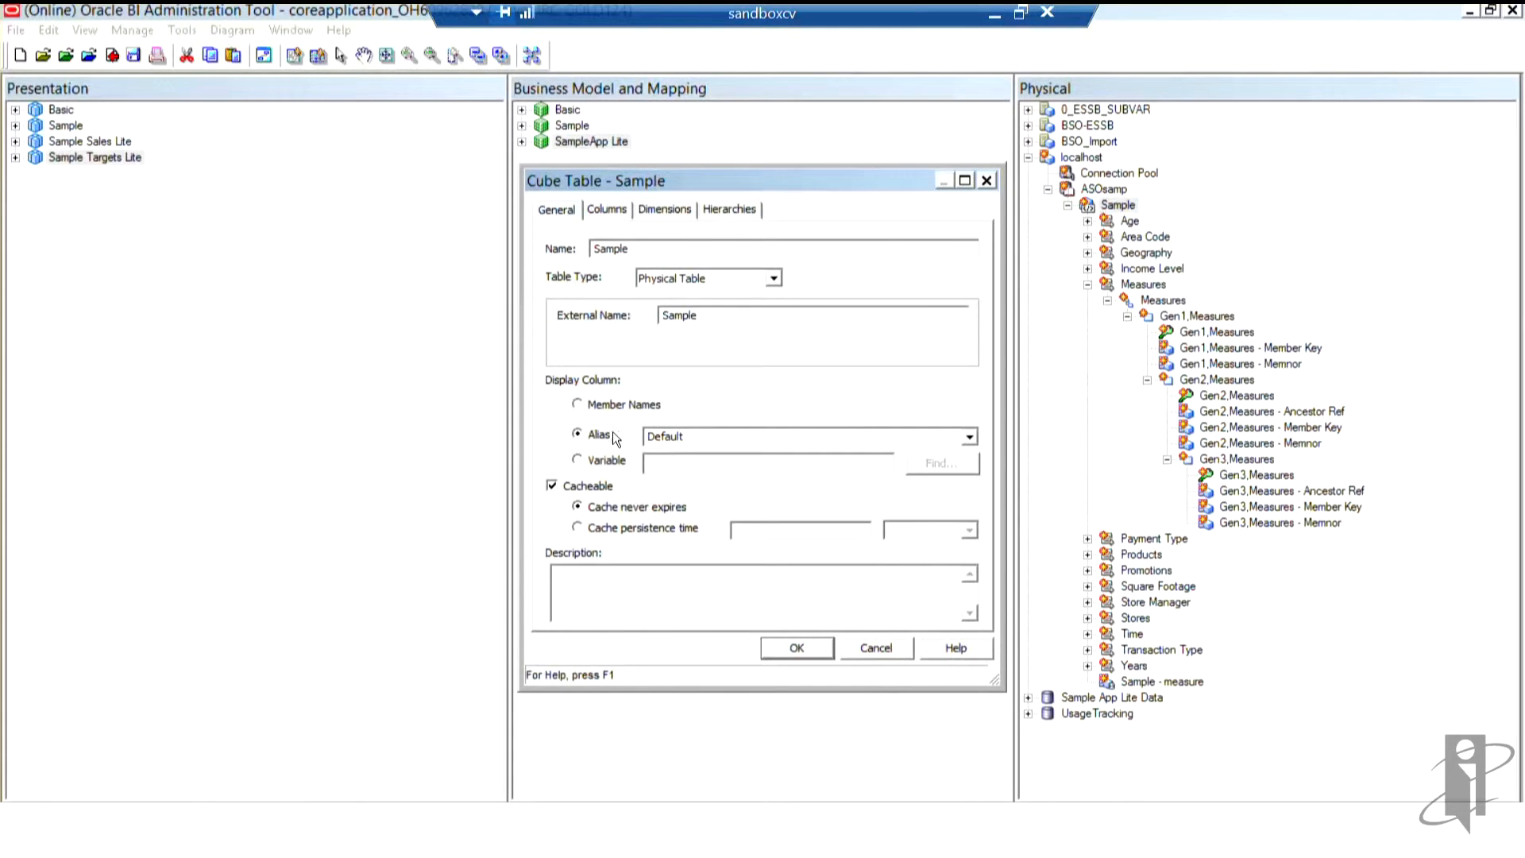
mouse_move(620, 445)
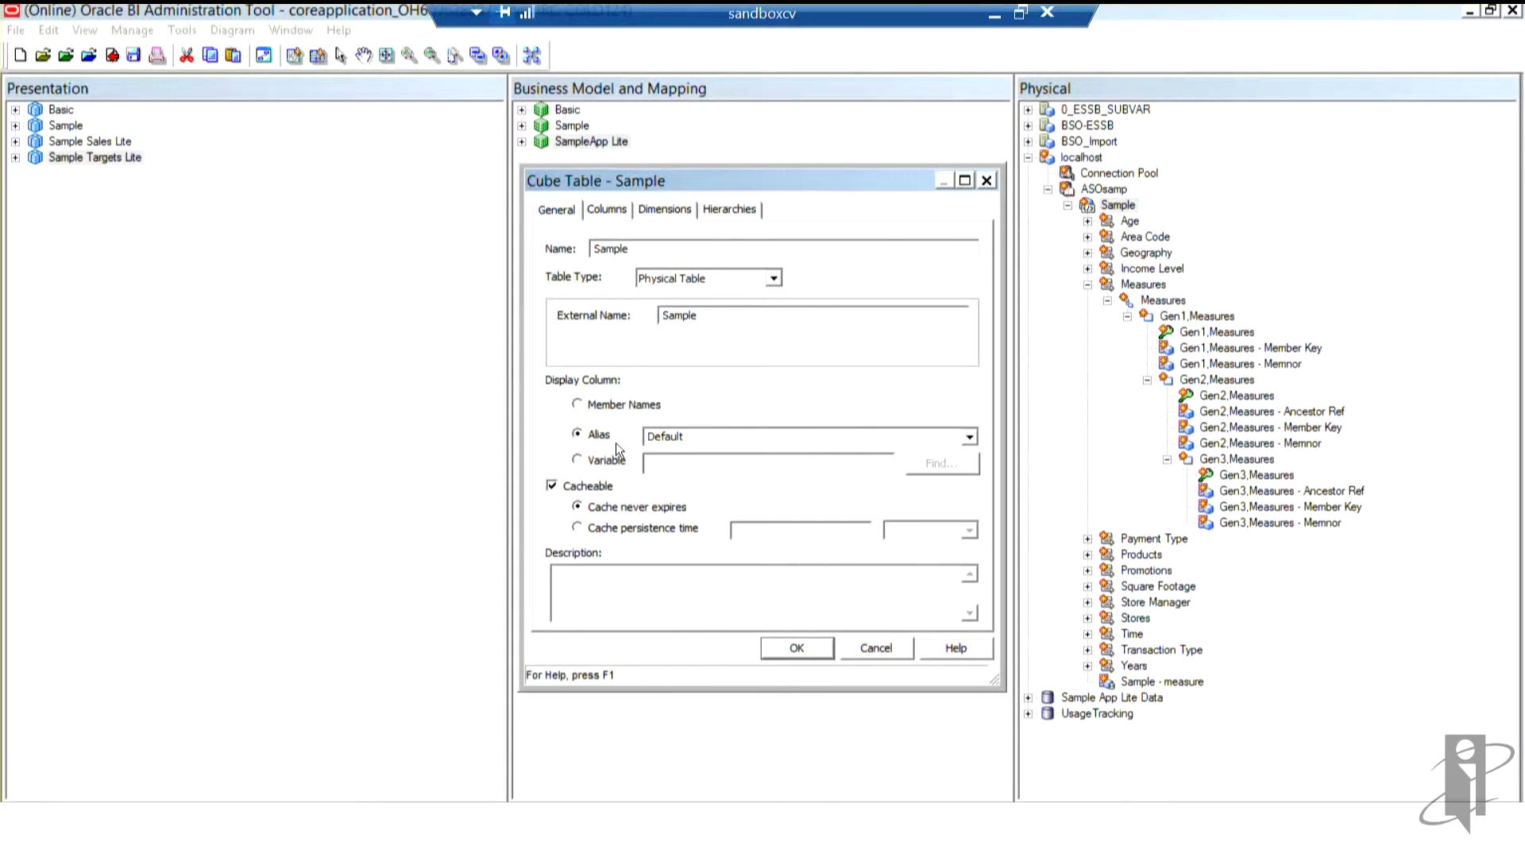
mouse_move(618, 450)
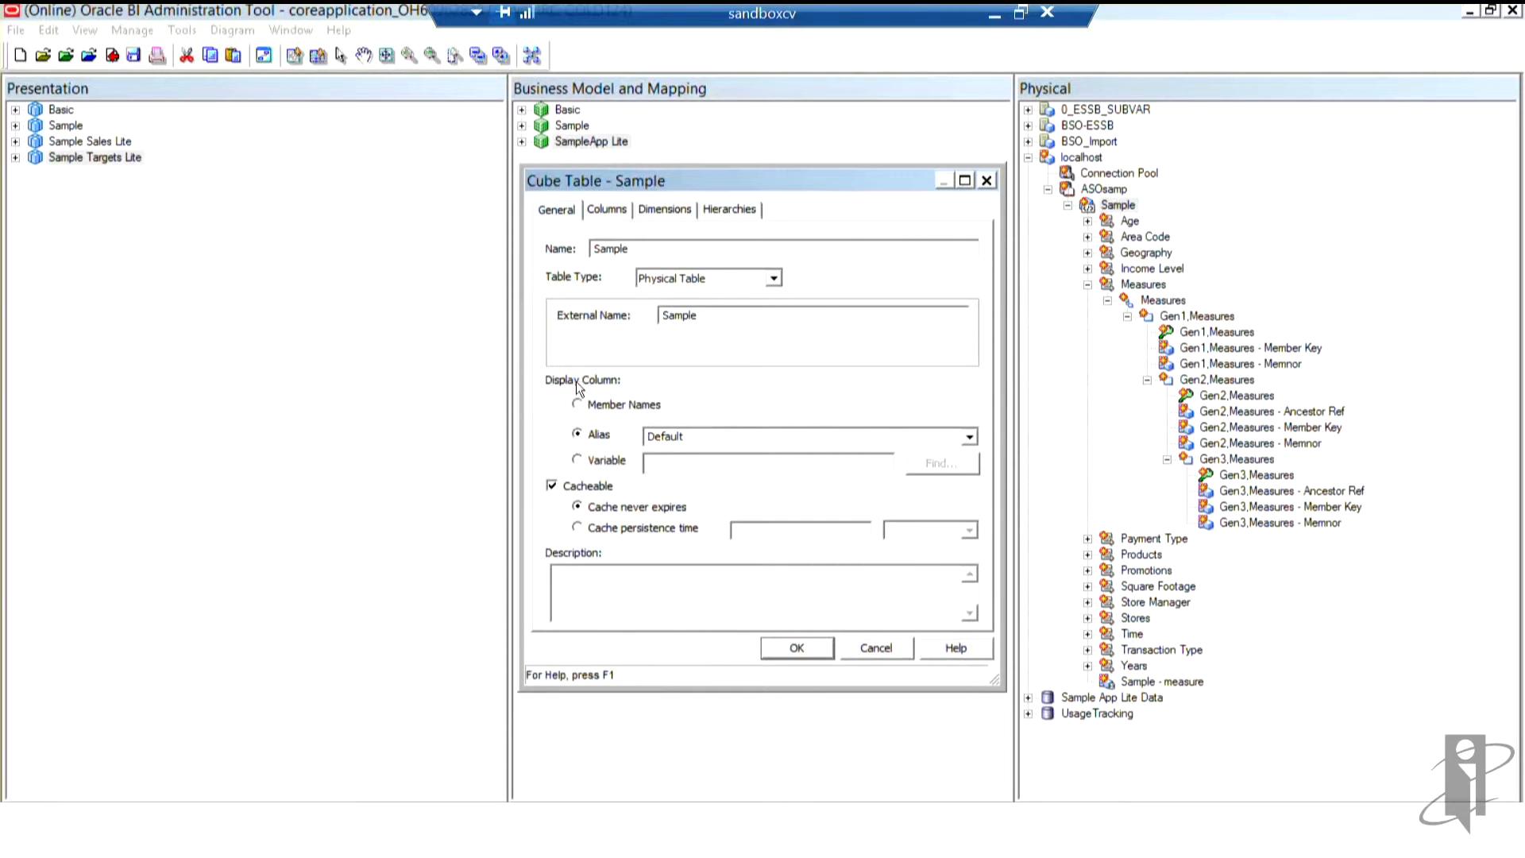
left_click(578, 405)
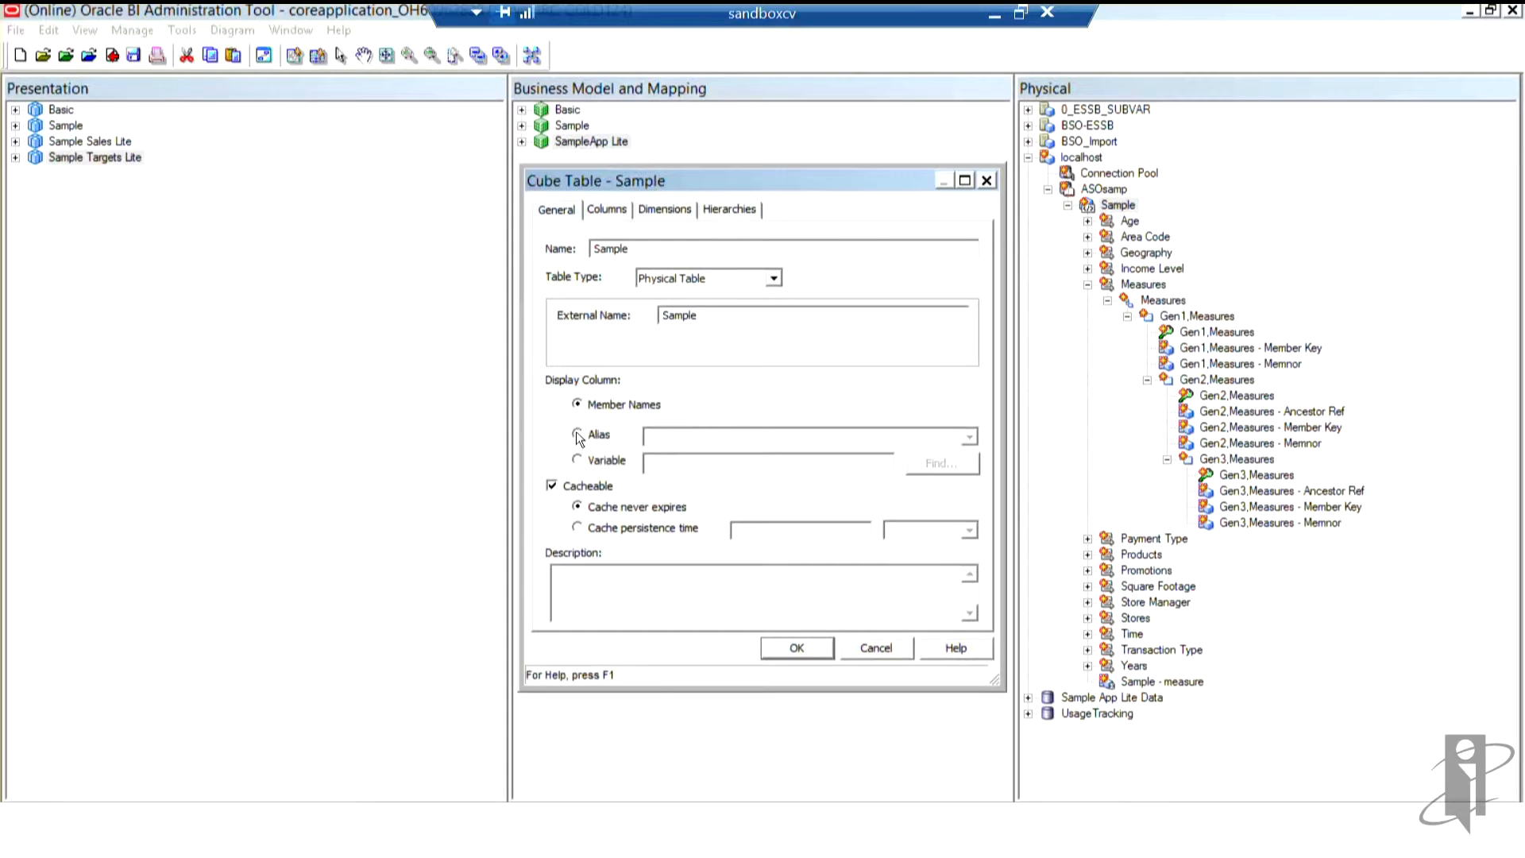
left_click(578, 435)
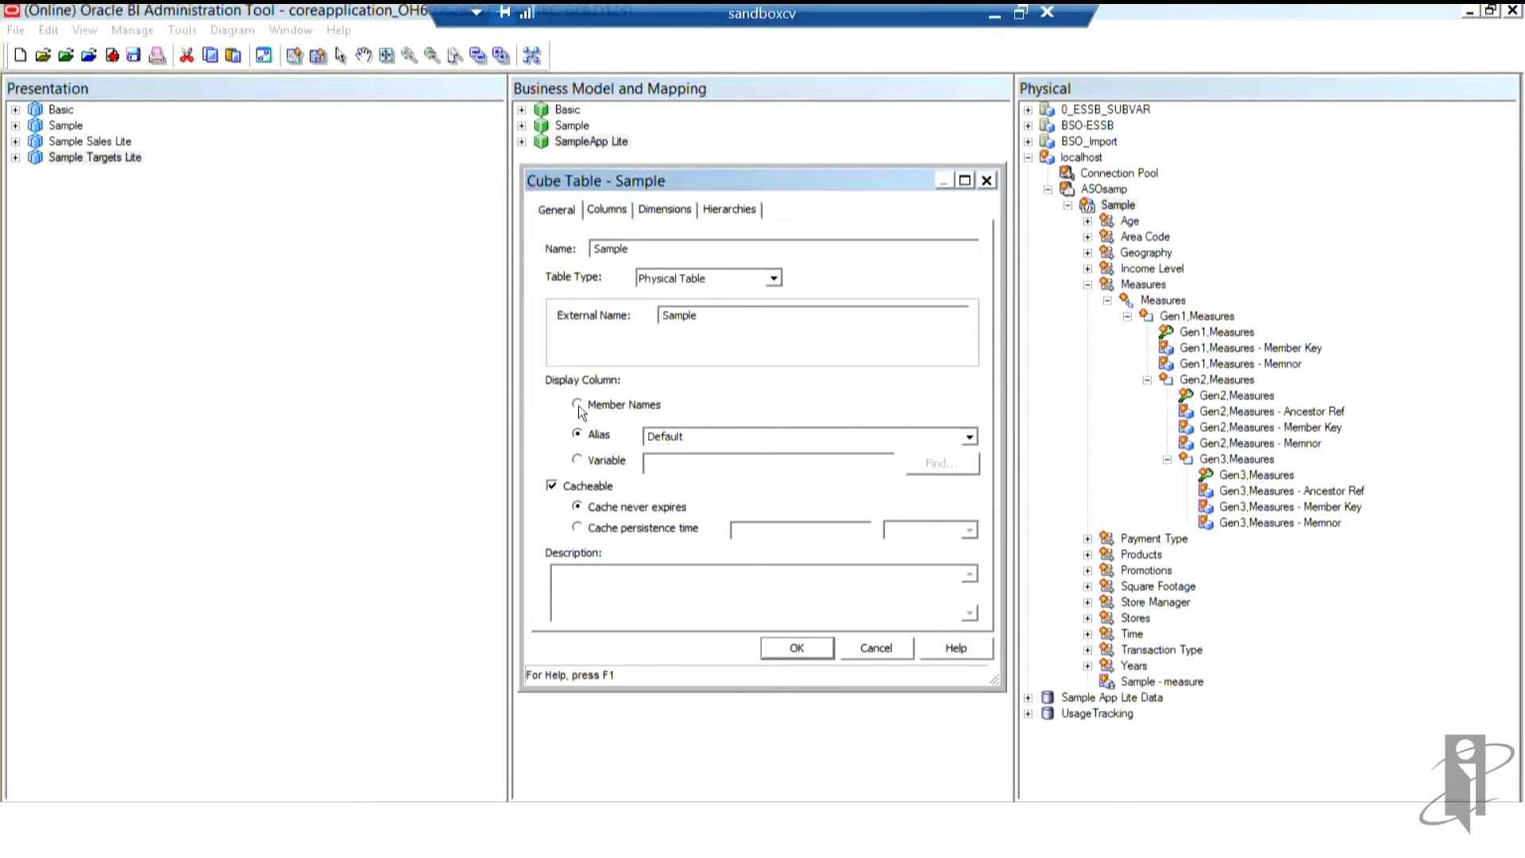
left_click(579, 405)
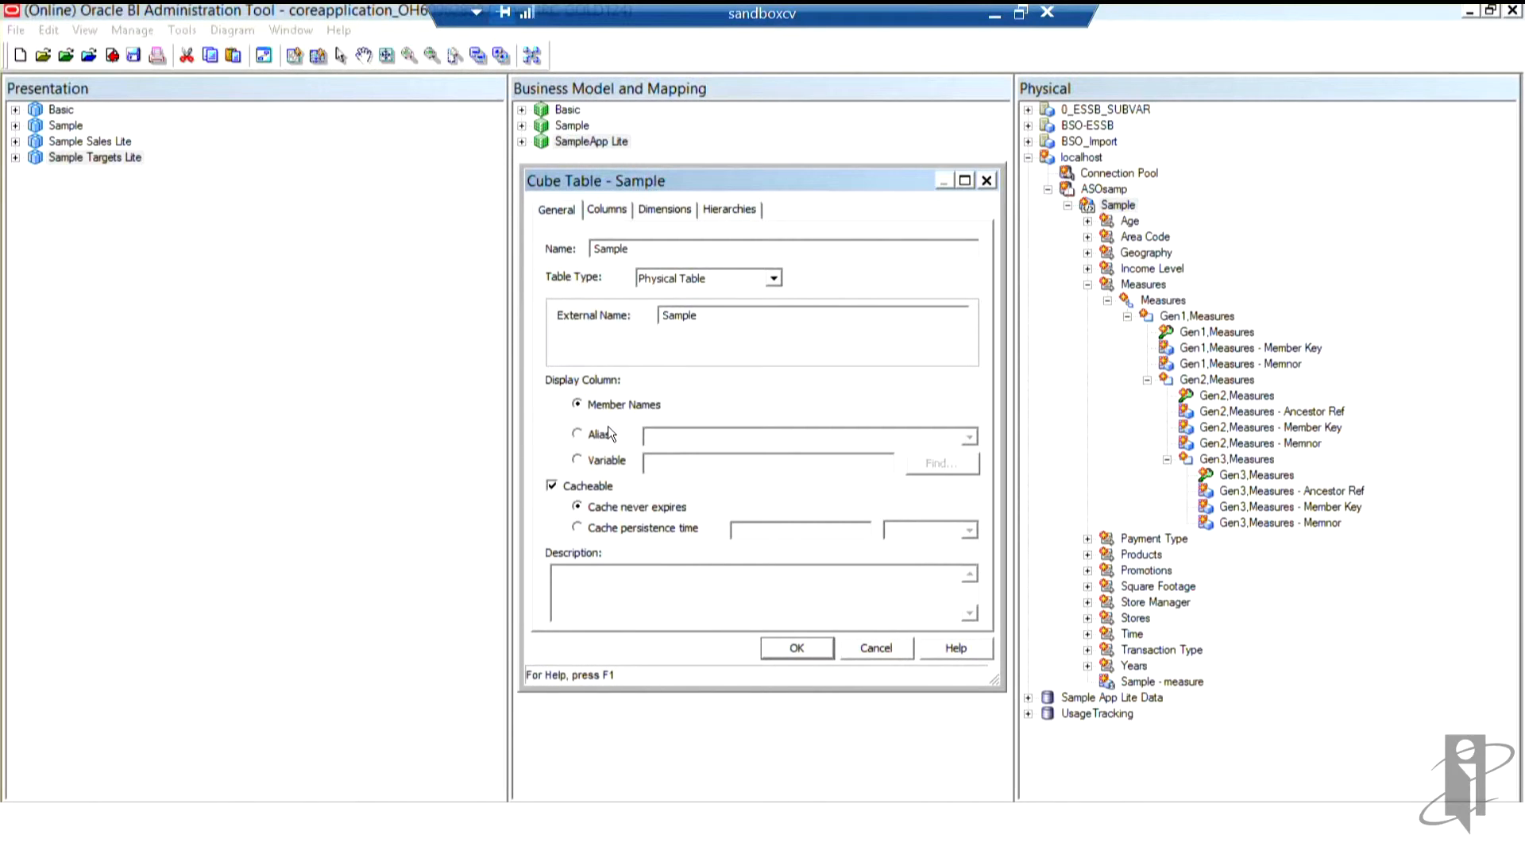
mouse_move(611, 397)
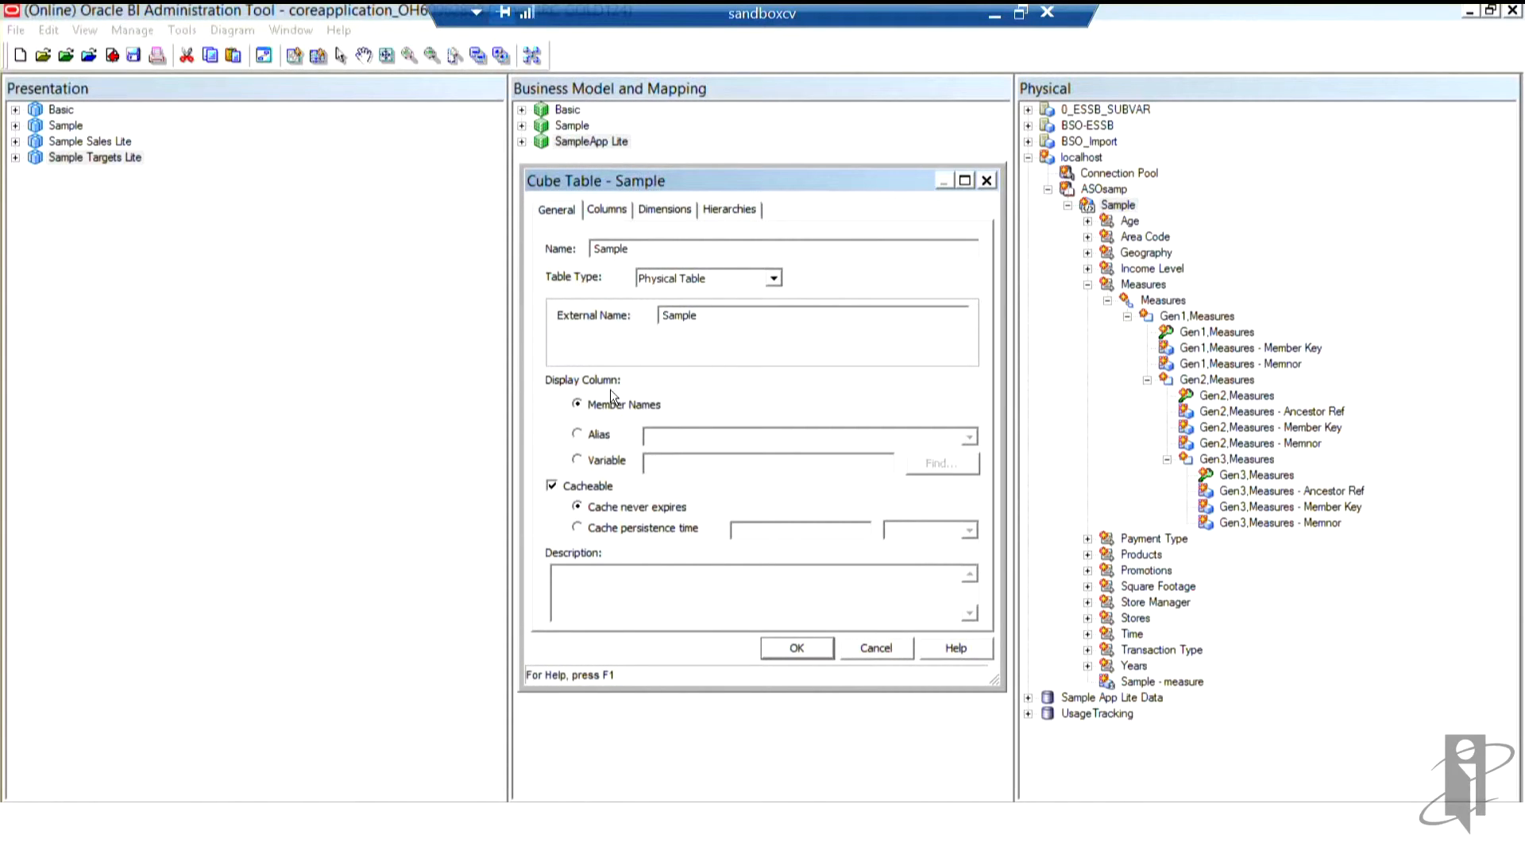
mouse_move(613, 422)
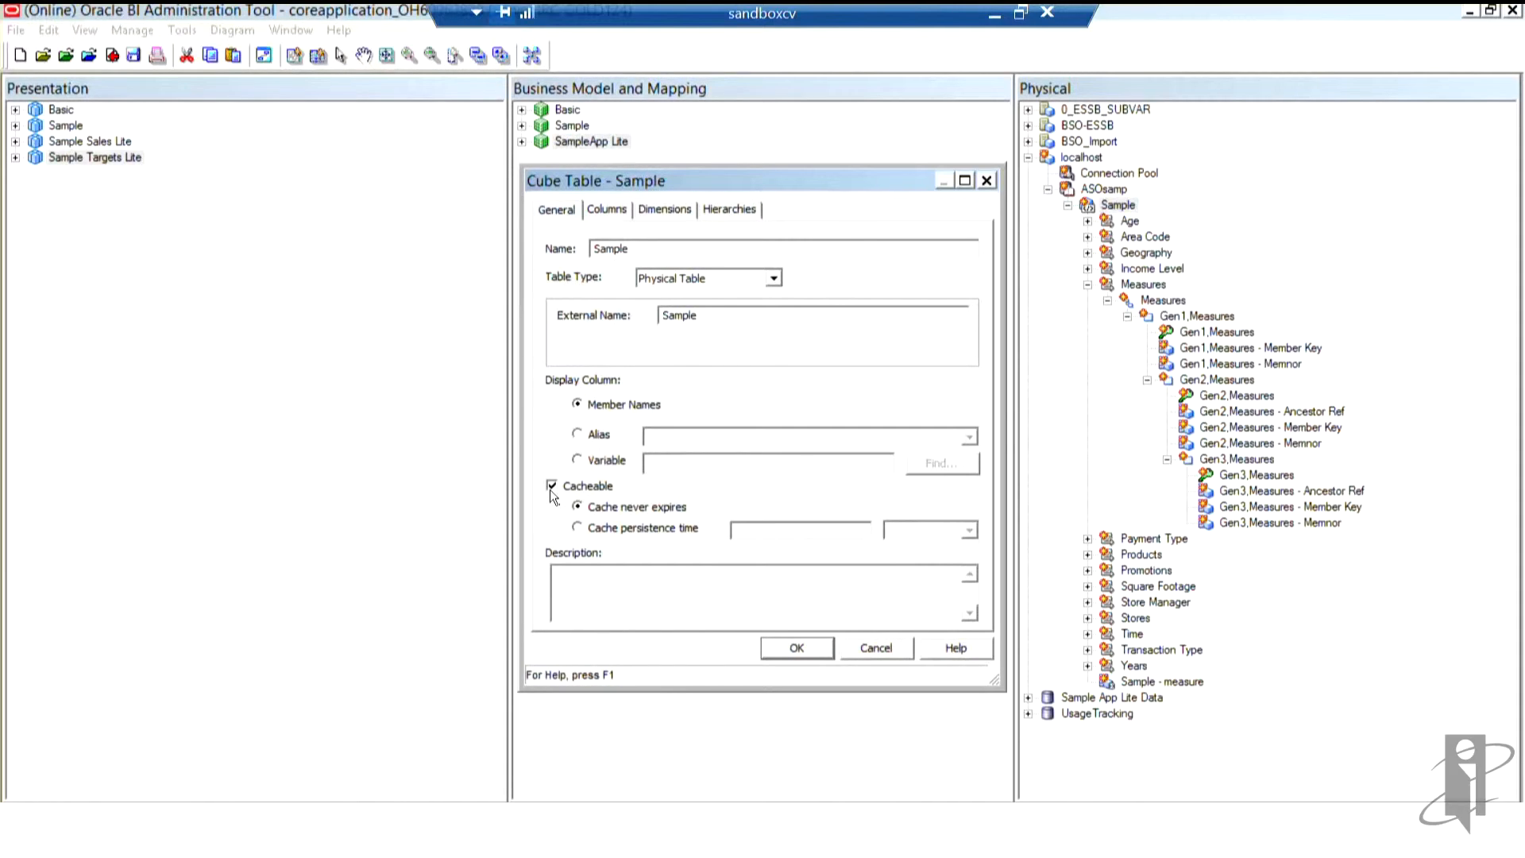
Turn off Cacheable for the Sample cube table and confirm with OK
left_click(551, 486)
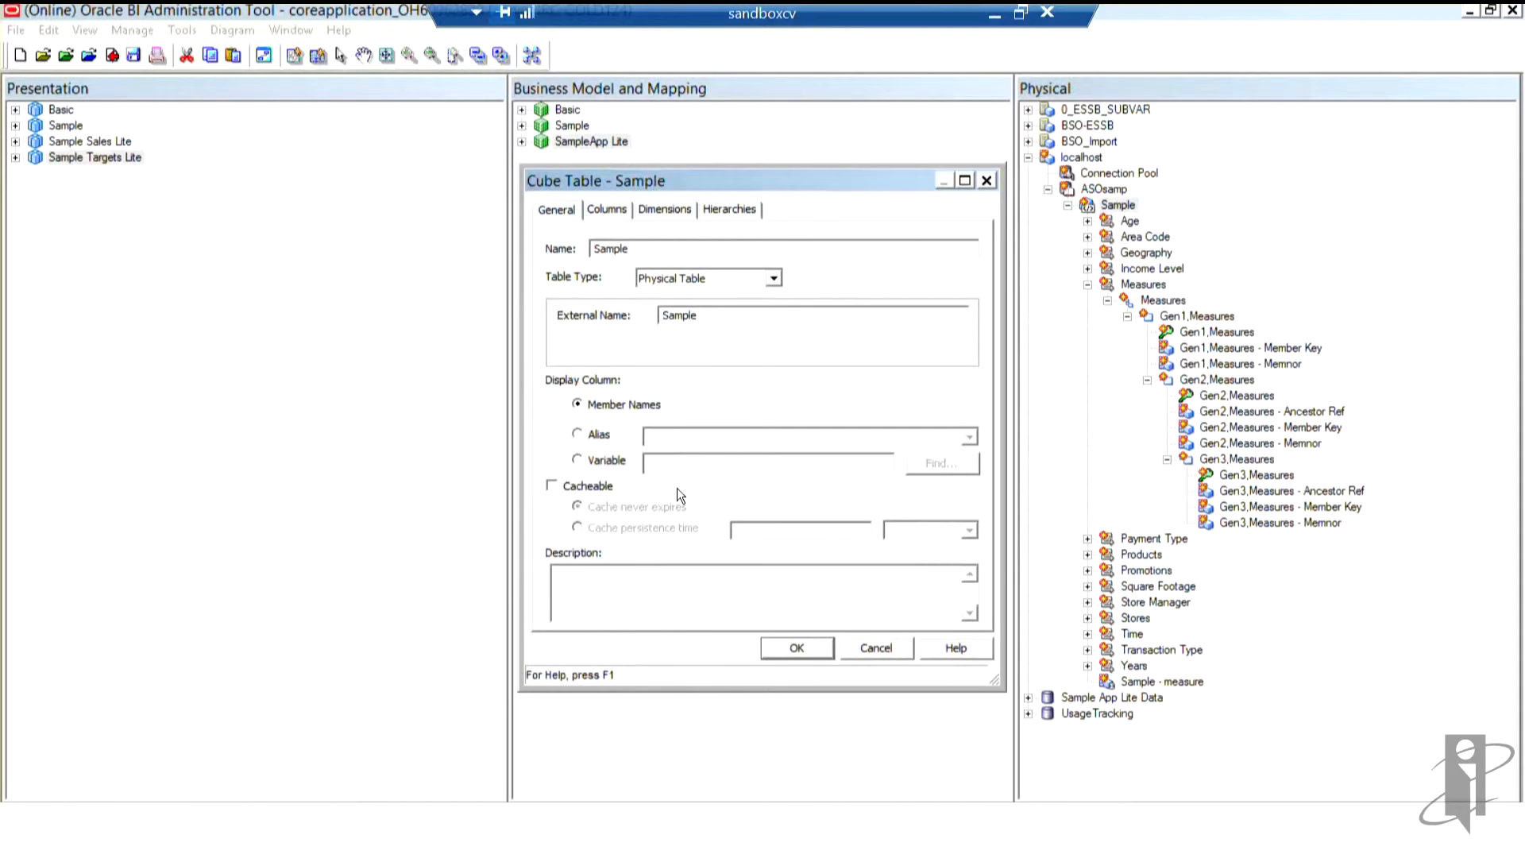
mouse_move(709, 553)
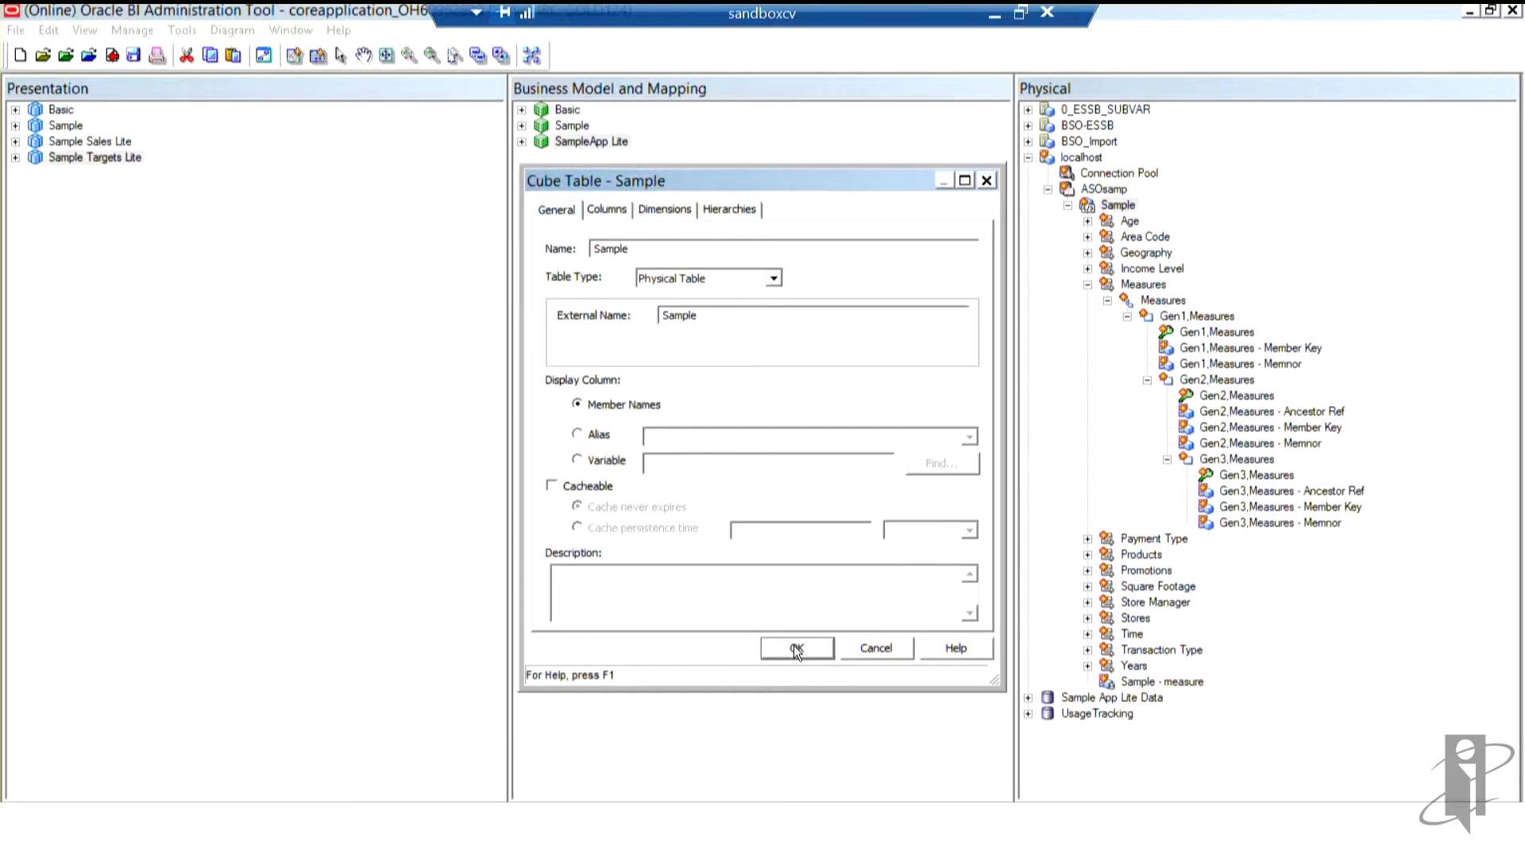
left_click(796, 649)
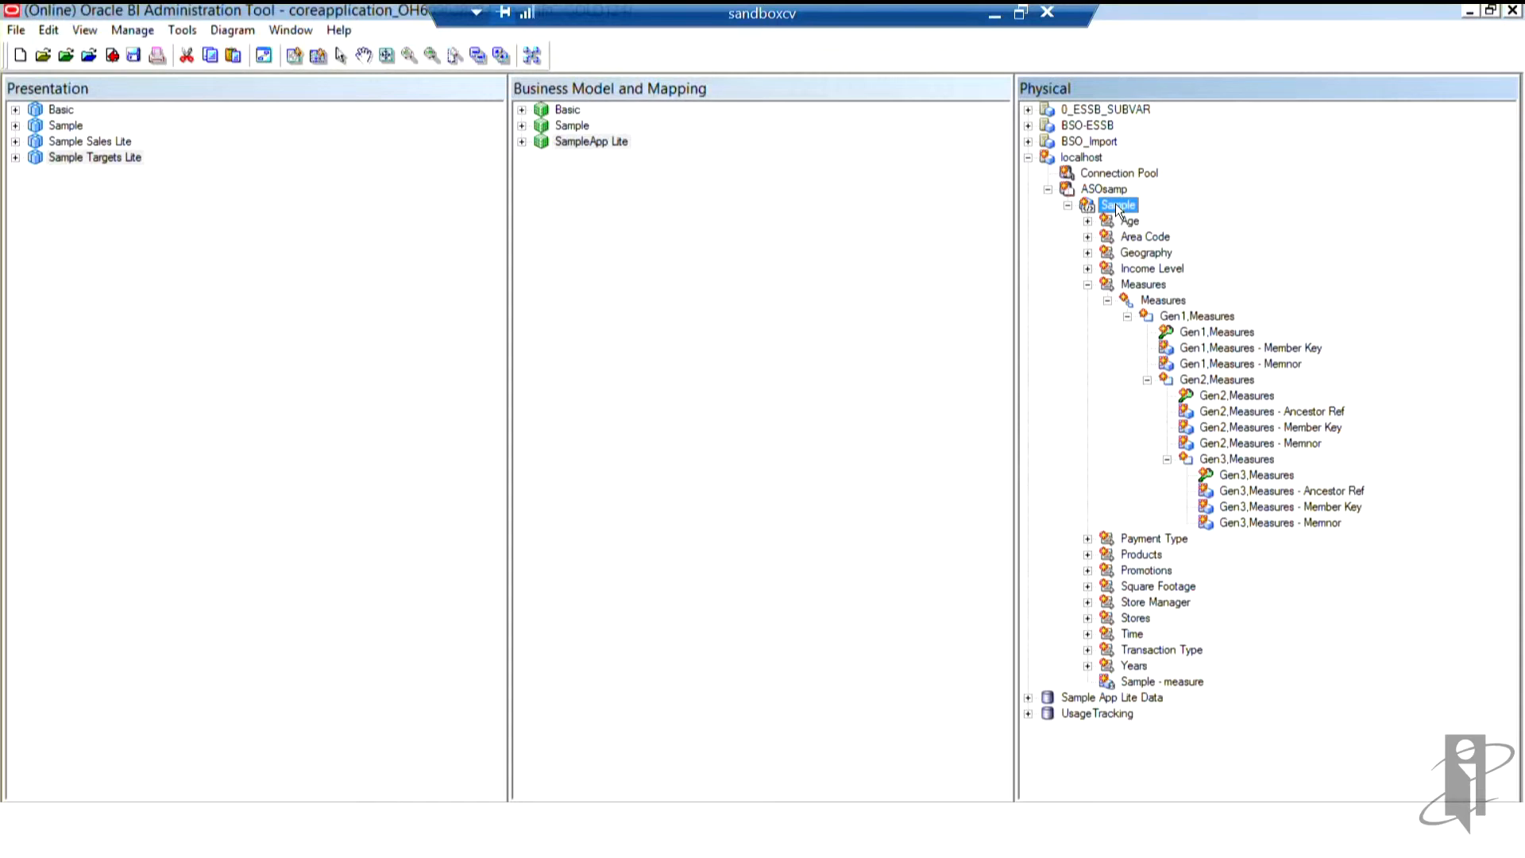
Start Create Columns for Alias Table on Sample and choose the Default alias table
right_click(1117, 205)
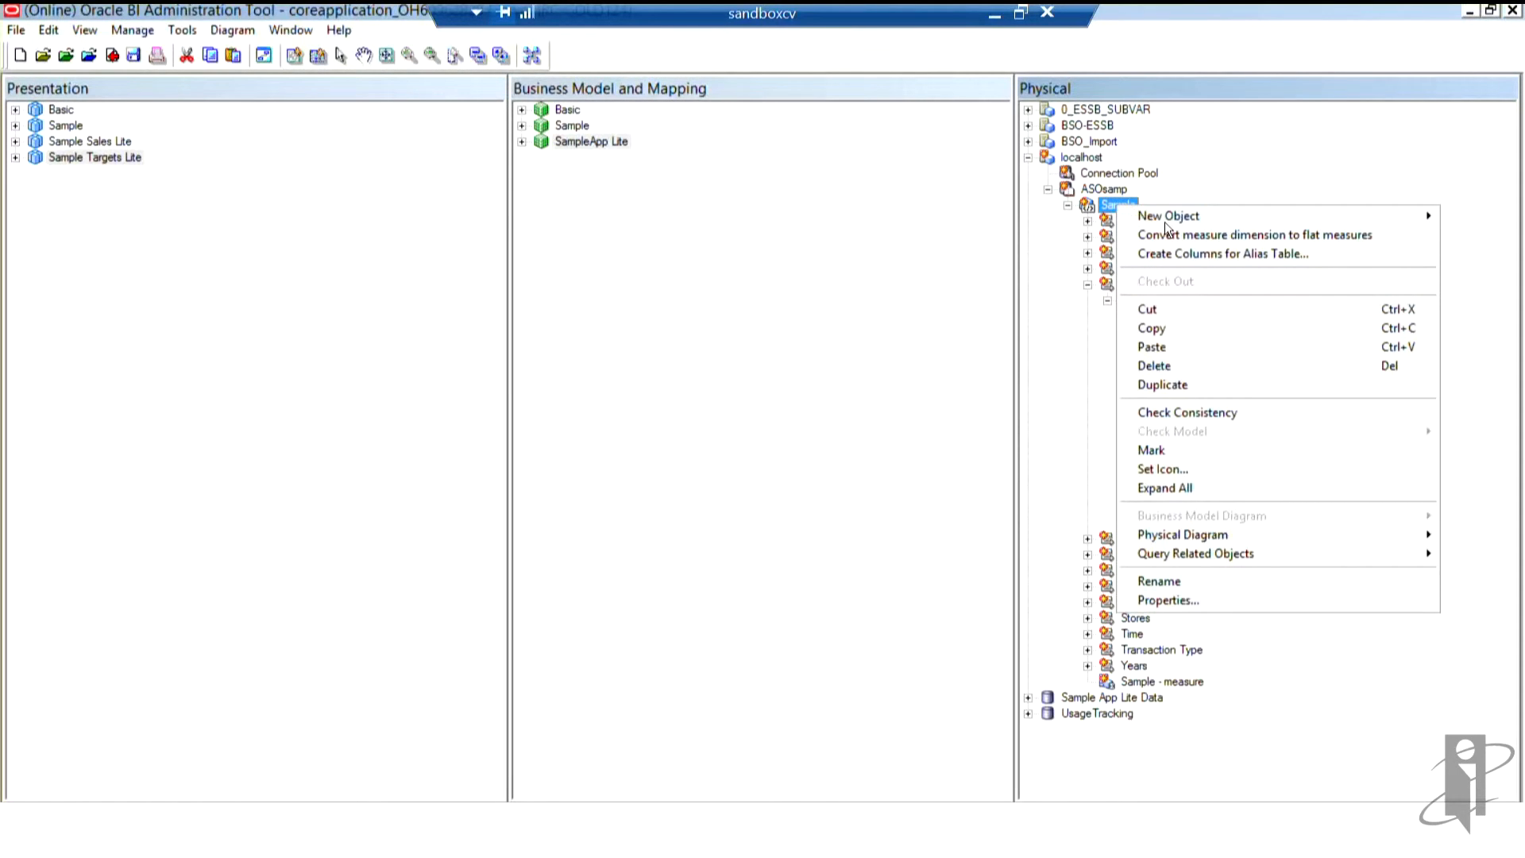
mouse_move(1223, 253)
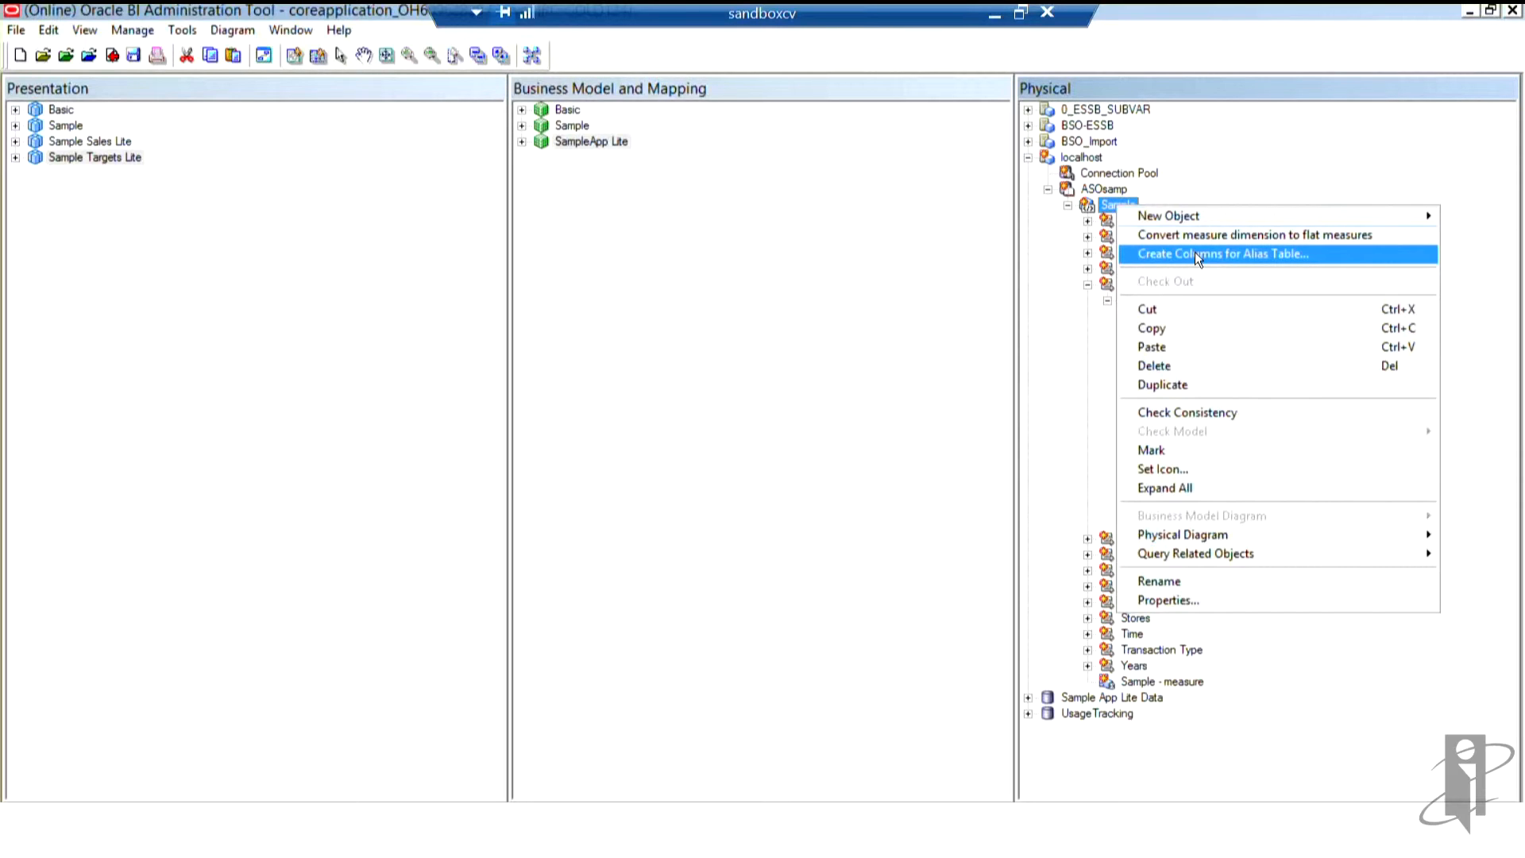
left_click(1225, 252)
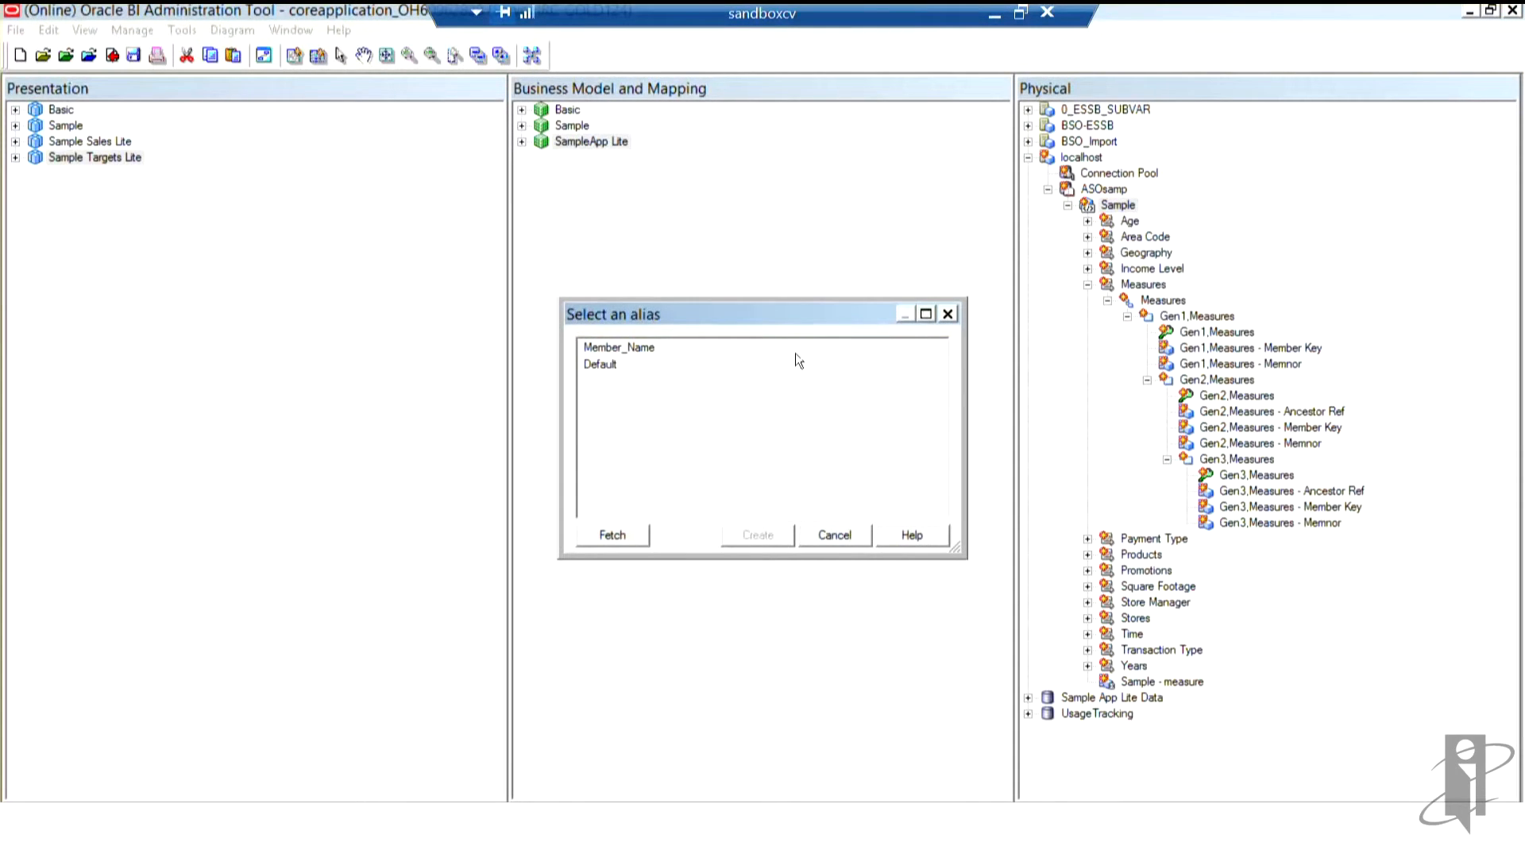
mouse_move(669, 358)
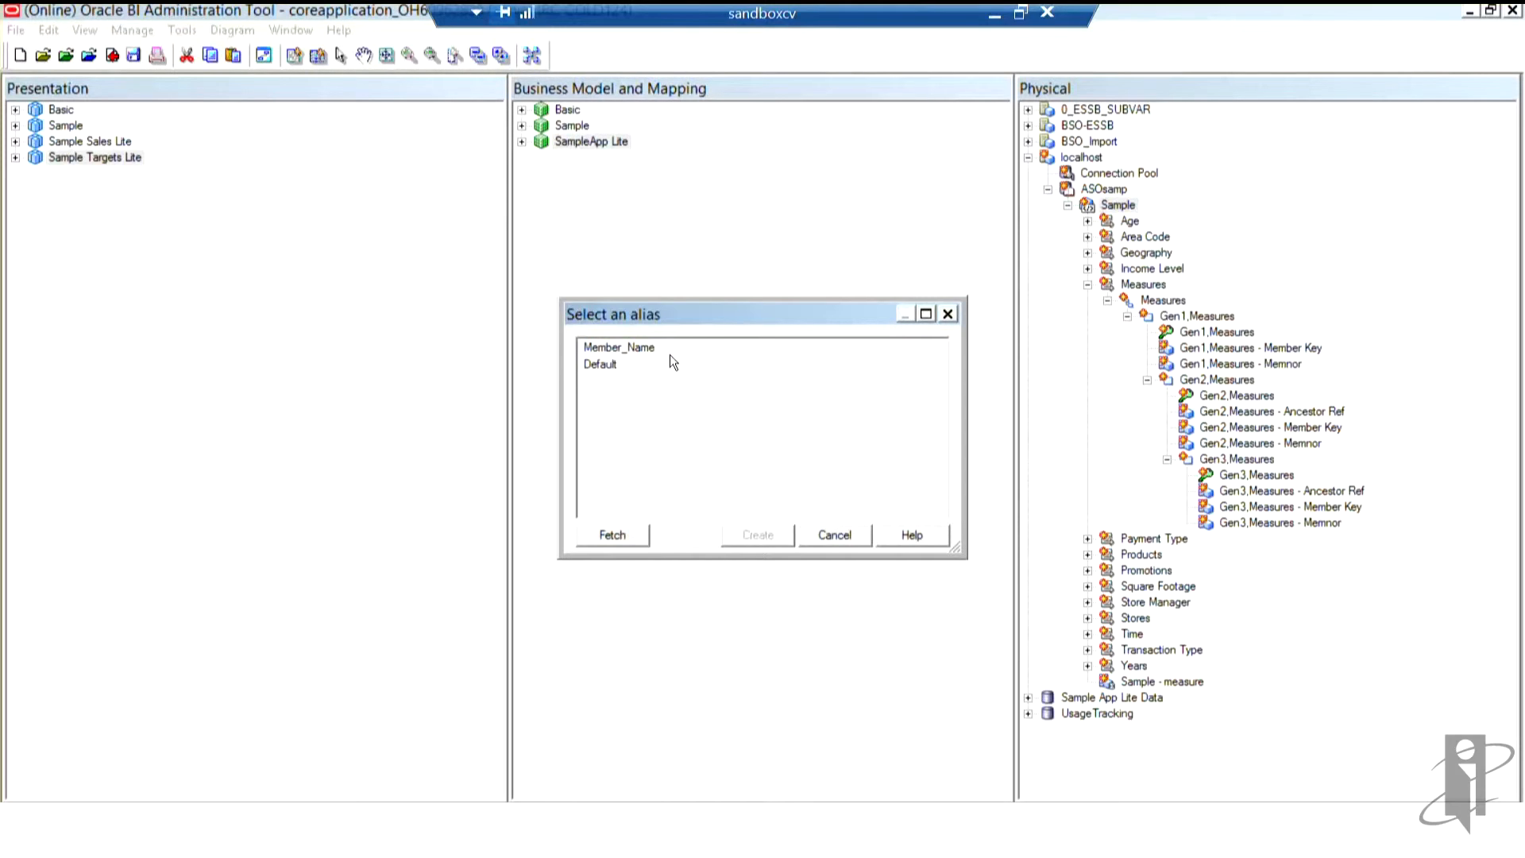
mouse_move(623, 364)
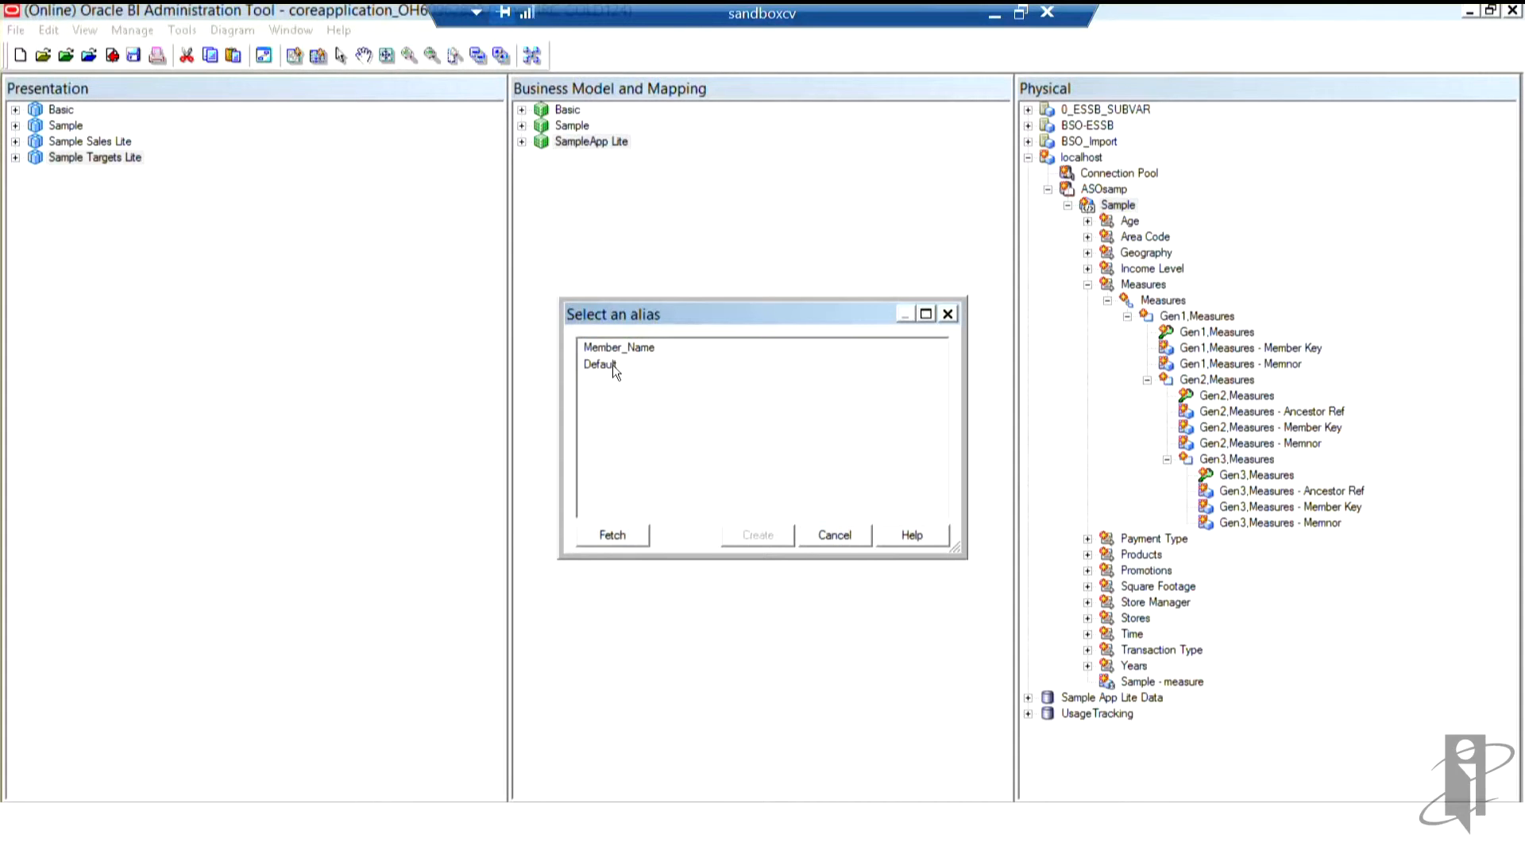
left_click(601, 364)
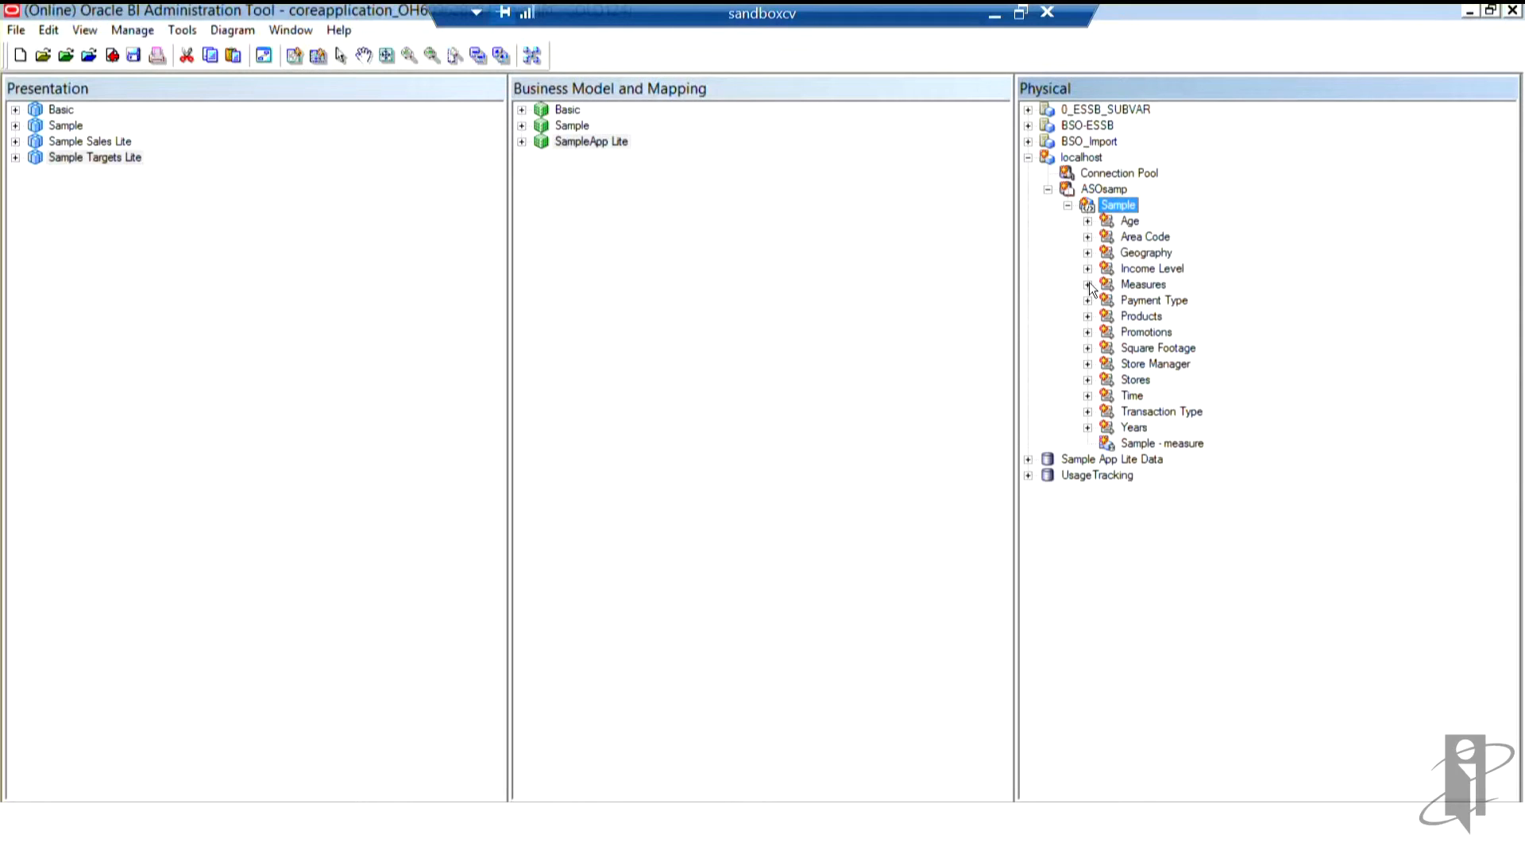
Expand the Measures hierarchy and the Products All Merchandise hierarchy down to its alias columns
left_click(1086, 284)
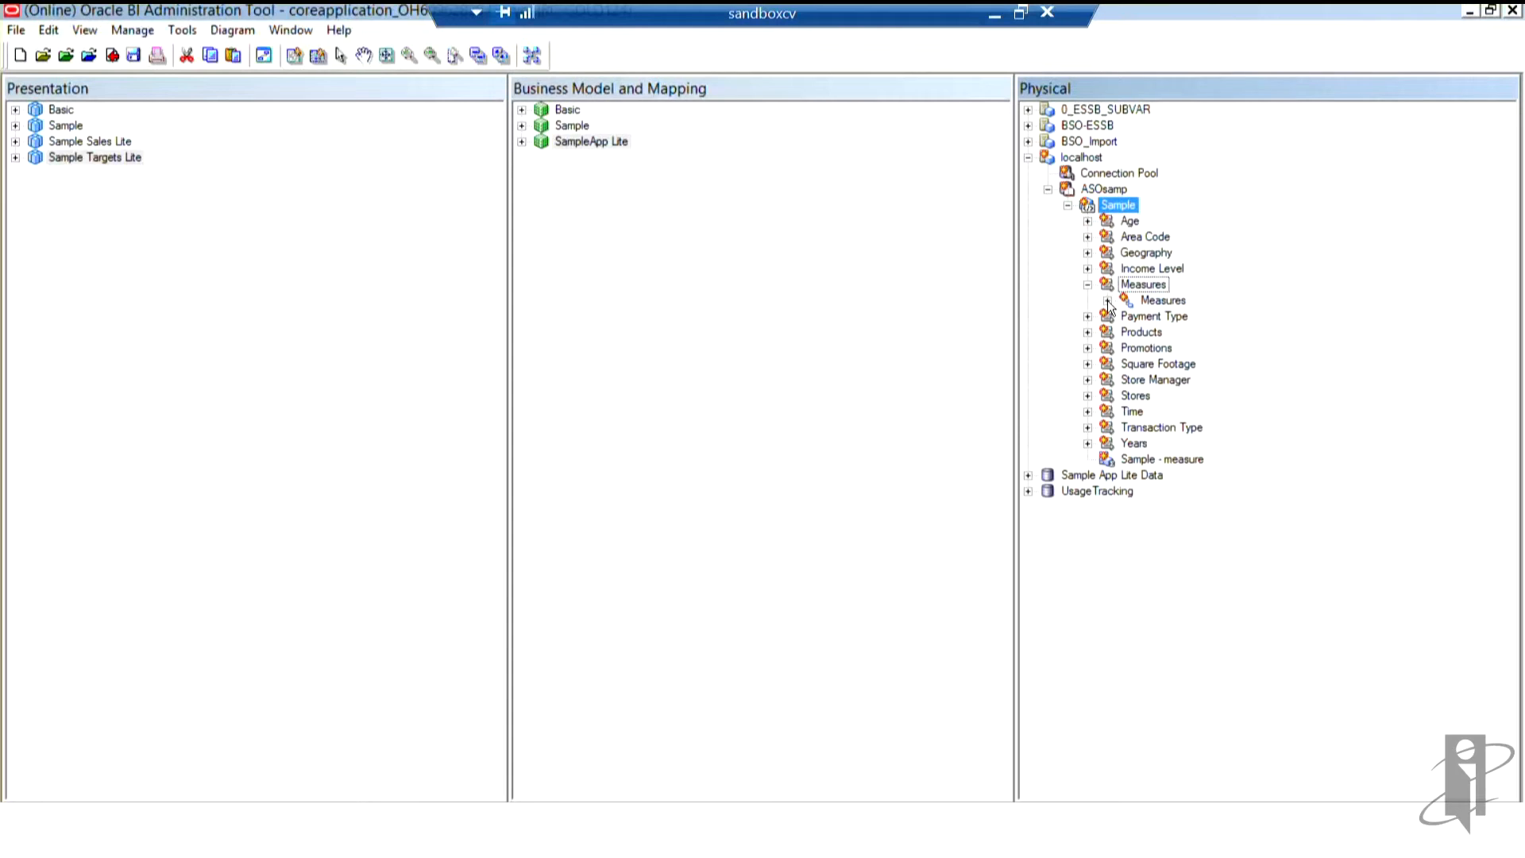
left_click(1125, 301)
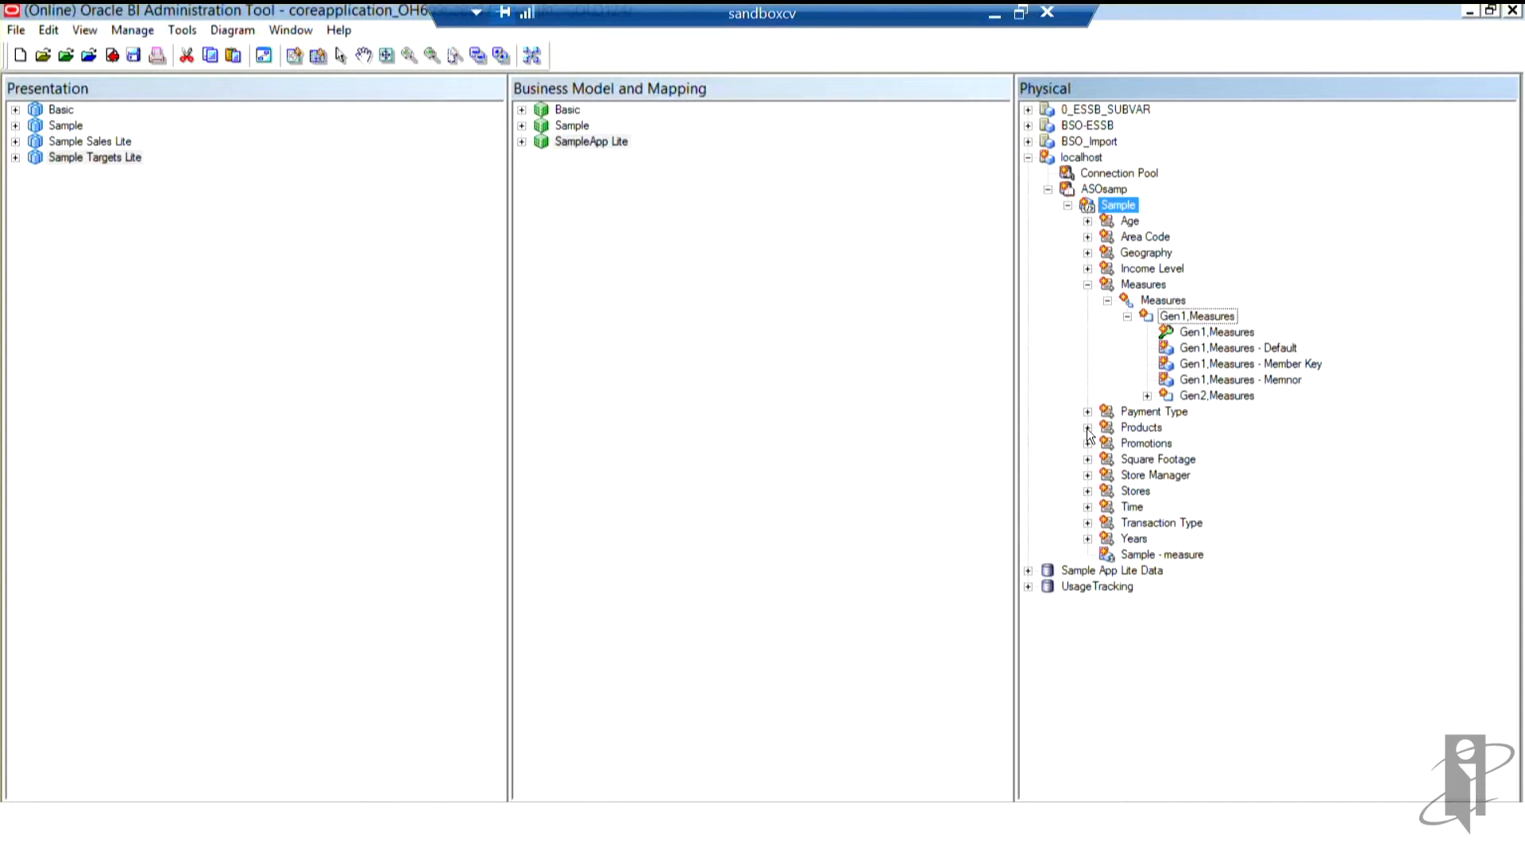
left_click(1087, 428)
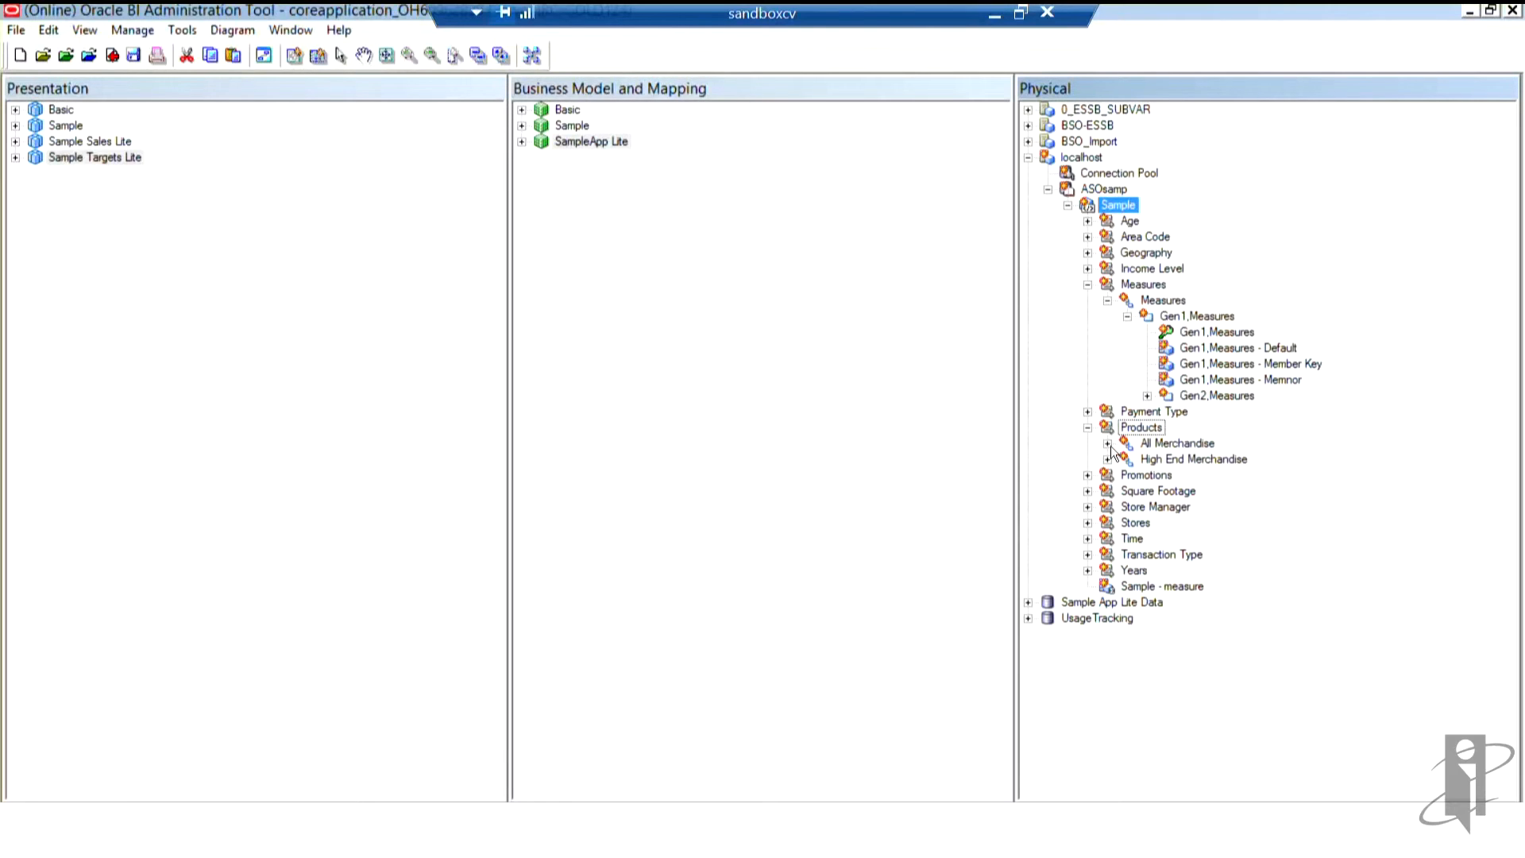
left_click(1108, 443)
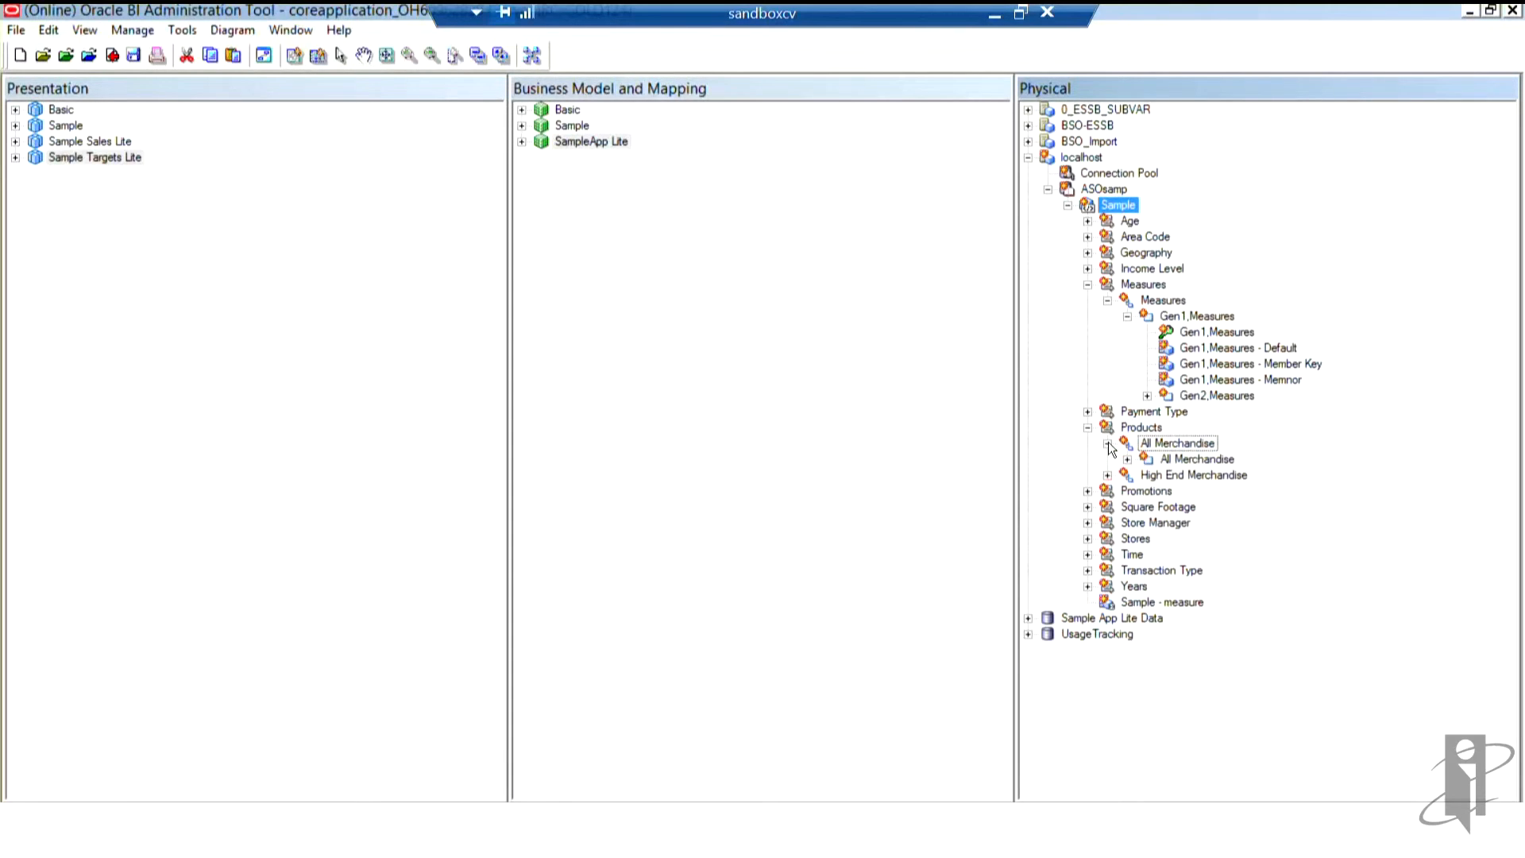
left_click(1108, 458)
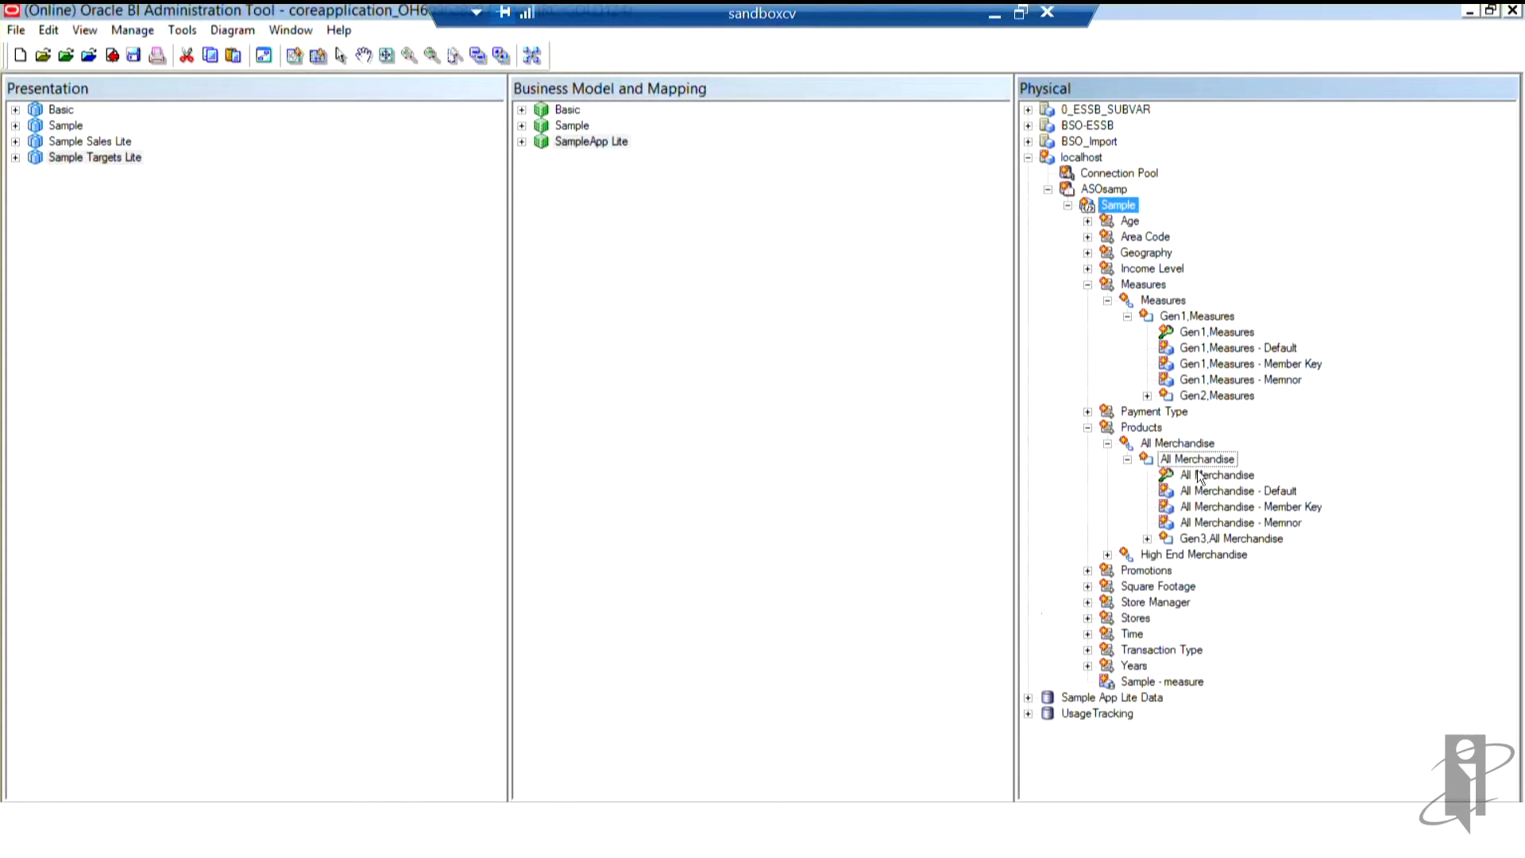
View the All Merchandise - Default column's details, close them and collapse the All Merchandise hierarchy
double_click(1241, 491)
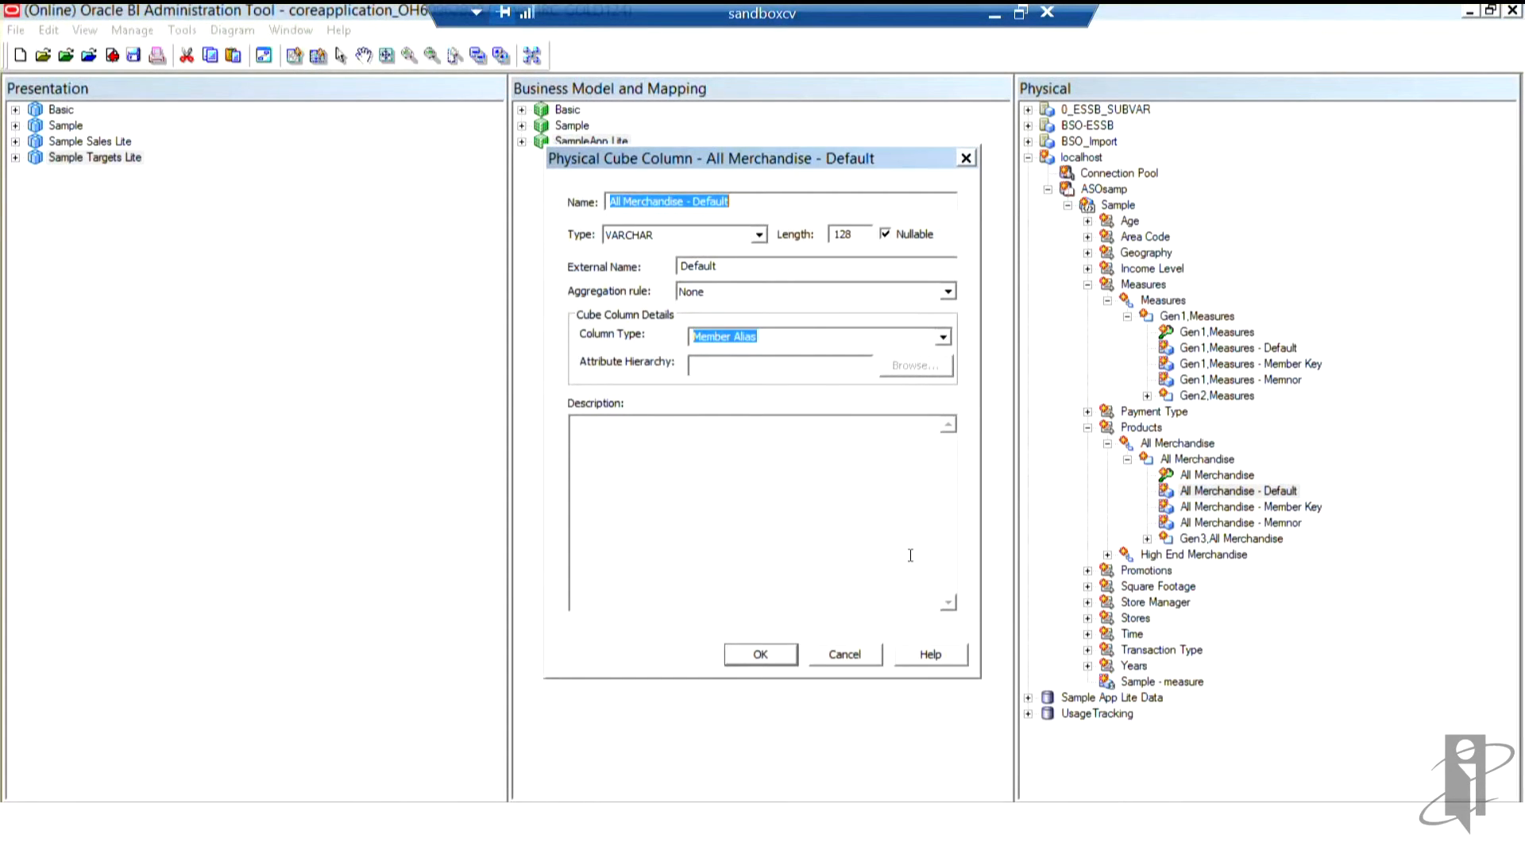
left_click(844, 653)
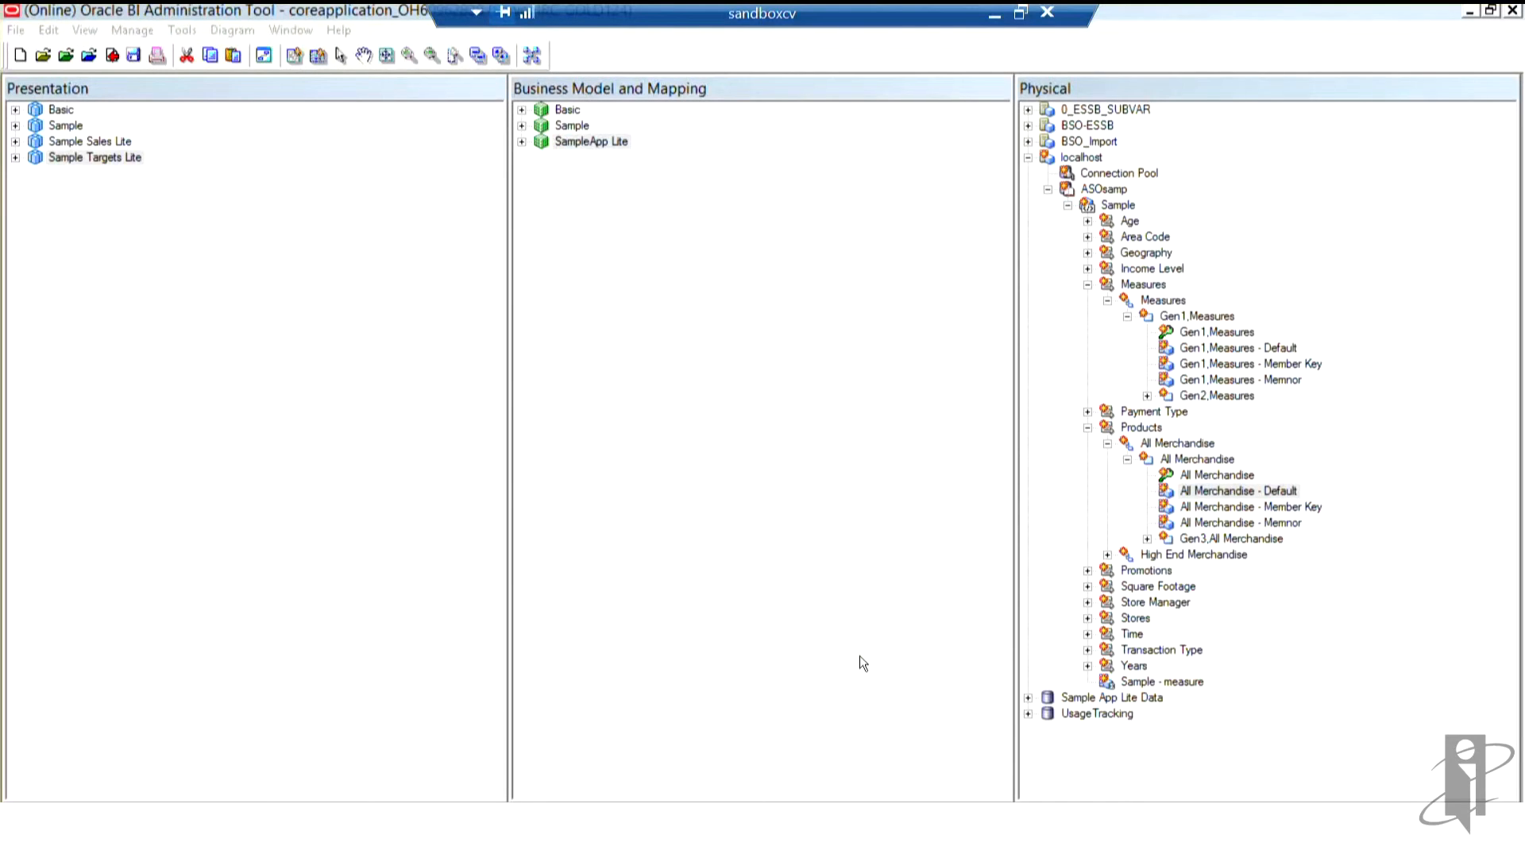
left_click(1238, 491)
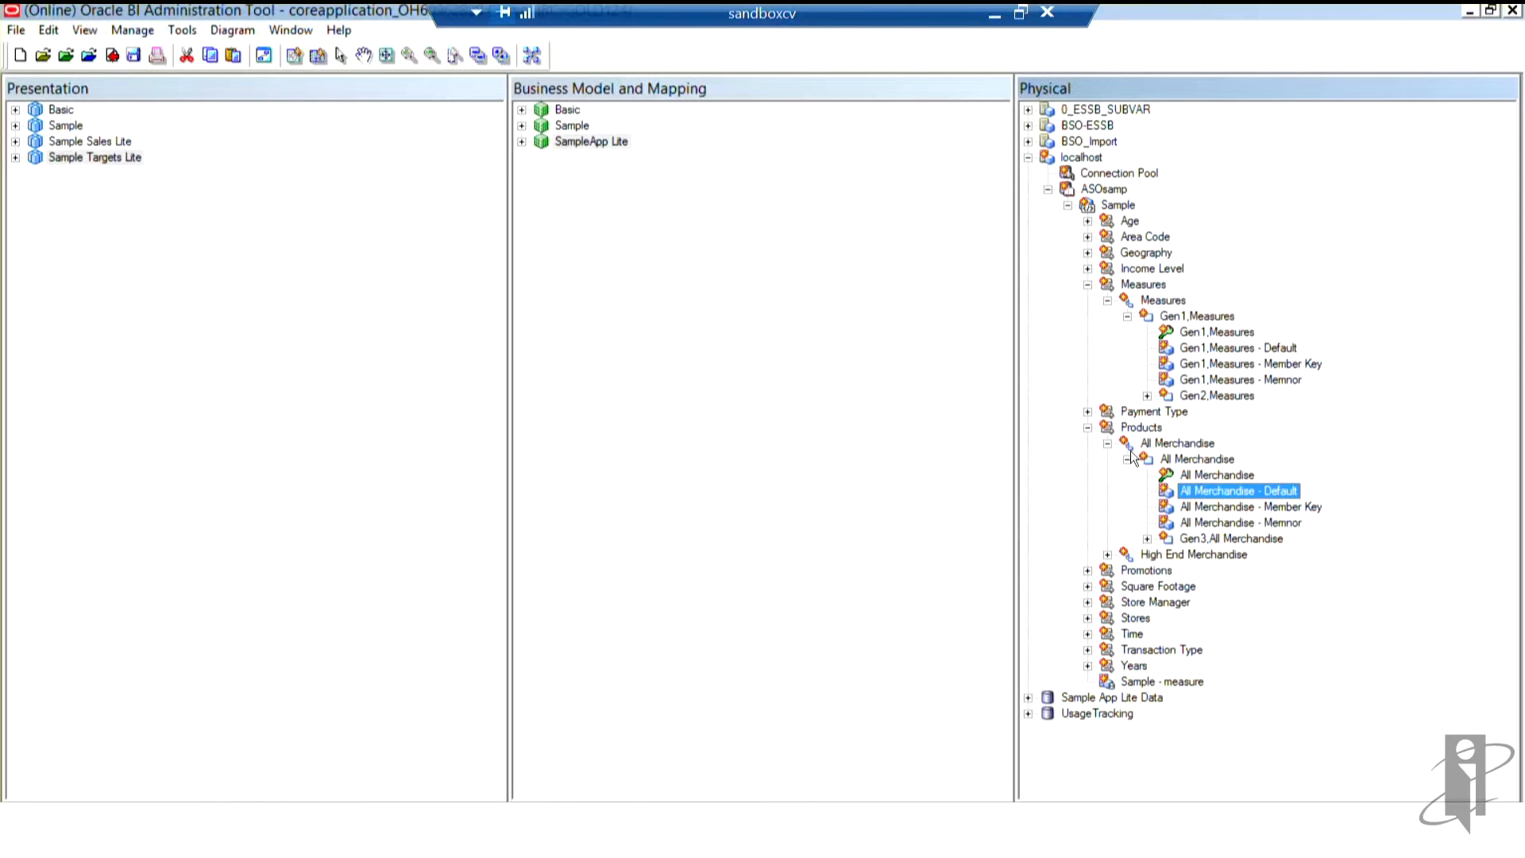
mouse_move(1112, 447)
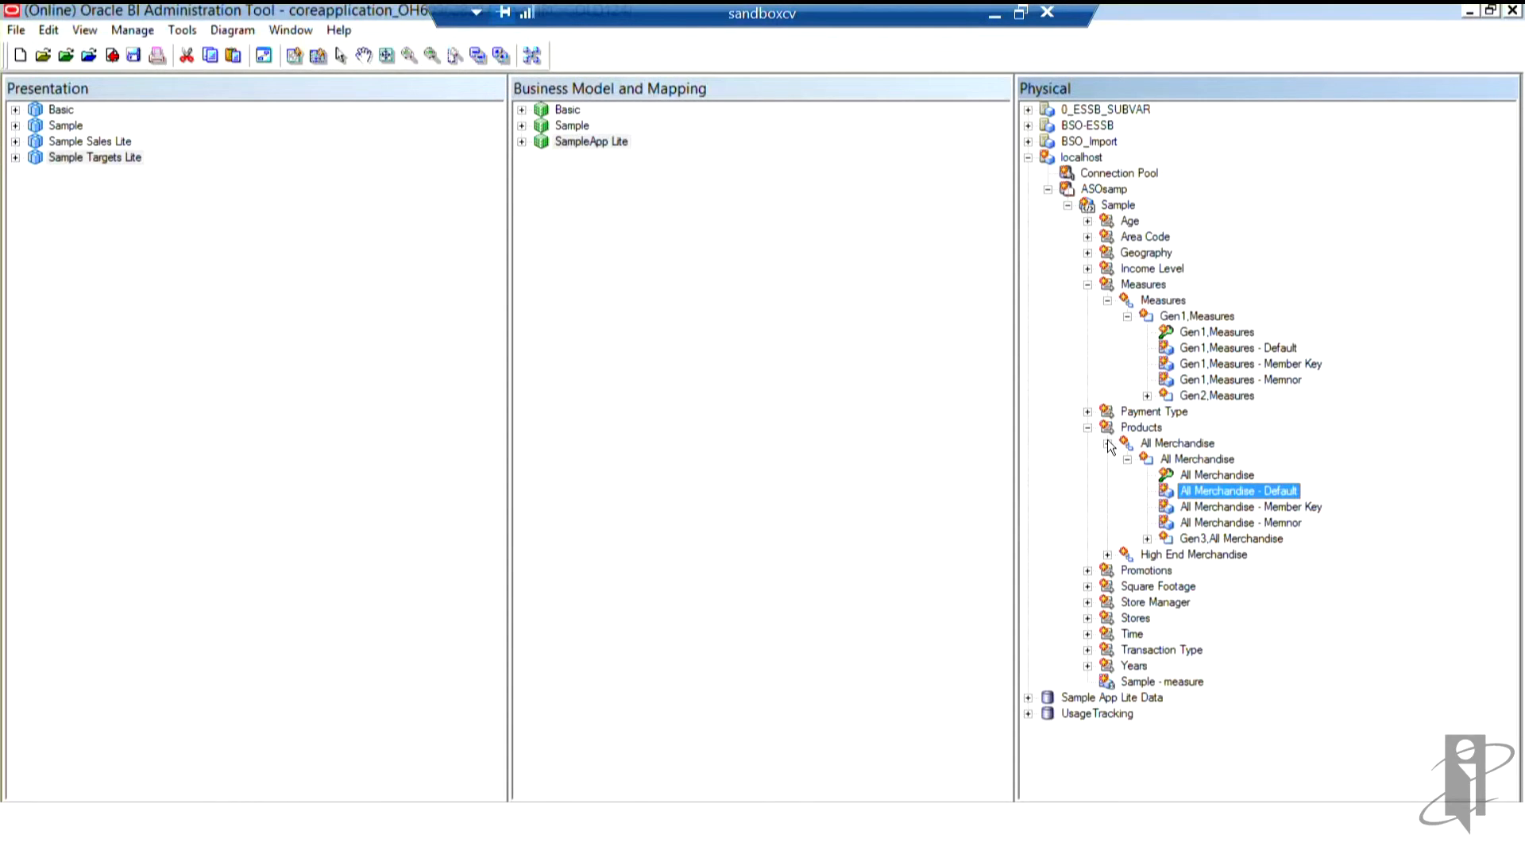
left_click(1109, 444)
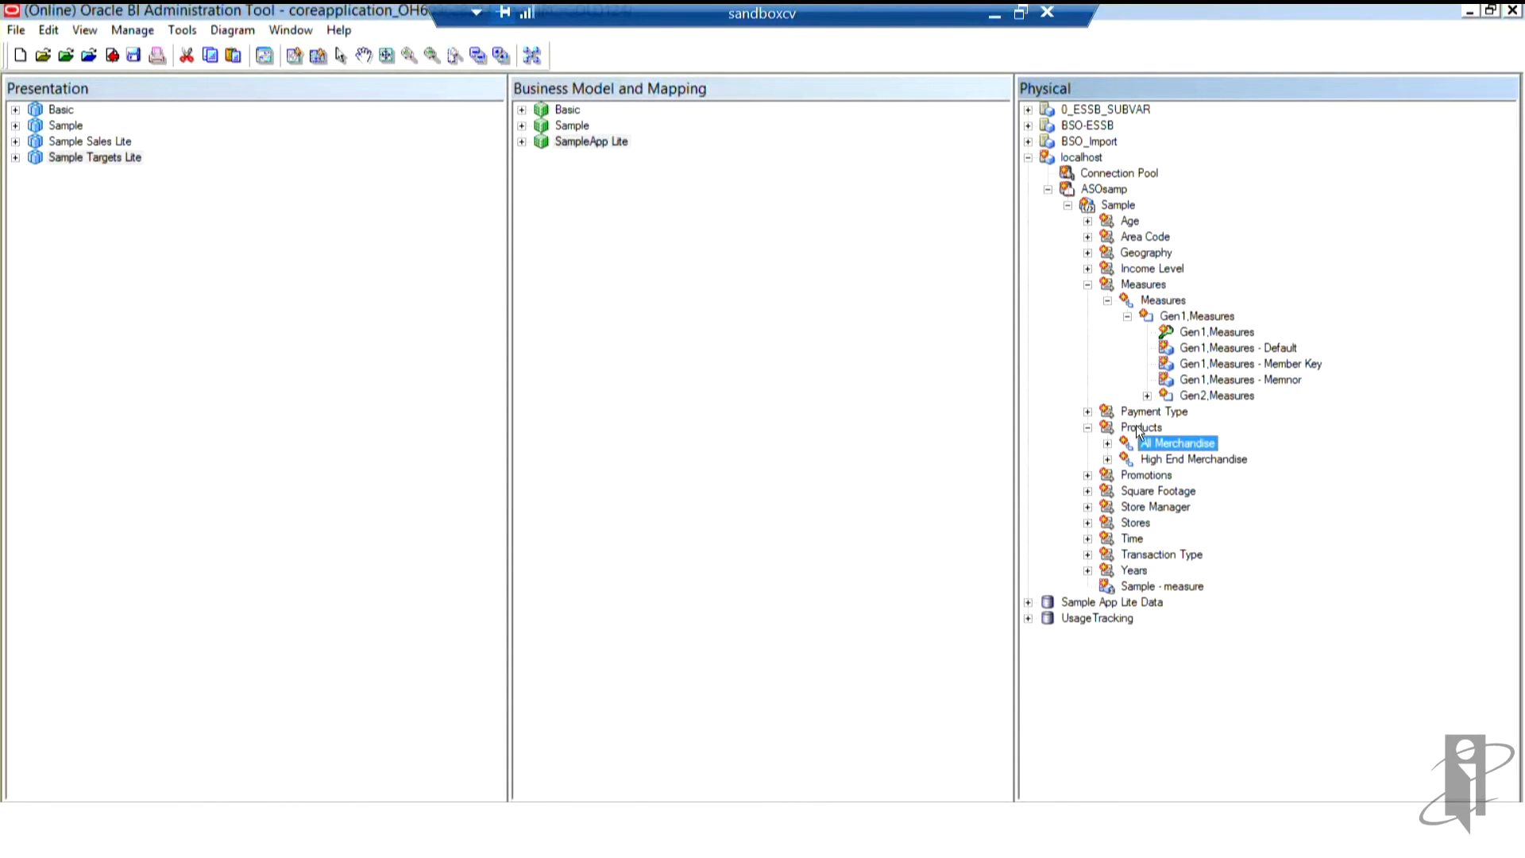
Convert Products to a single hierarchy view, check its Gen1.Products level, then collapse Products
right_click(1141, 427)
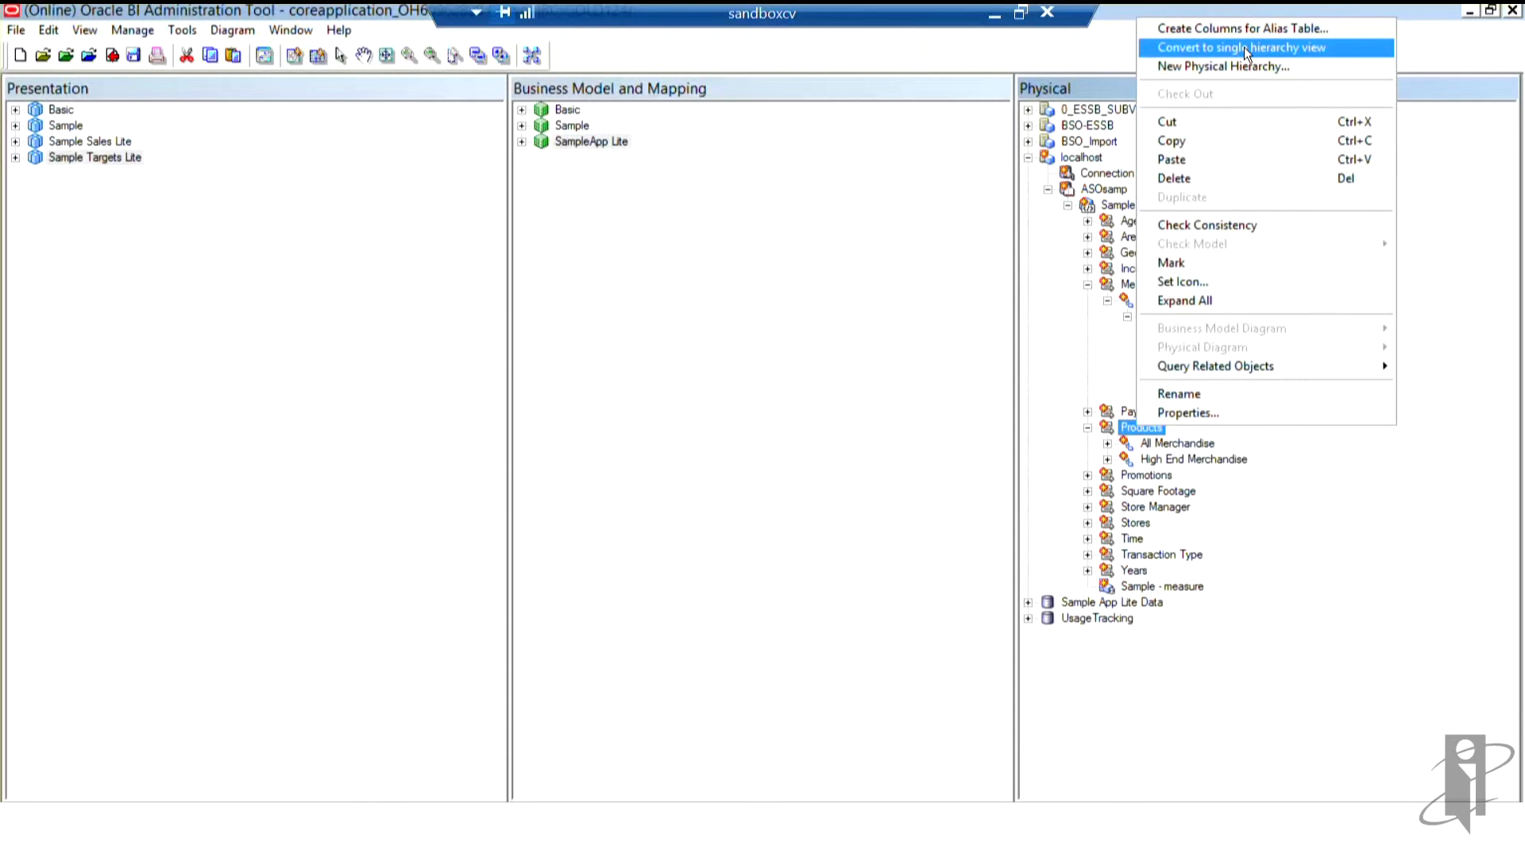
left_click(1241, 46)
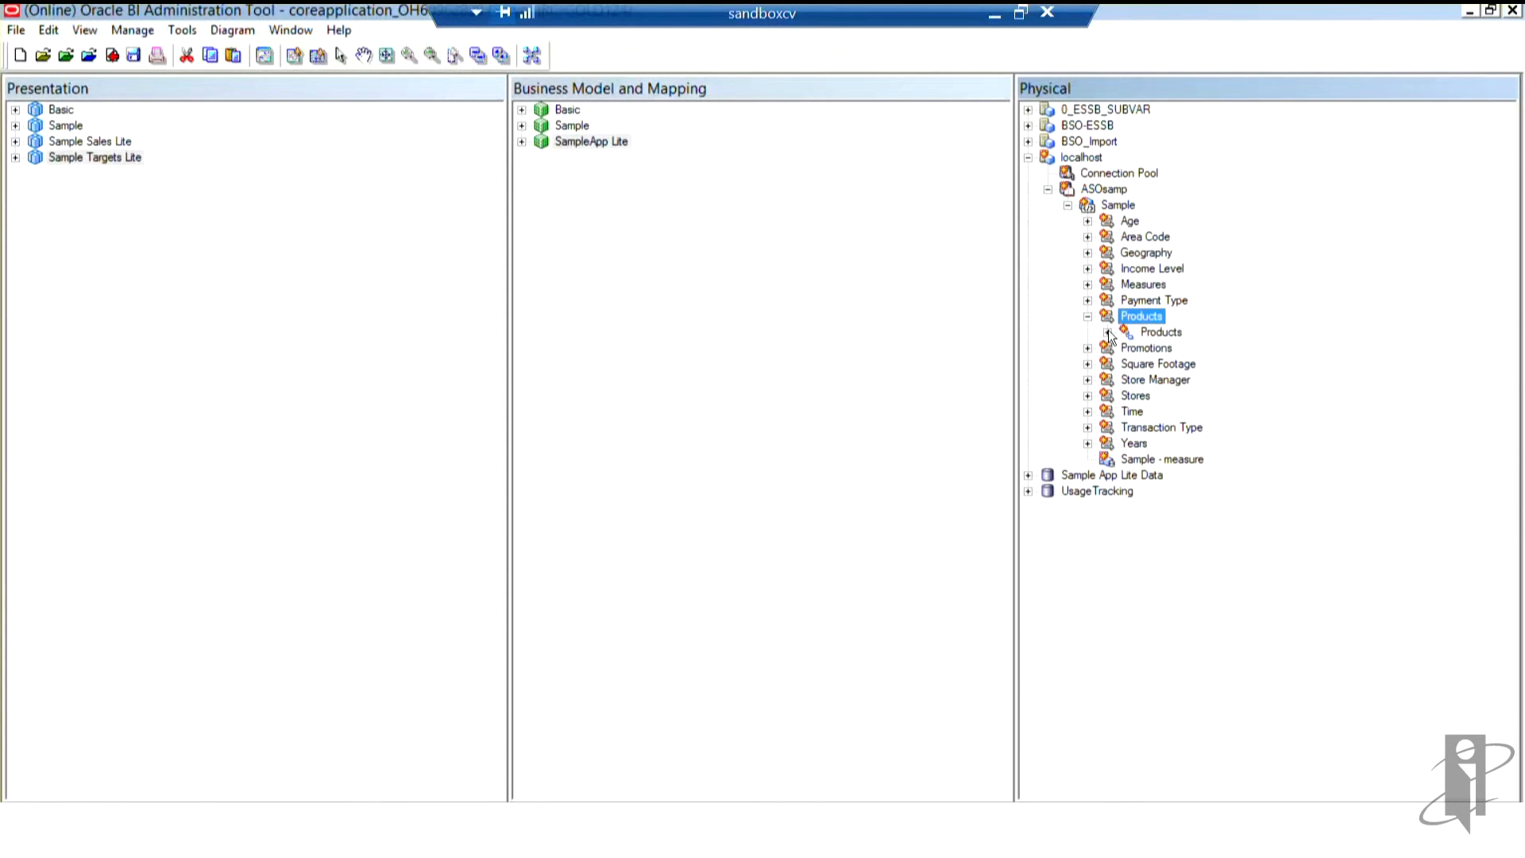
left_click(1128, 332)
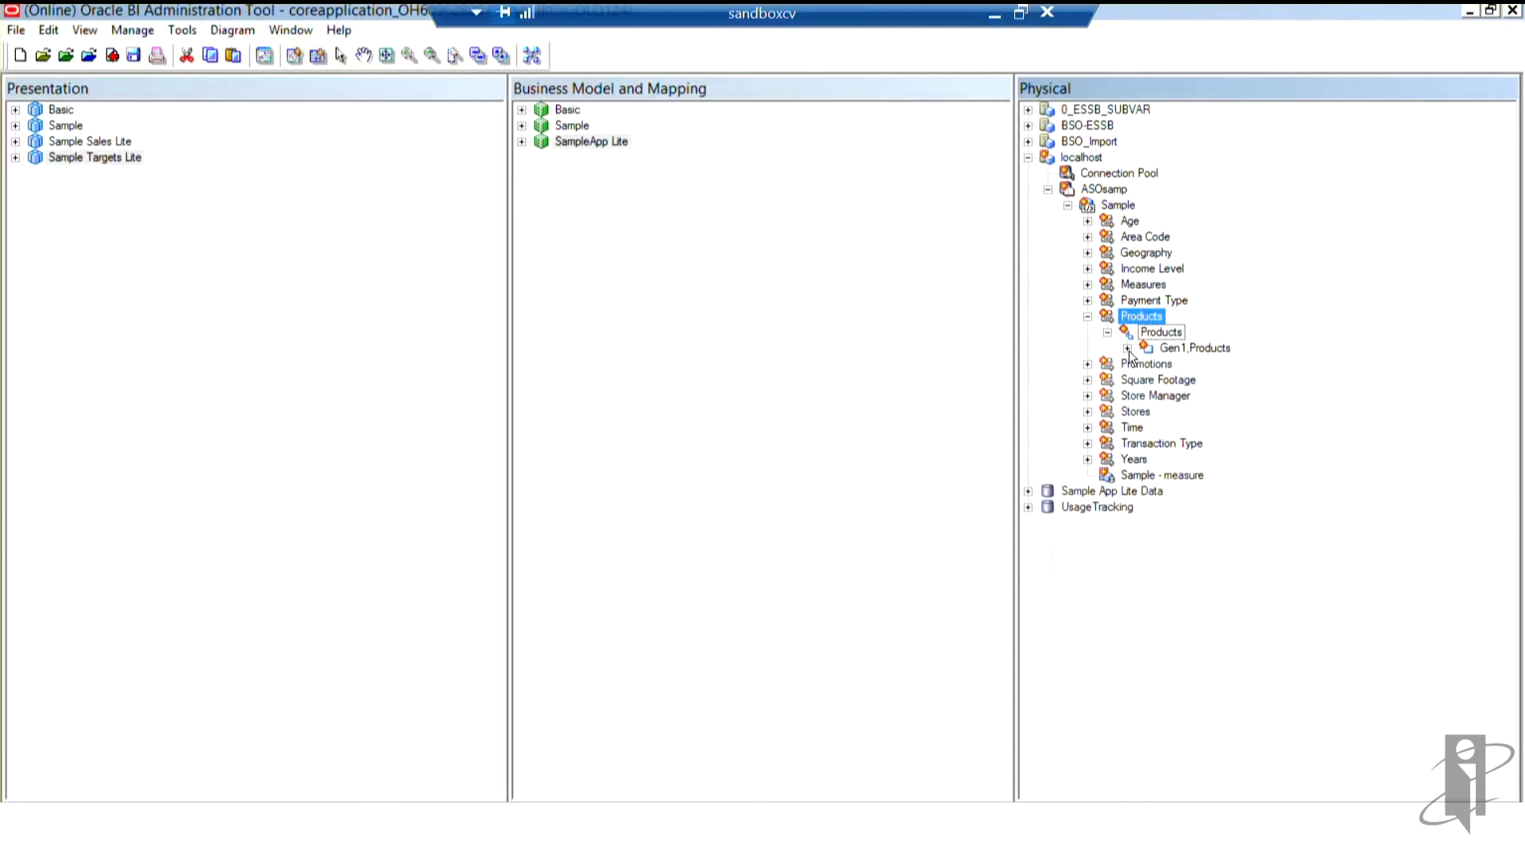
left_click(1128, 348)
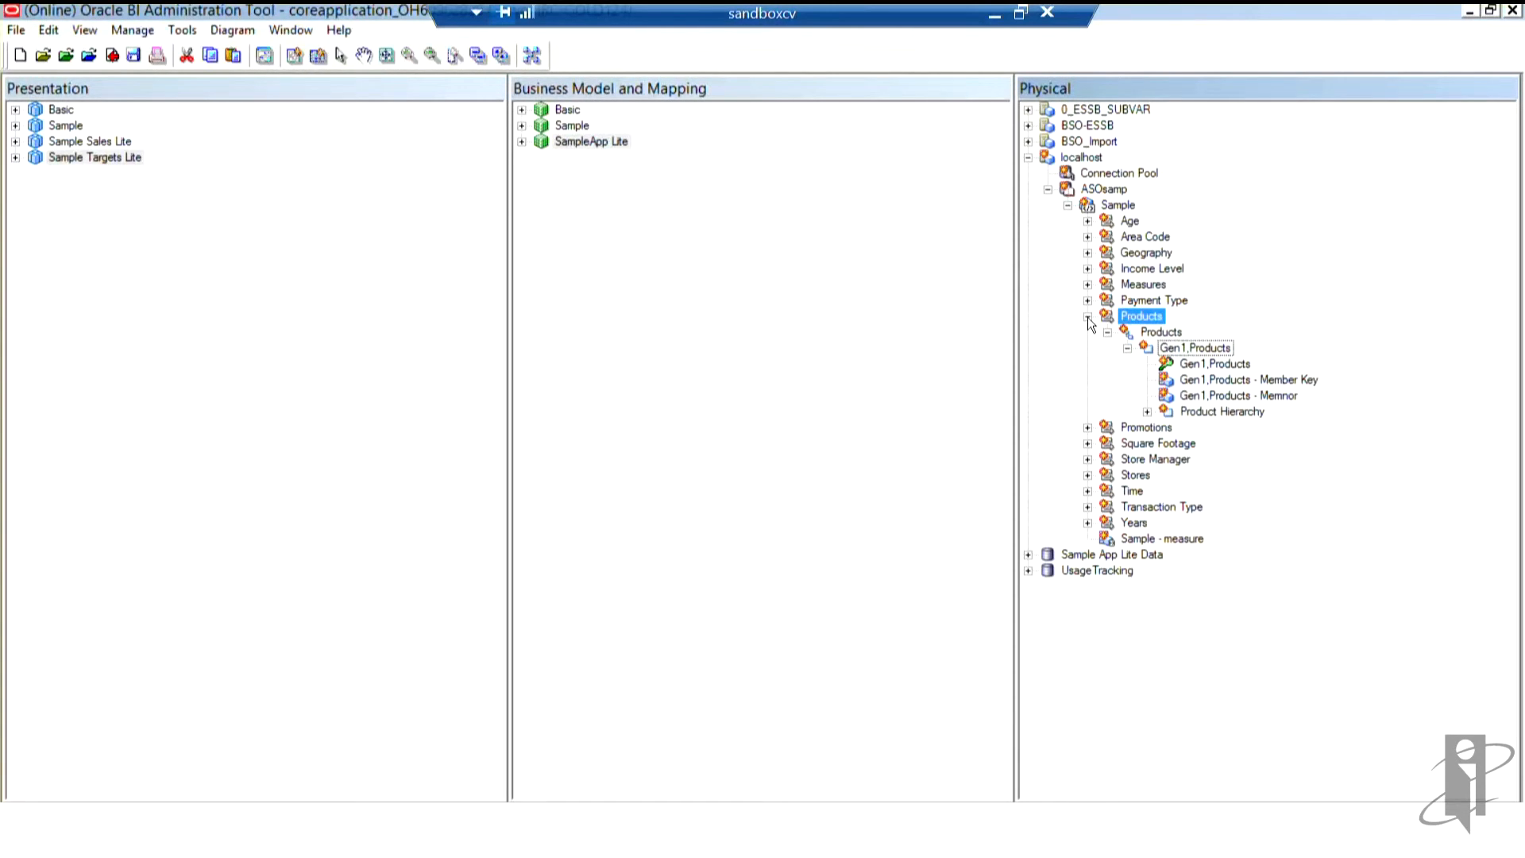
left_click(1088, 322)
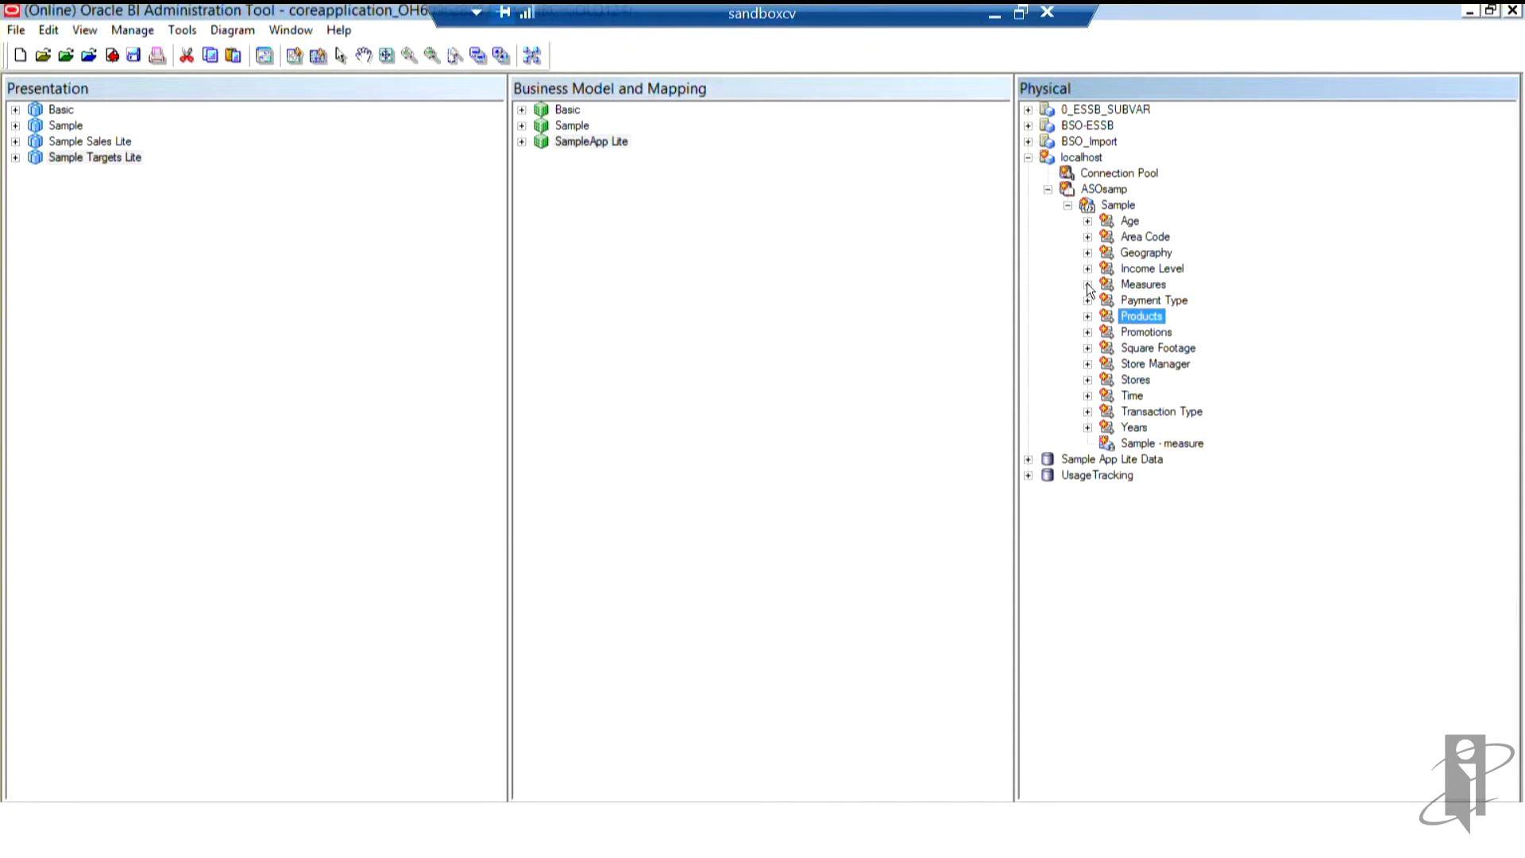
Expand Measures through Gen1.Measures with alias columns and select the Measures hierarchy
left_click(1086, 284)
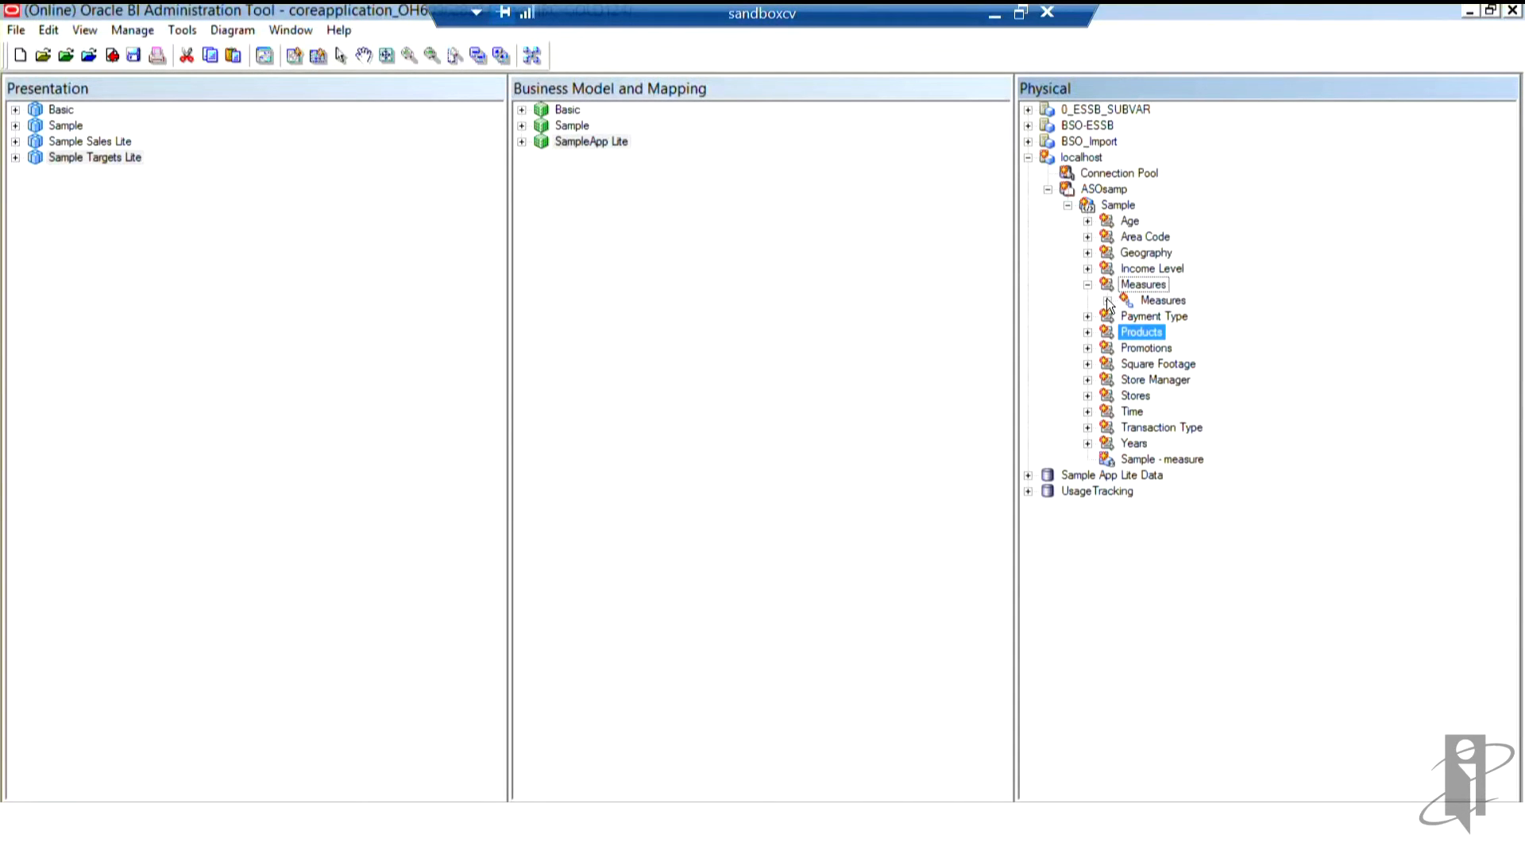
left_click(1108, 300)
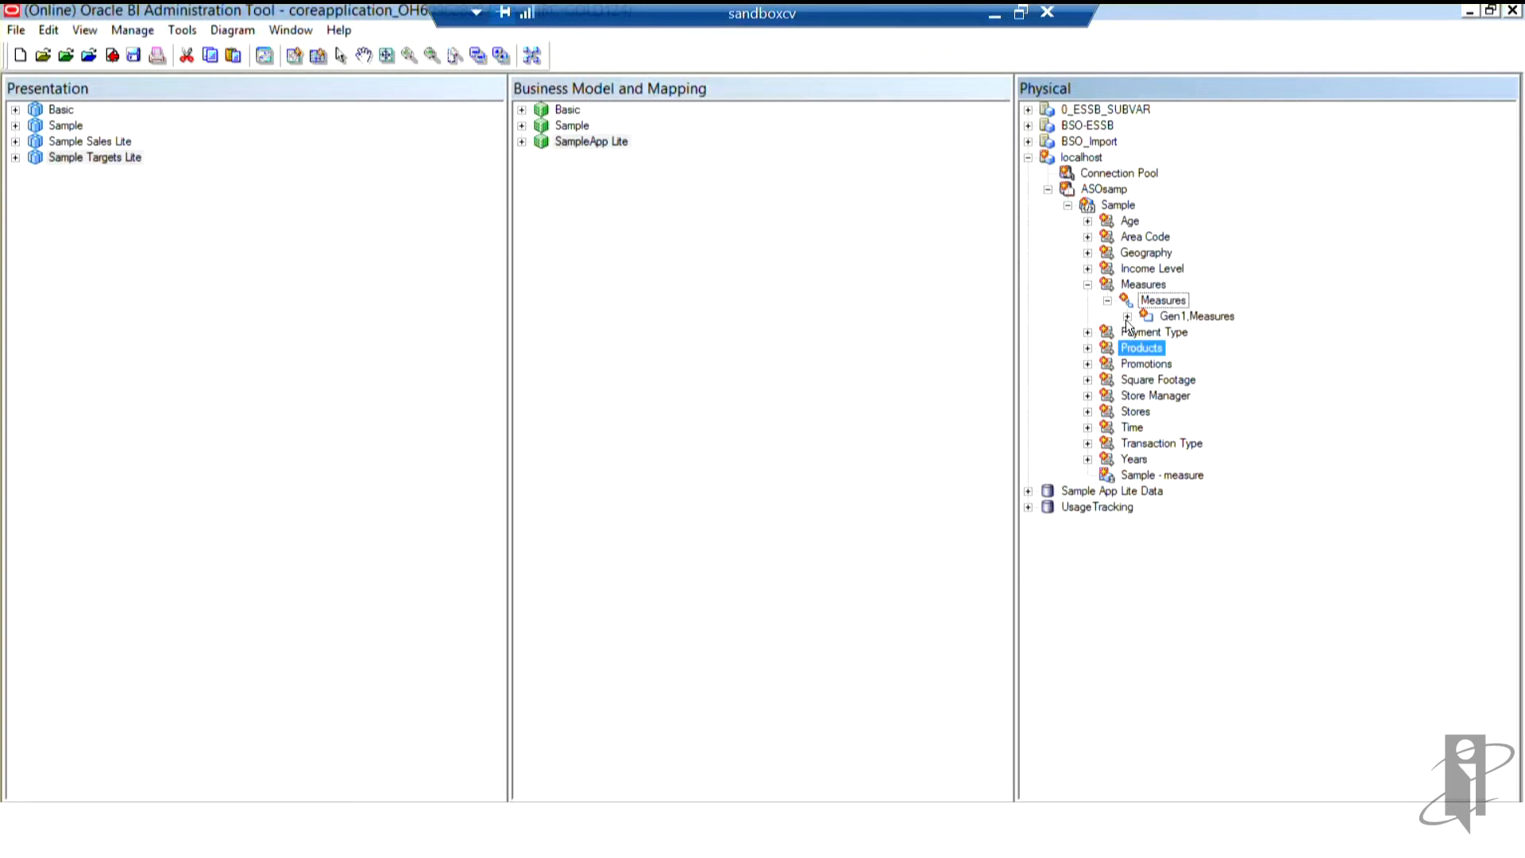
left_click(1127, 316)
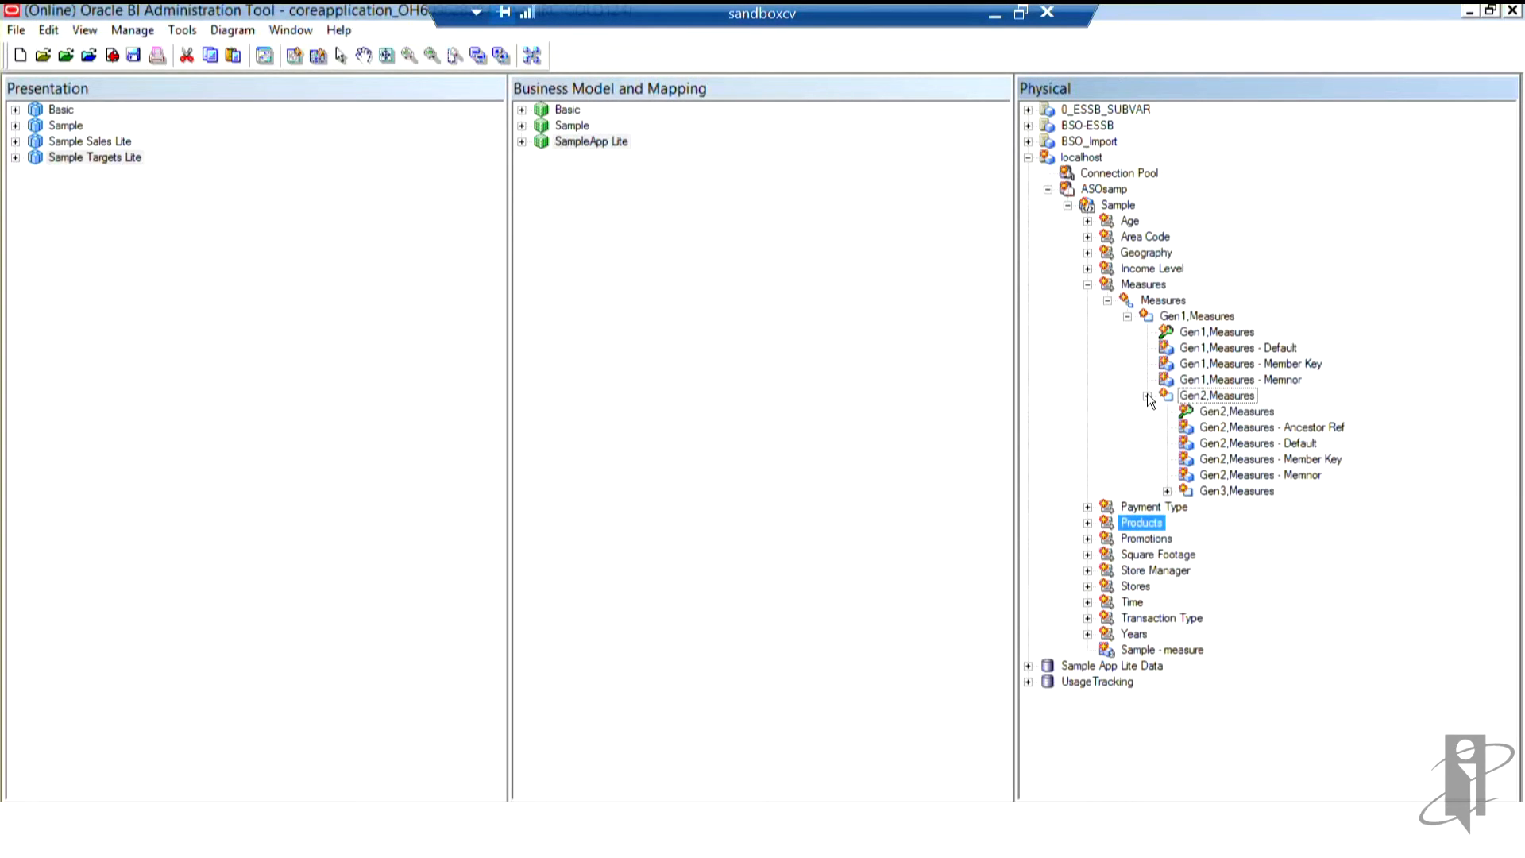
mouse_move(1095, 354)
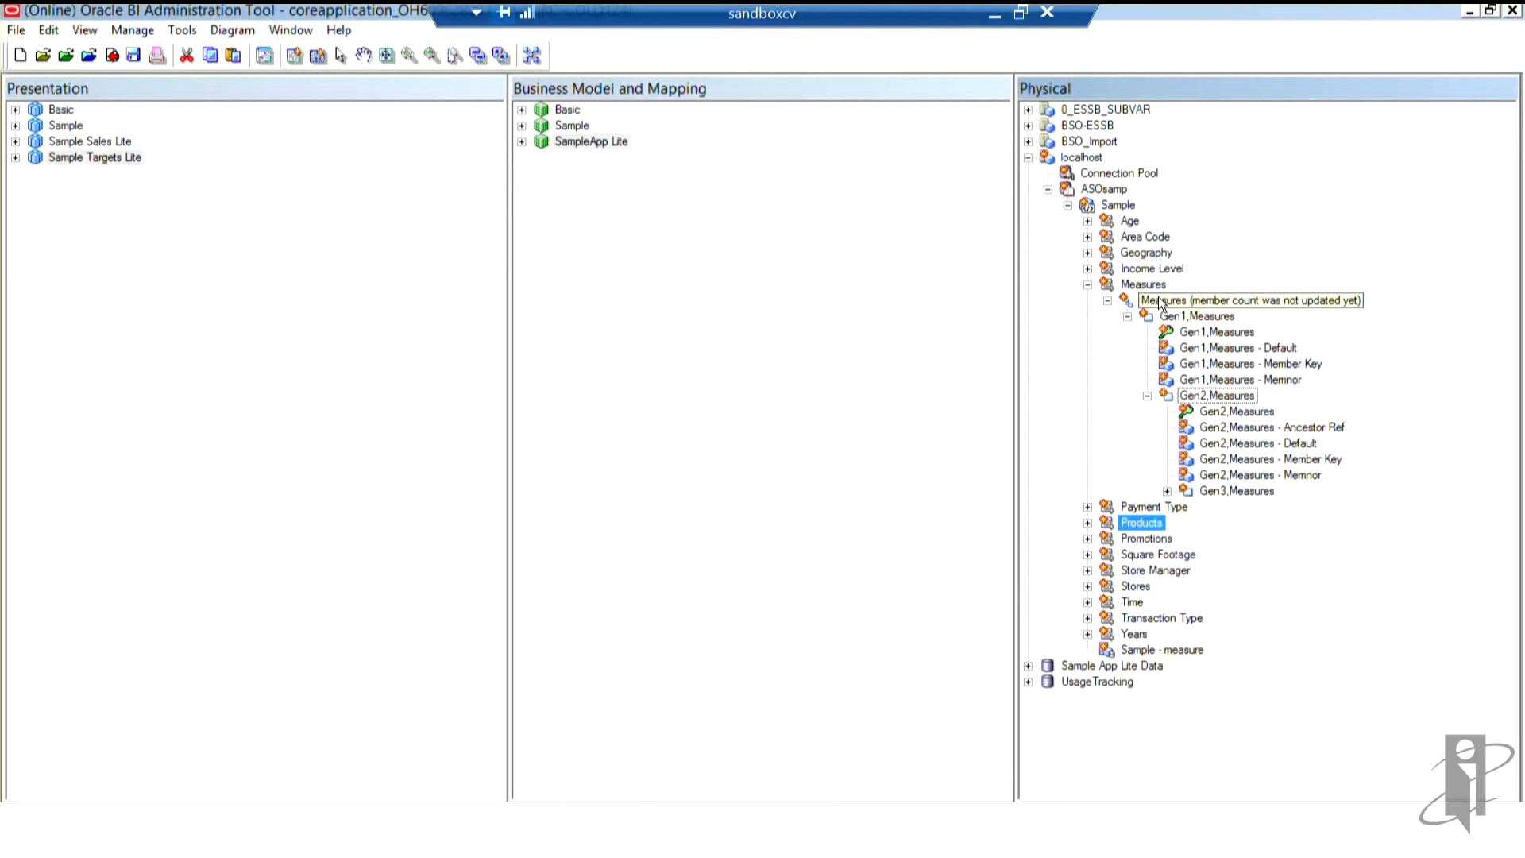
left_click(1251, 300)
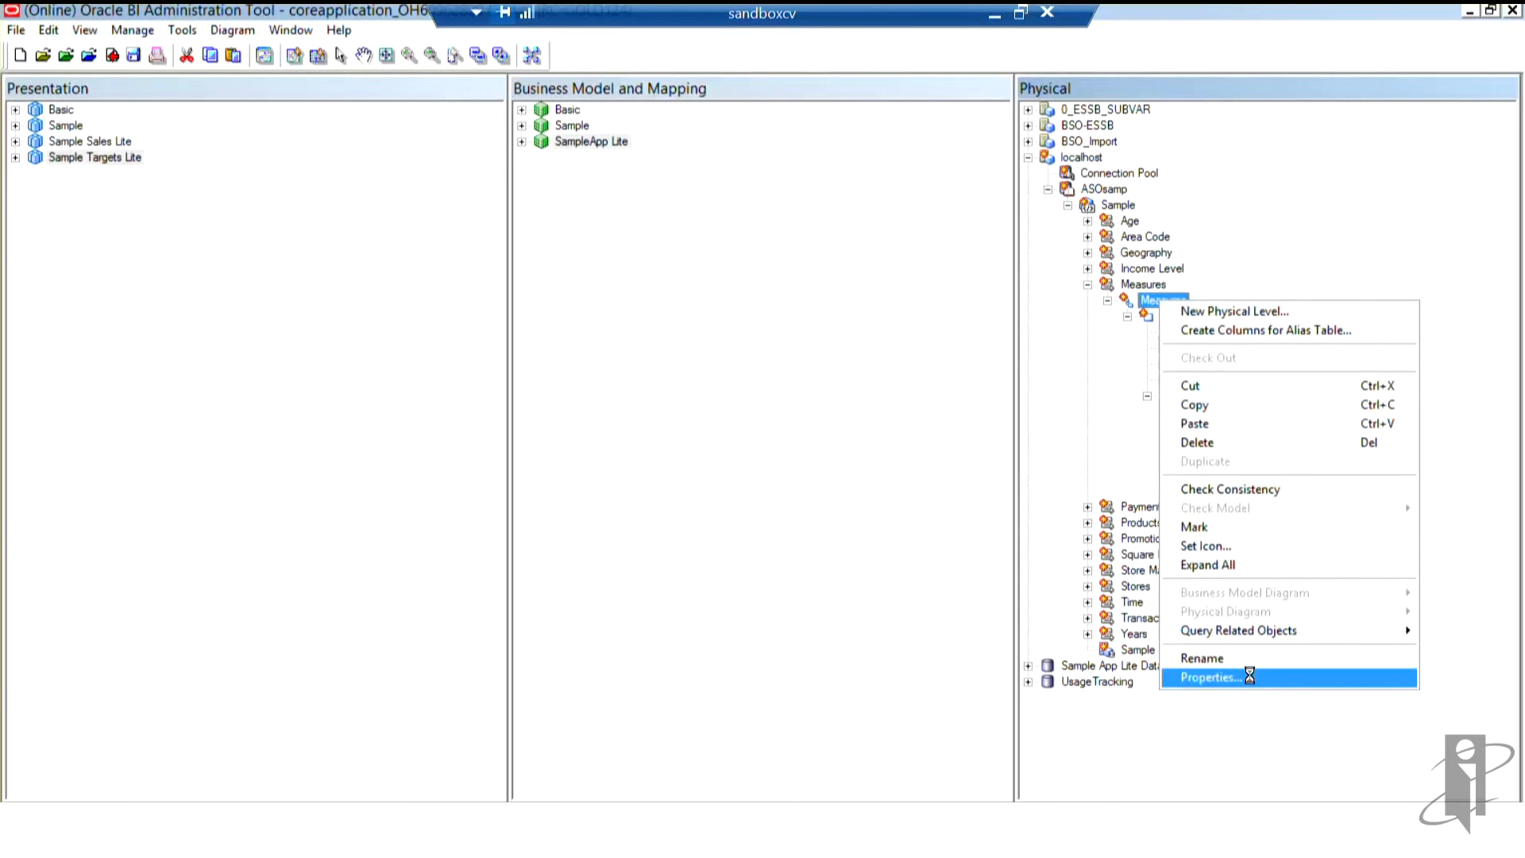
In the Physical Hierarchy - Measures properties, change the hierarchy type from Unbalanced to Value
left_click(1208, 677)
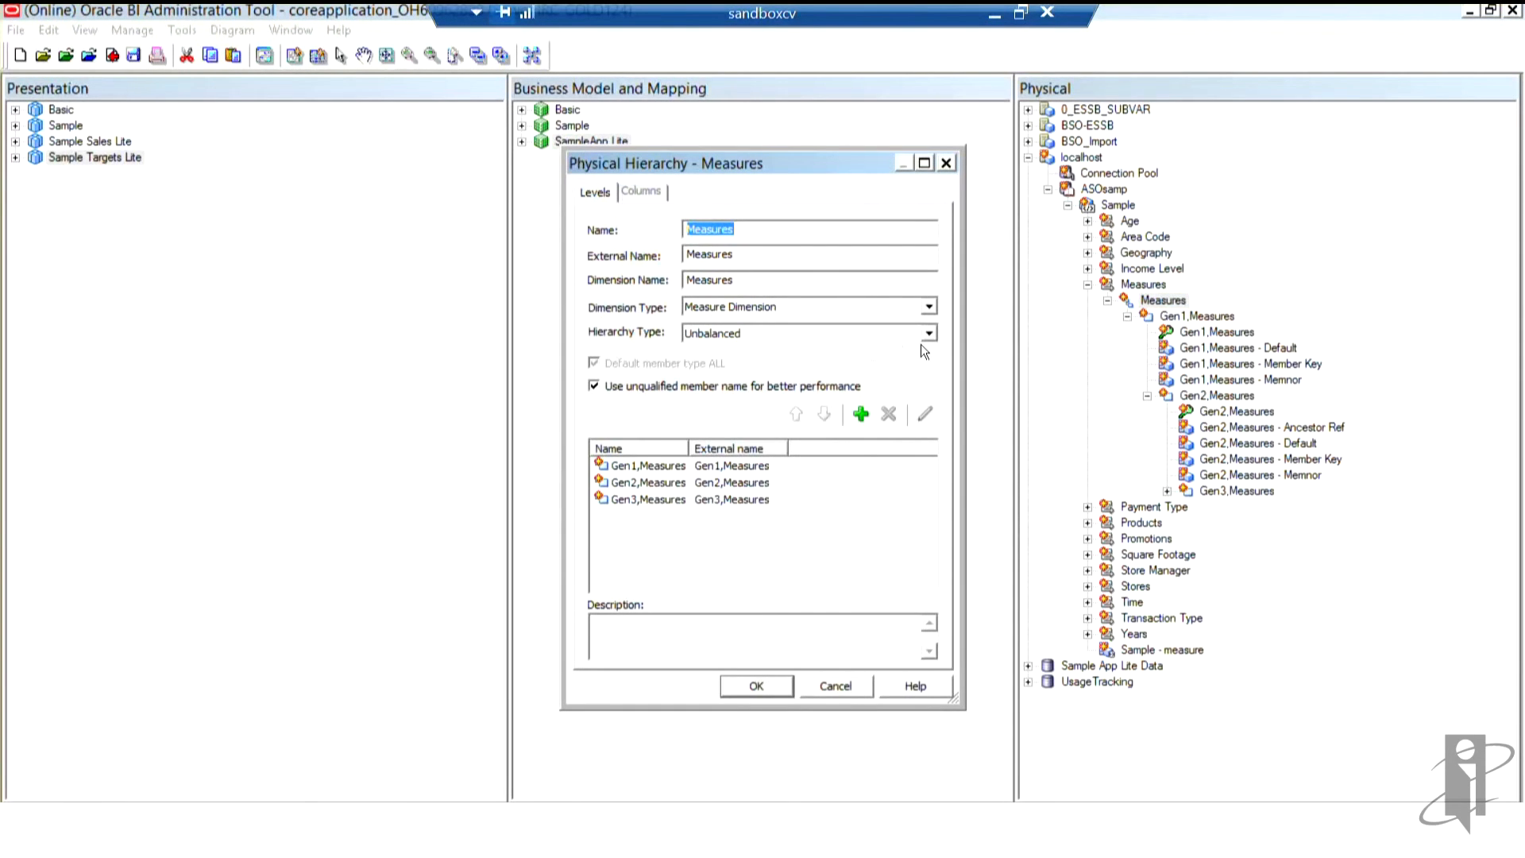
mouse_move(610, 332)
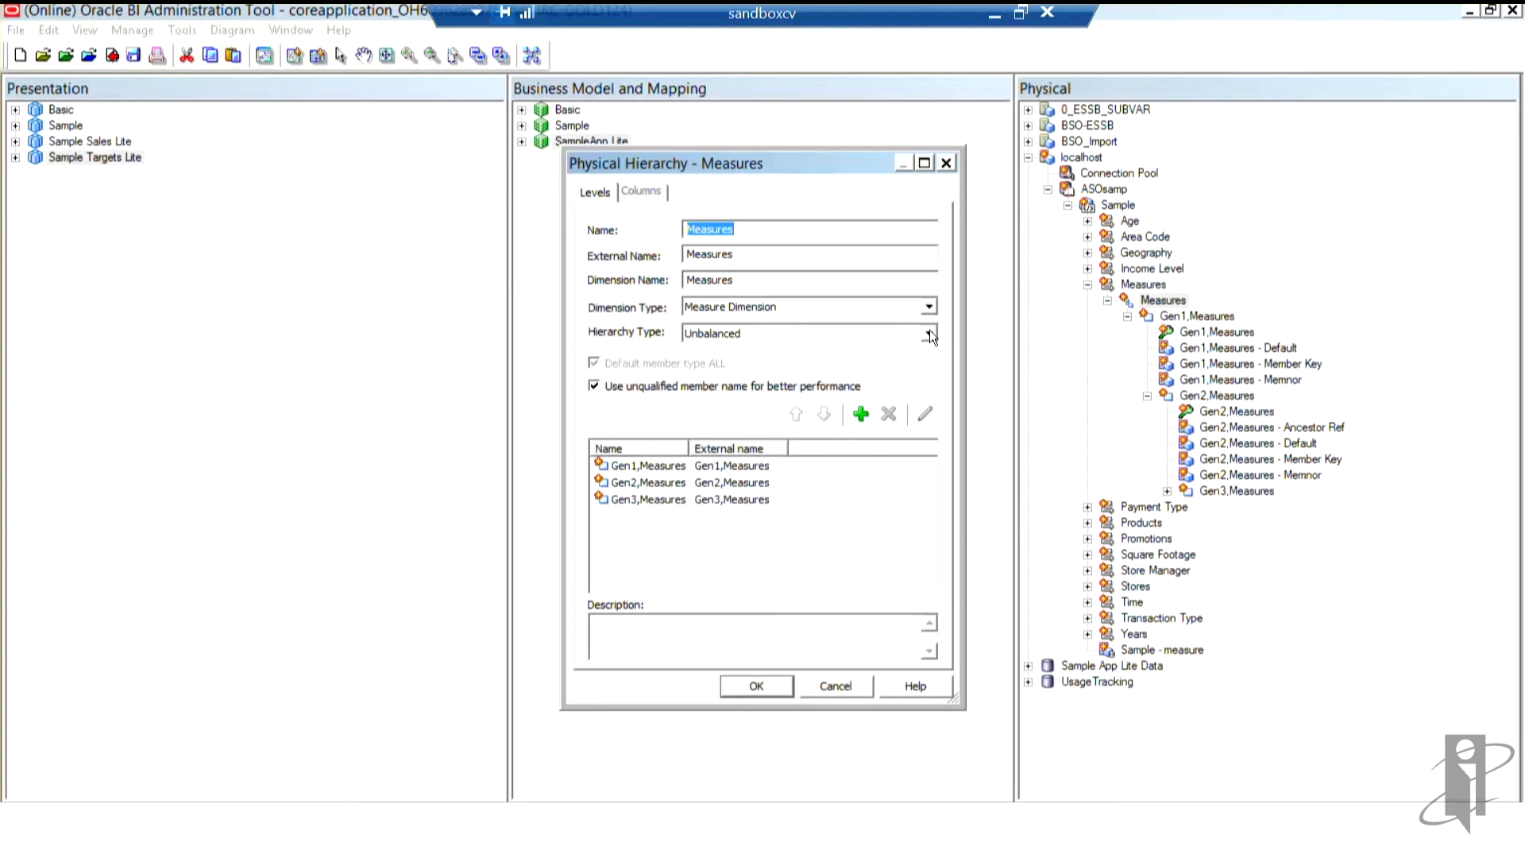
left_click(928, 332)
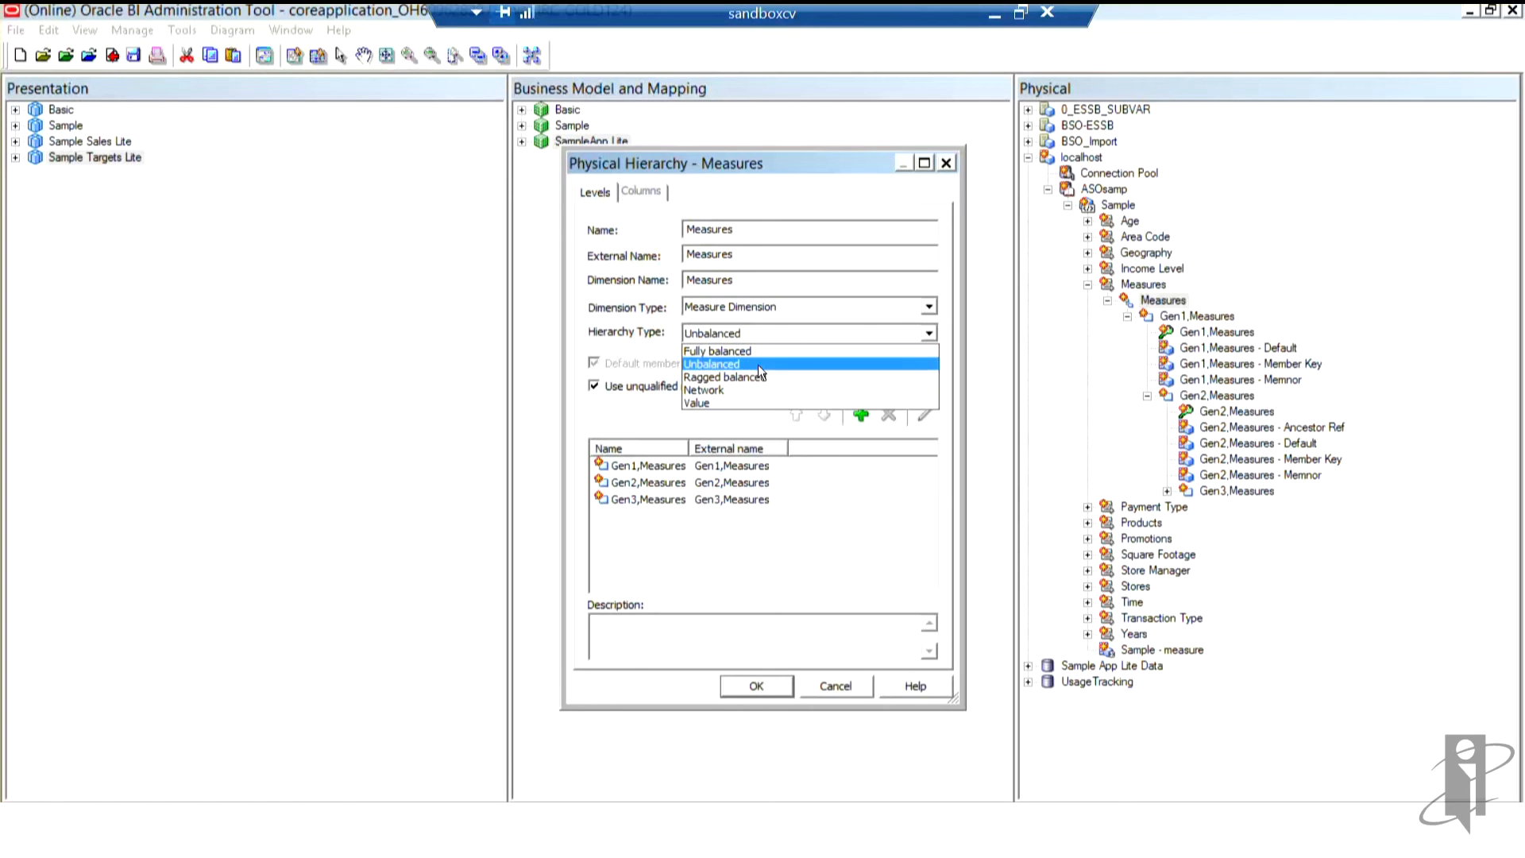
mouse_move(725, 377)
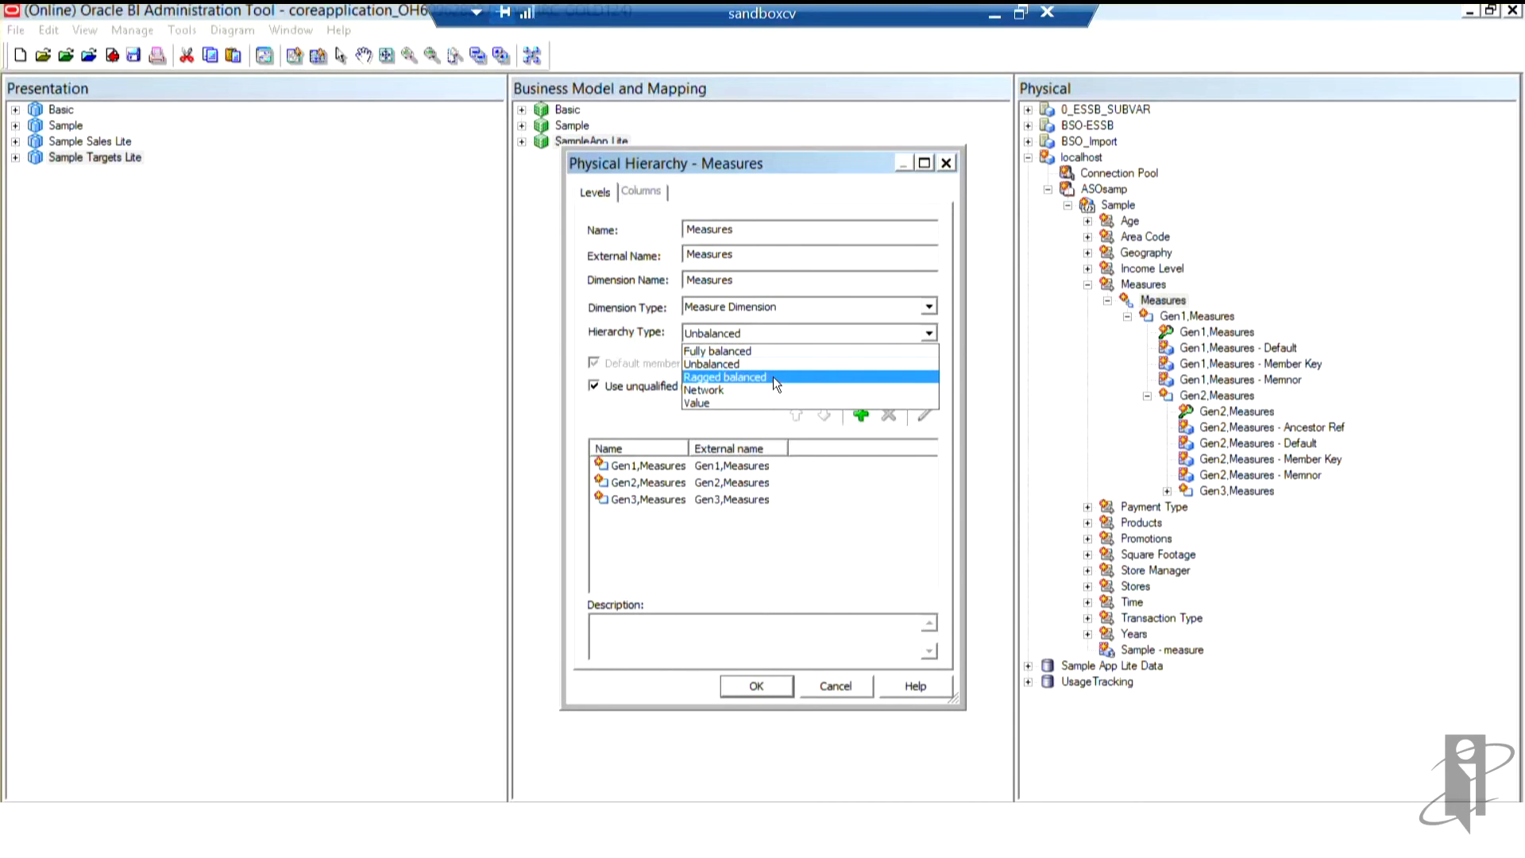
mouse_move(773, 400)
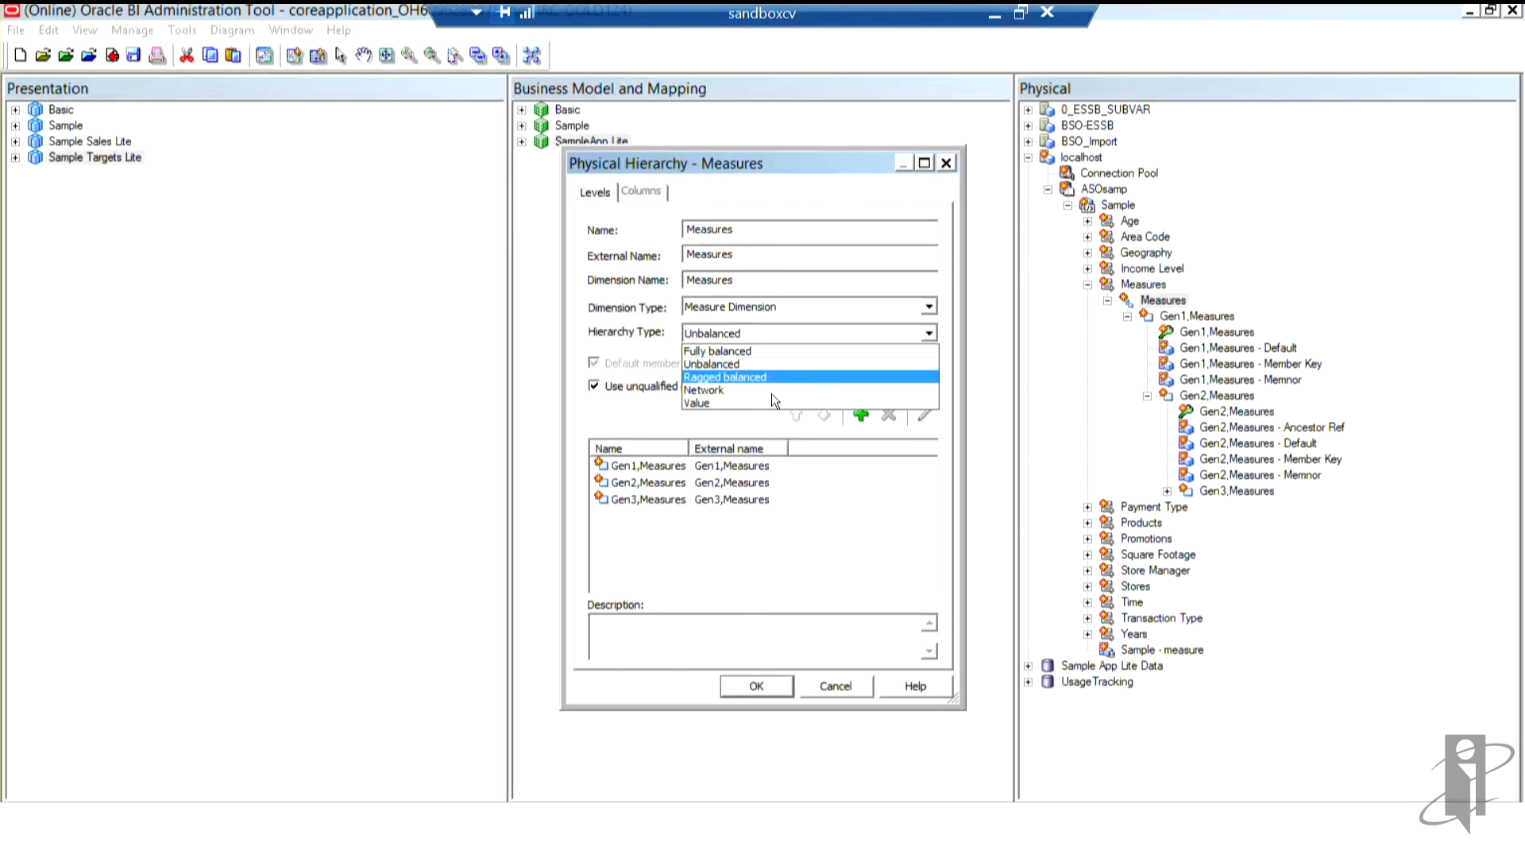
mouse_move(774, 402)
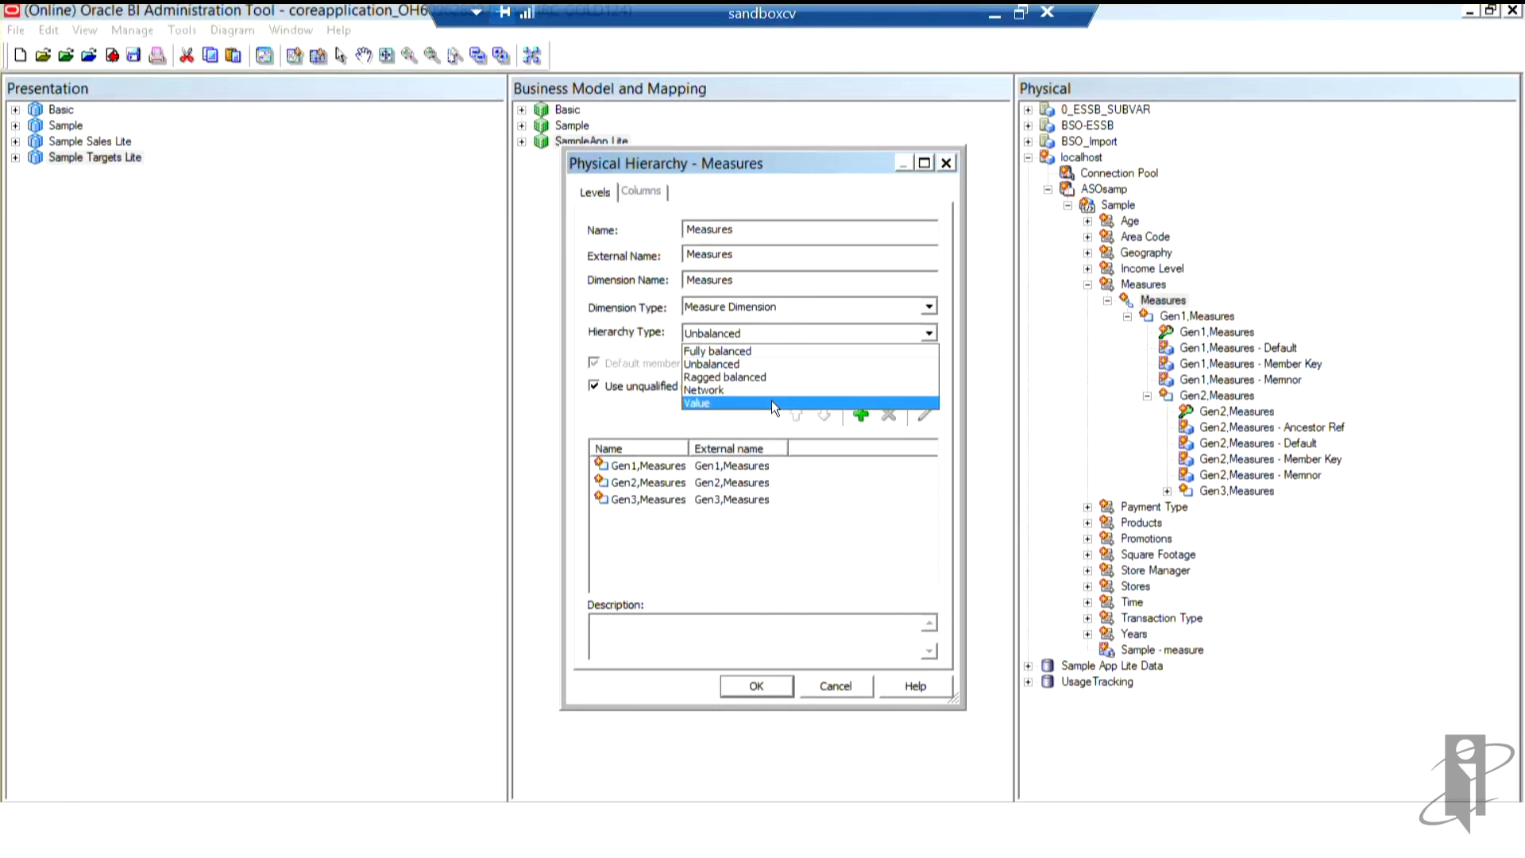
left_click(698, 402)
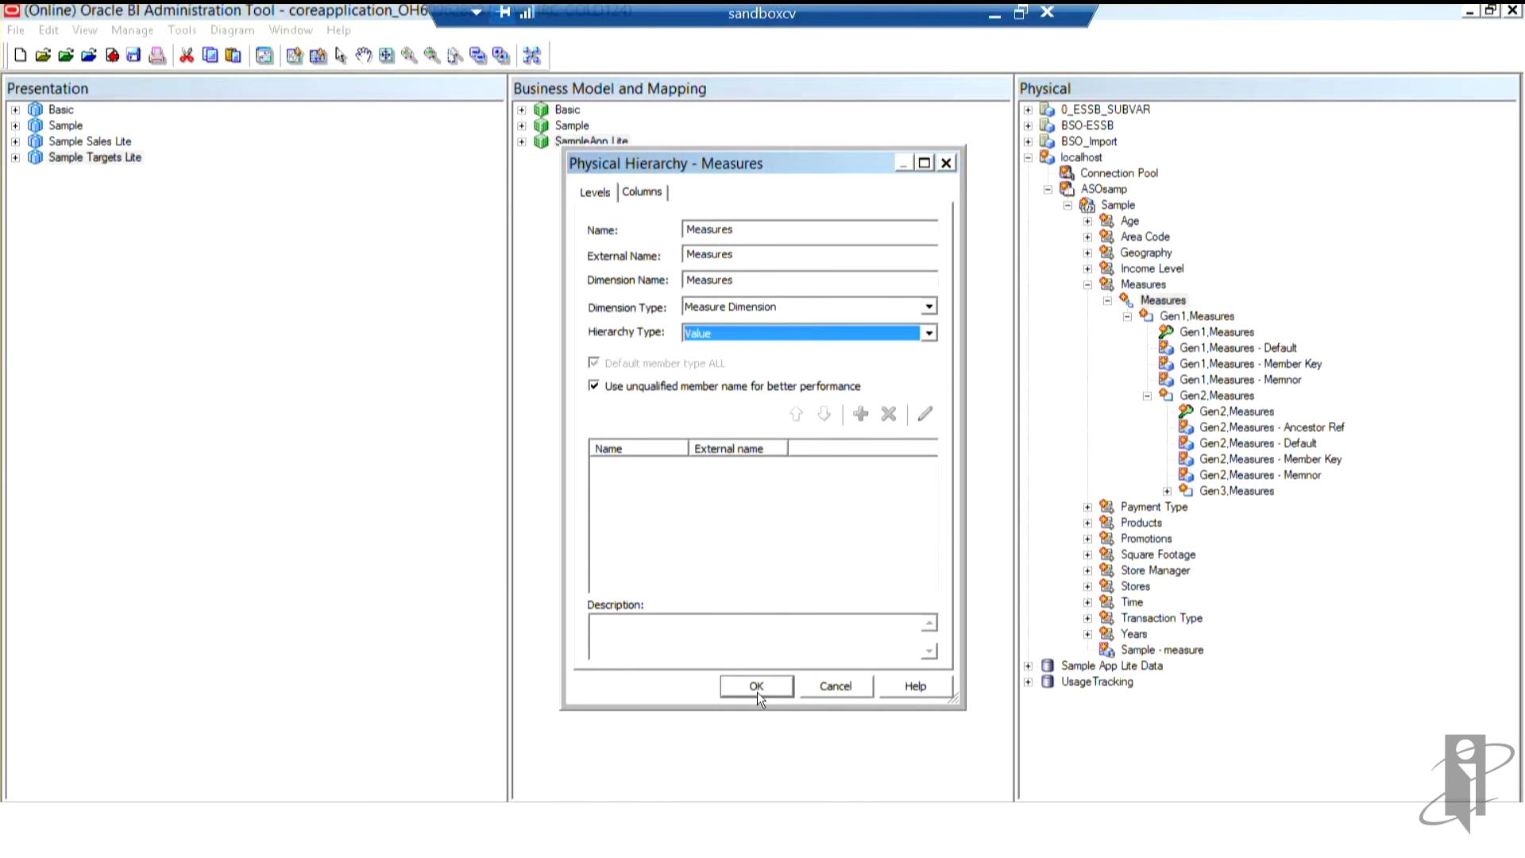
Confirm the Value hierarchy type so Measures lists Gen3 columns plus Member Key and Parent Key
left_click(756, 687)
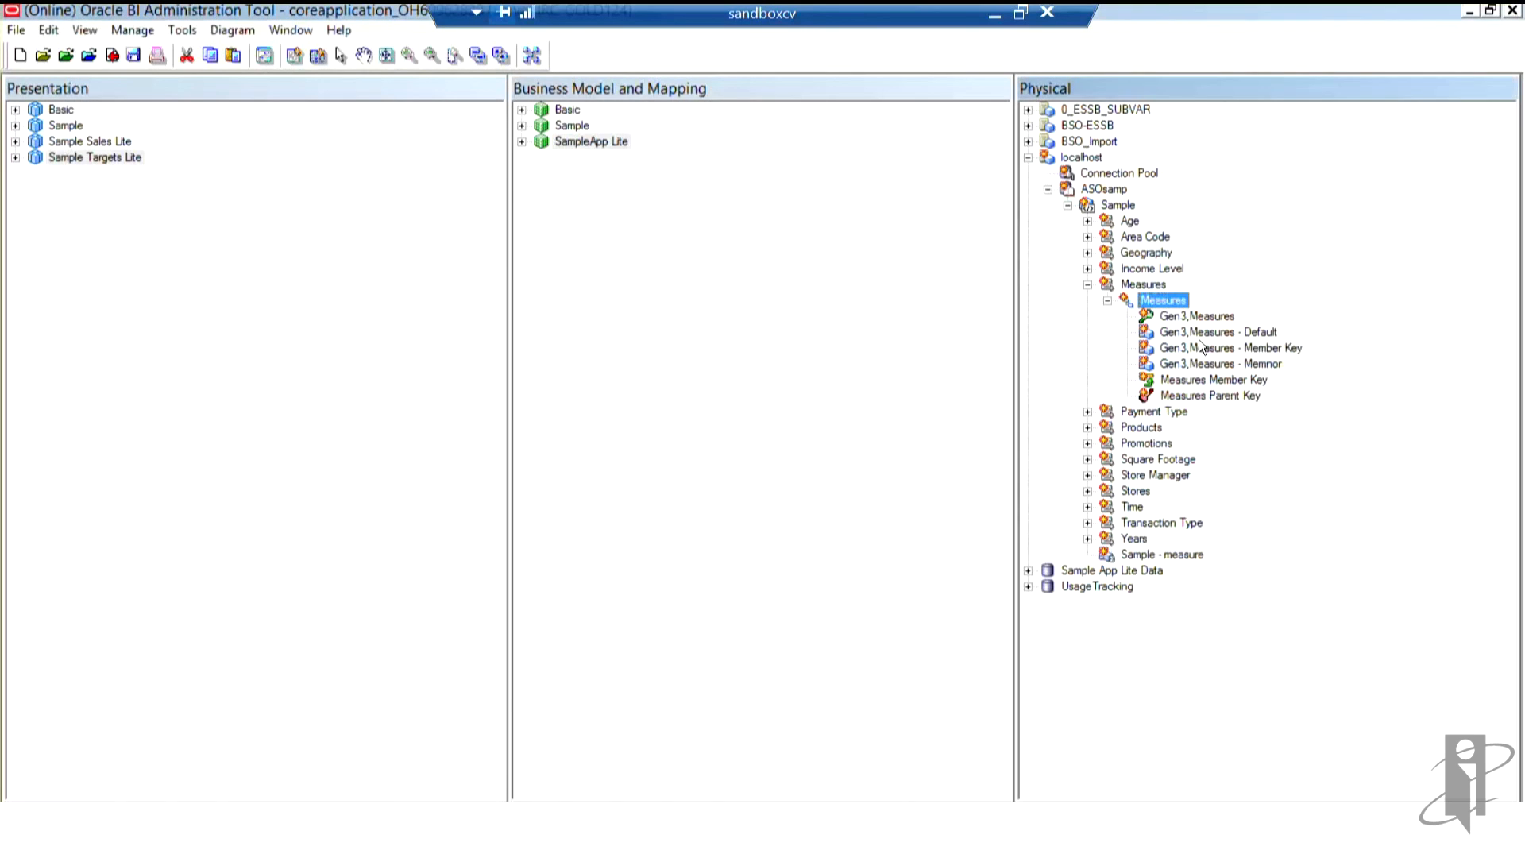
mouse_move(1187, 334)
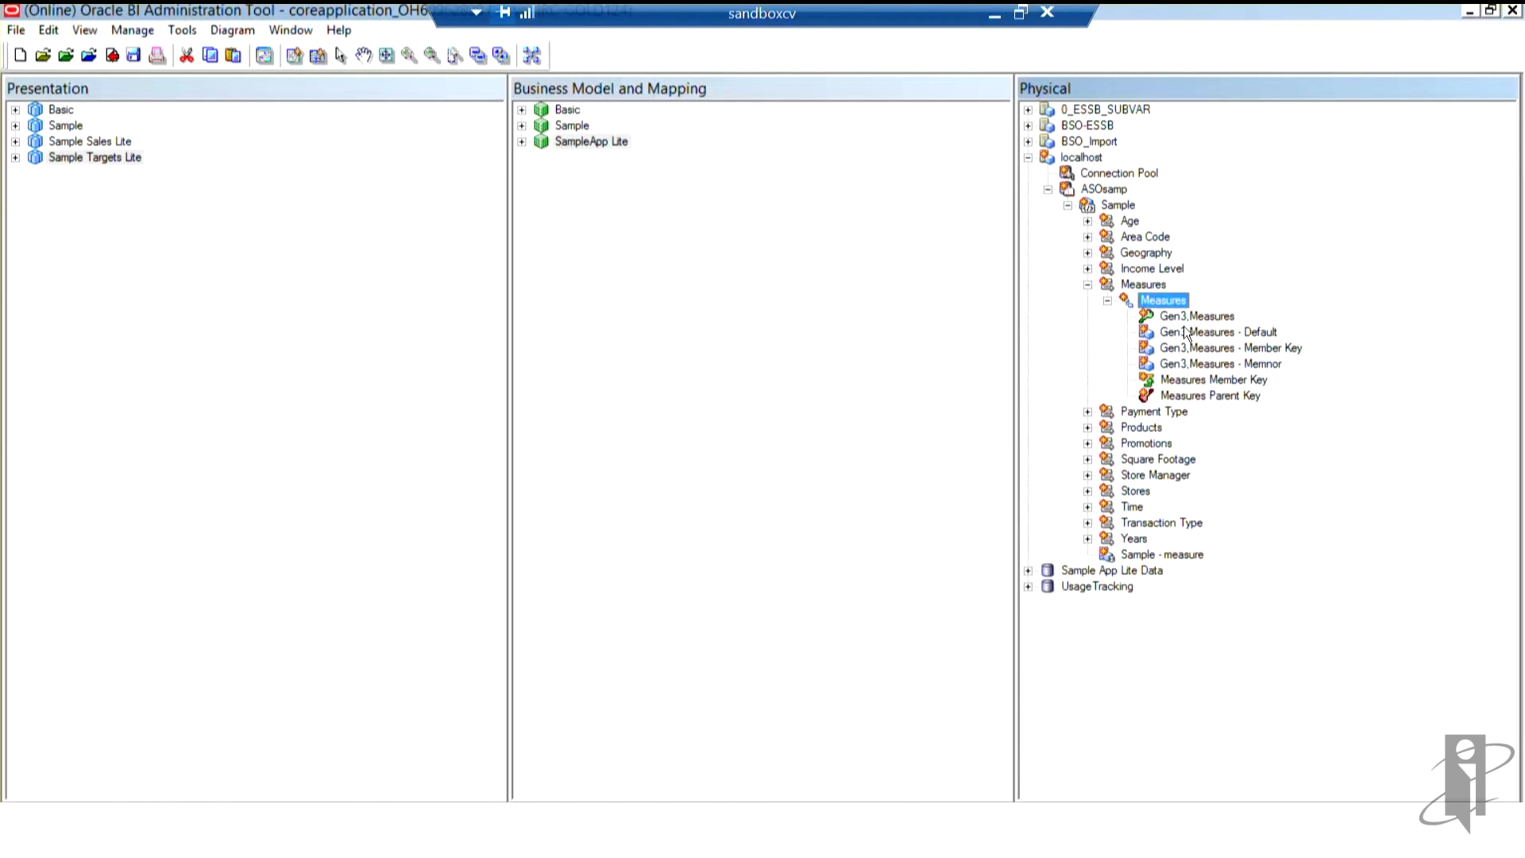
mouse_move(1195, 367)
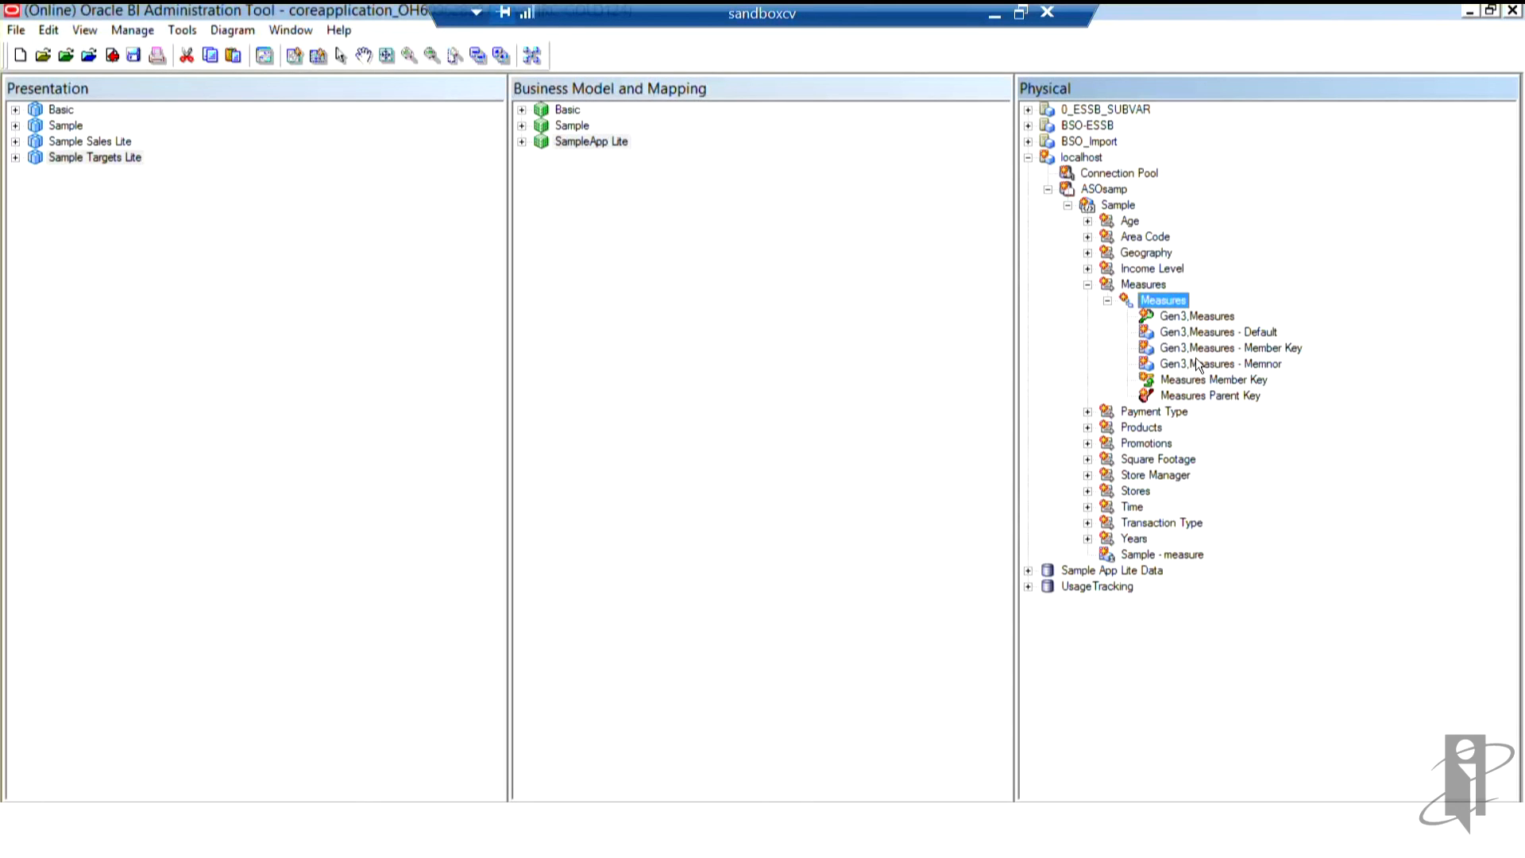
mouse_move(1163, 340)
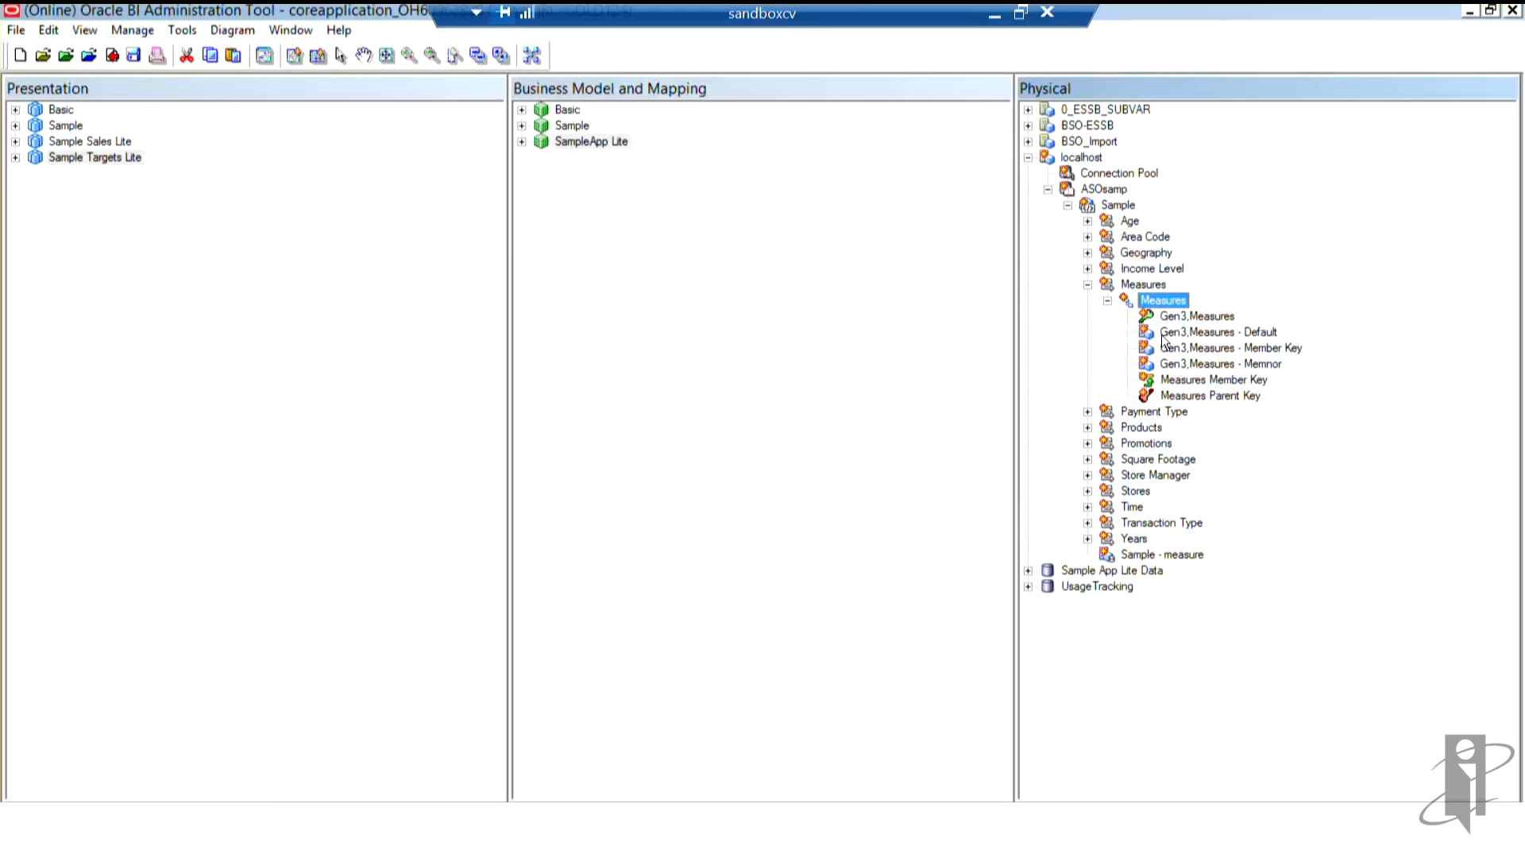
mouse_move(1203, 332)
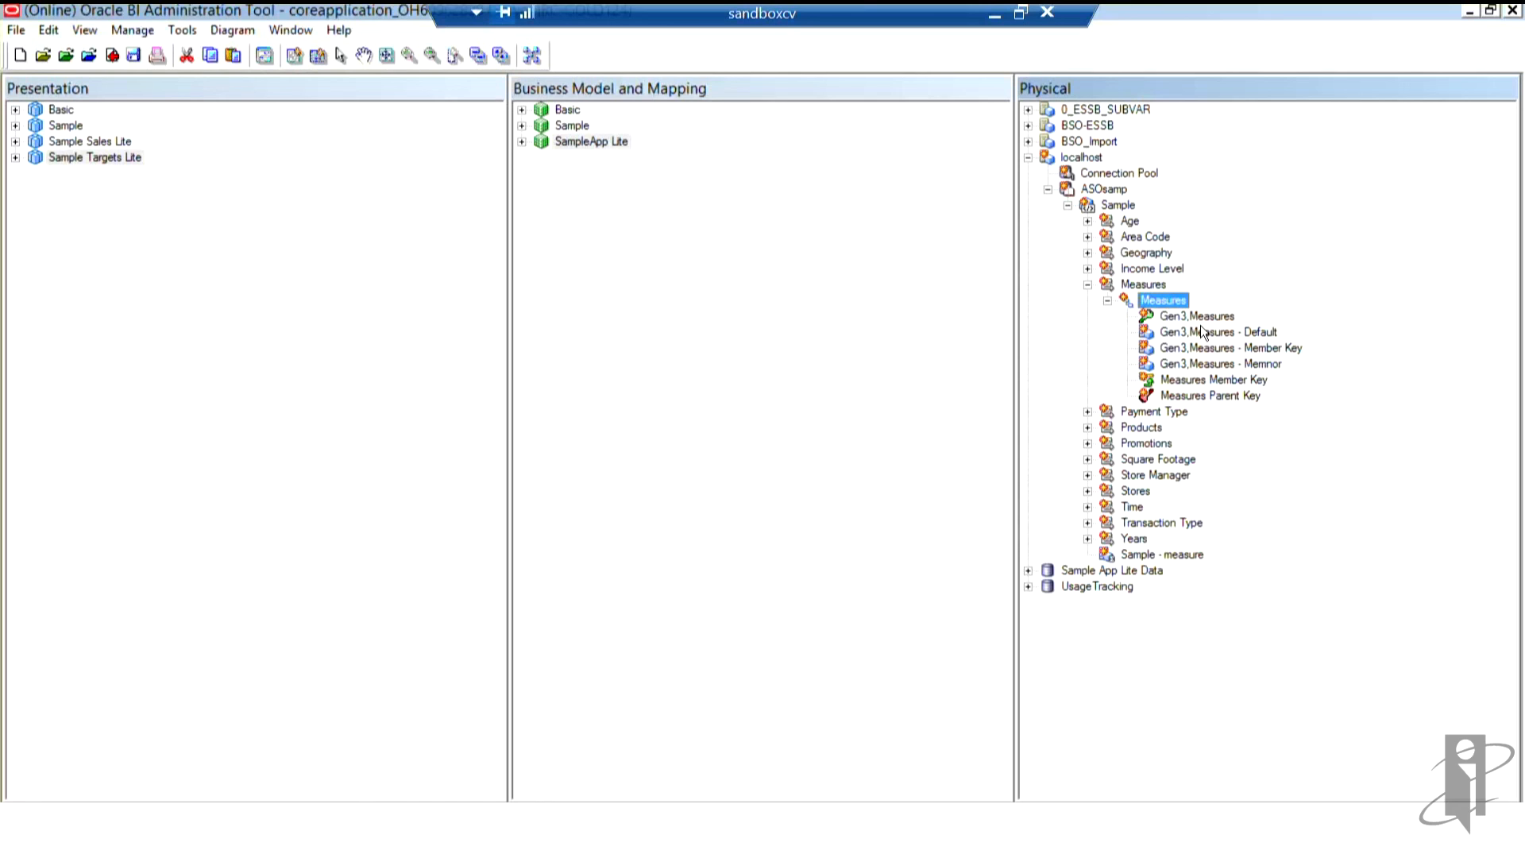
mouse_move(1398, 275)
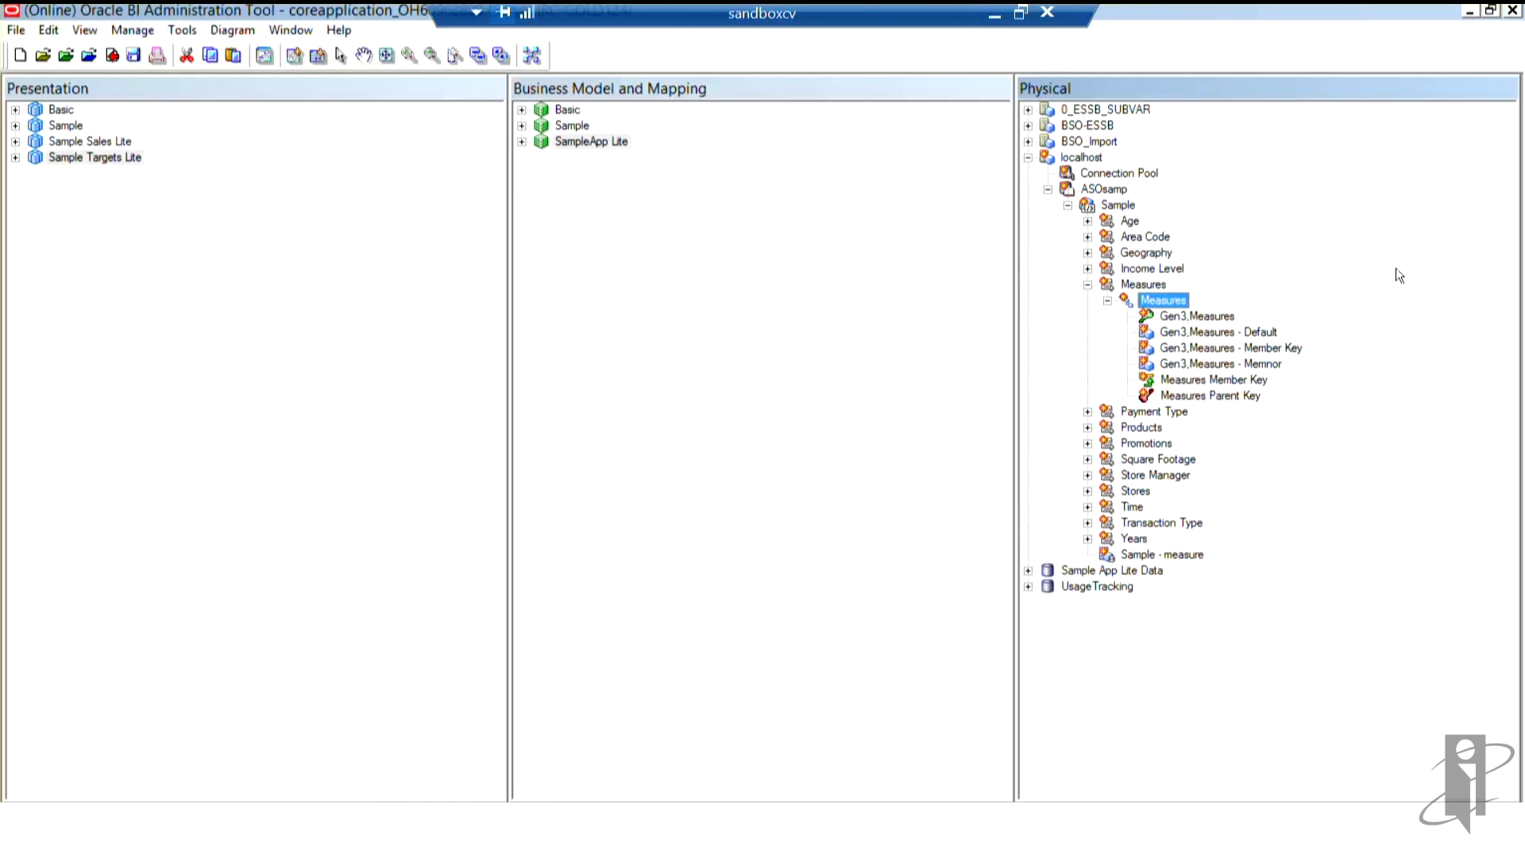